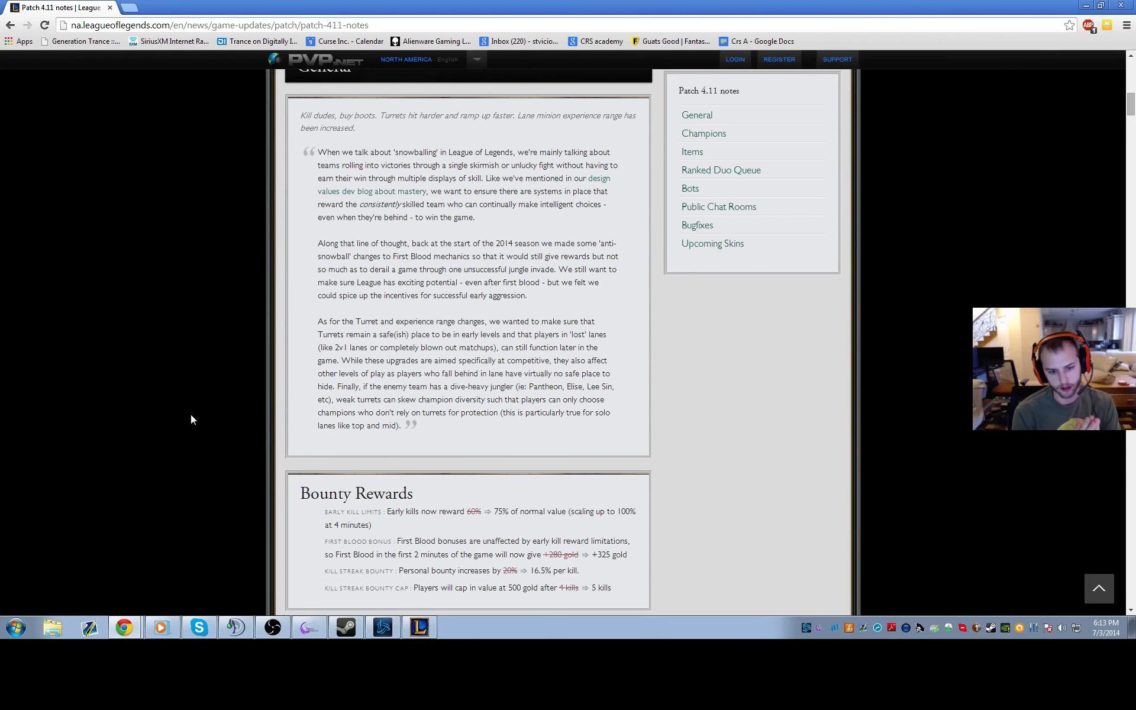
mouse_move(226, 420)
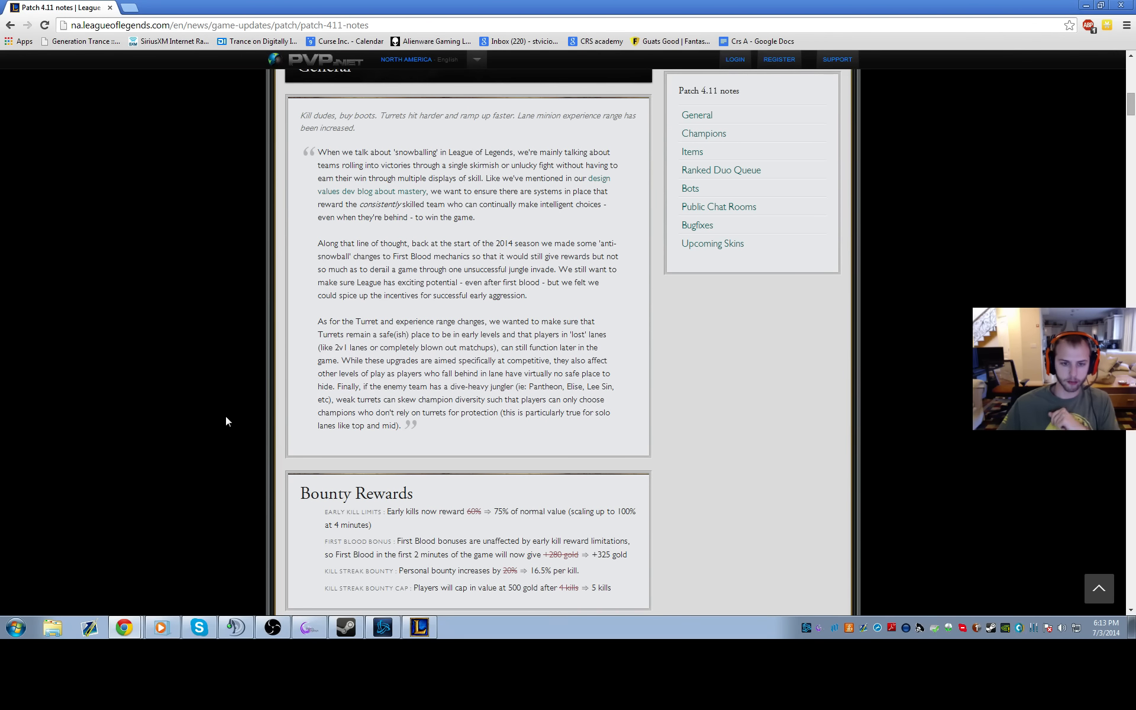
Step: Scroll the patch notes to the General section's Bounty Rewards and Turrets changes
scroll(down, 3)
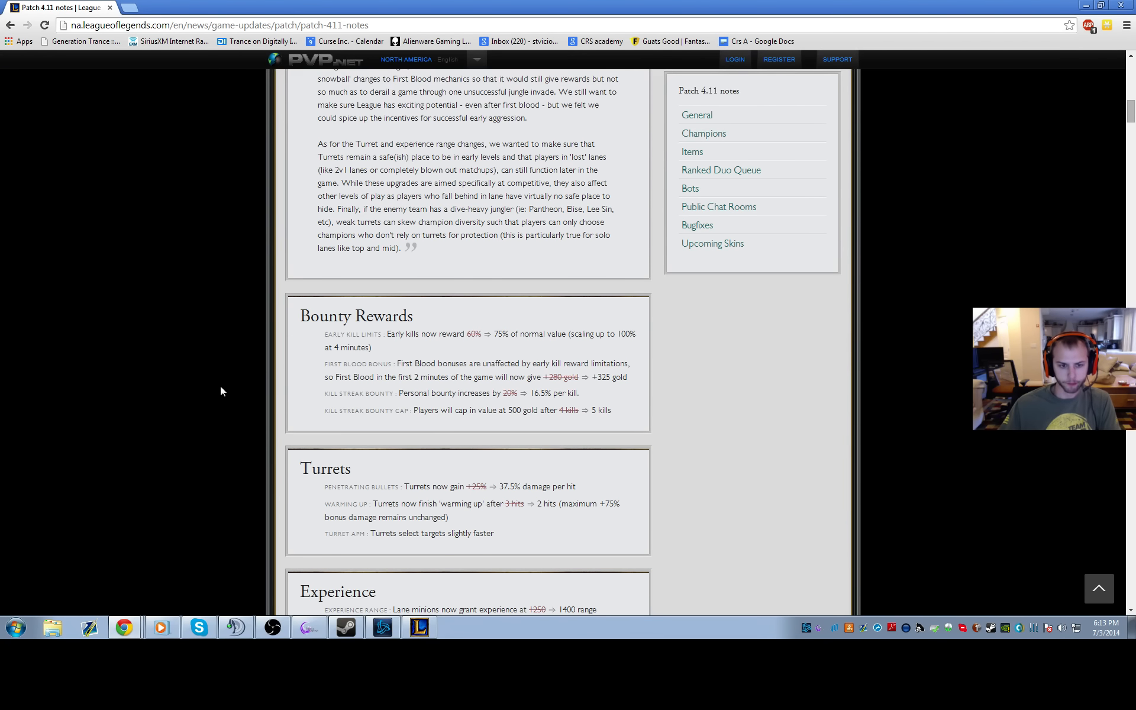
mouse_move(208, 394)
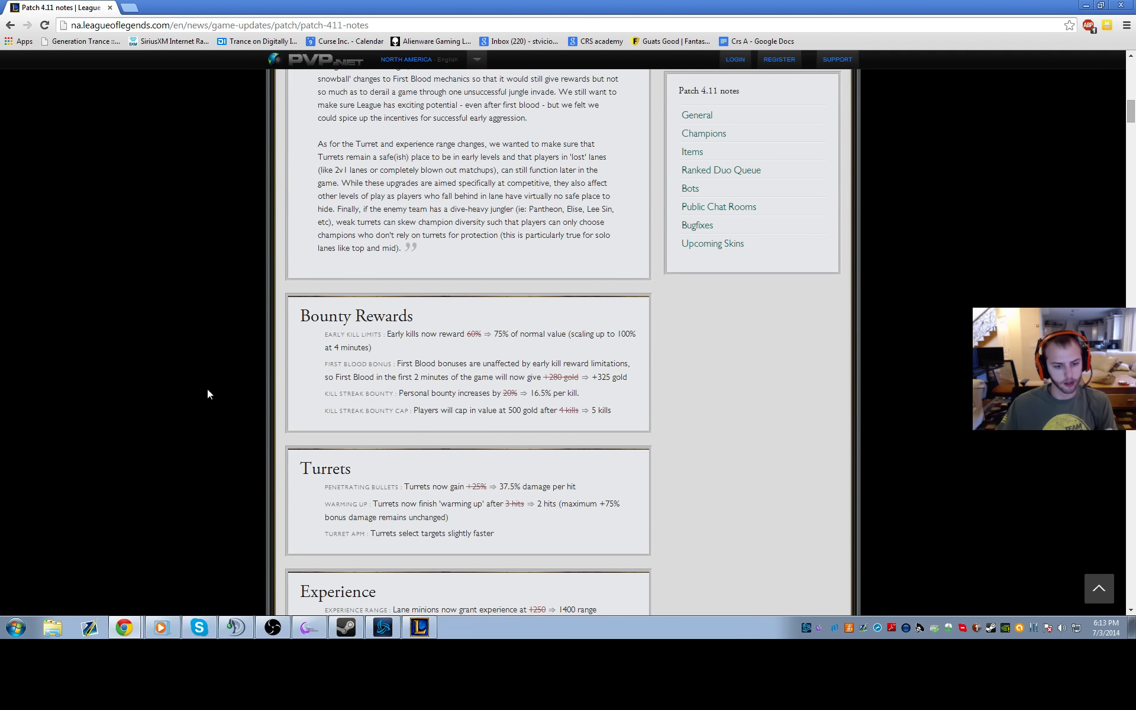
mouse_move(195, 376)
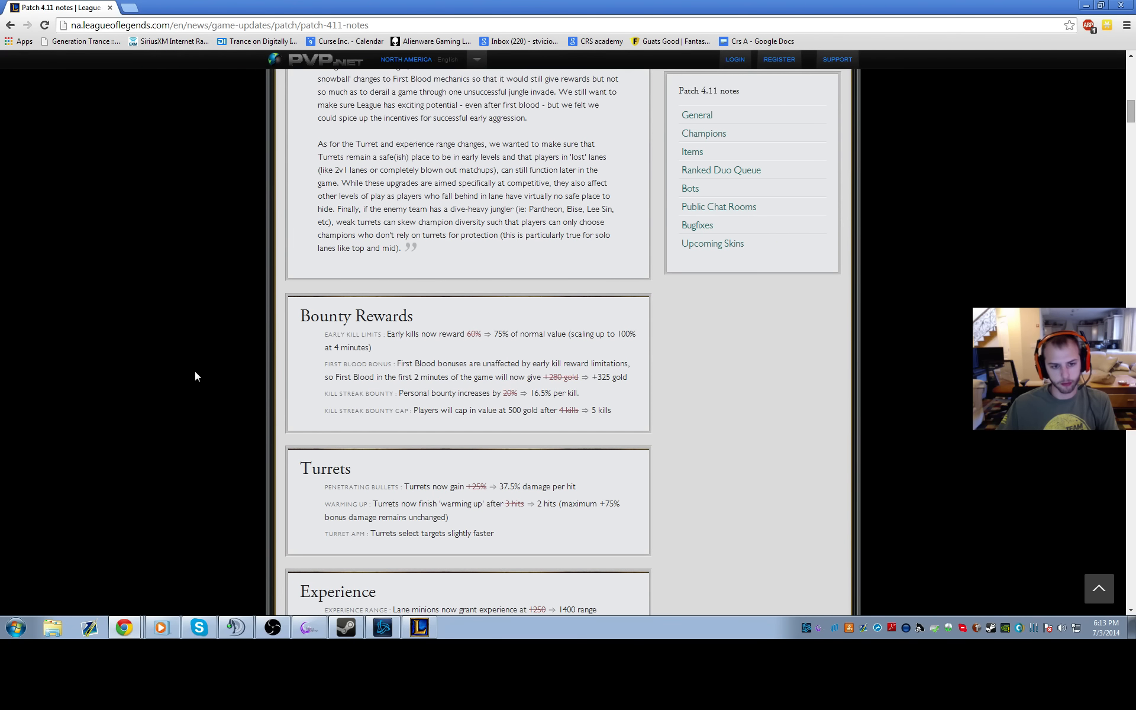
scroll(up, 3)
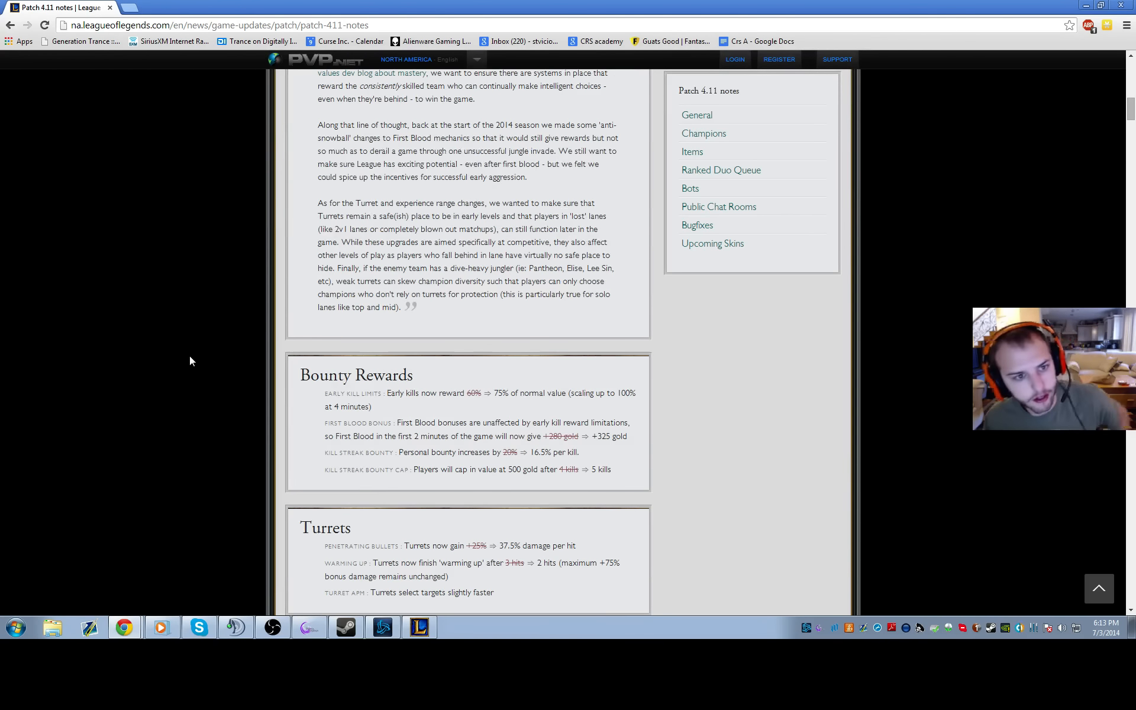
Step: Scroll down to the Experience change and the Champions header with Braum
scroll(down, 3)
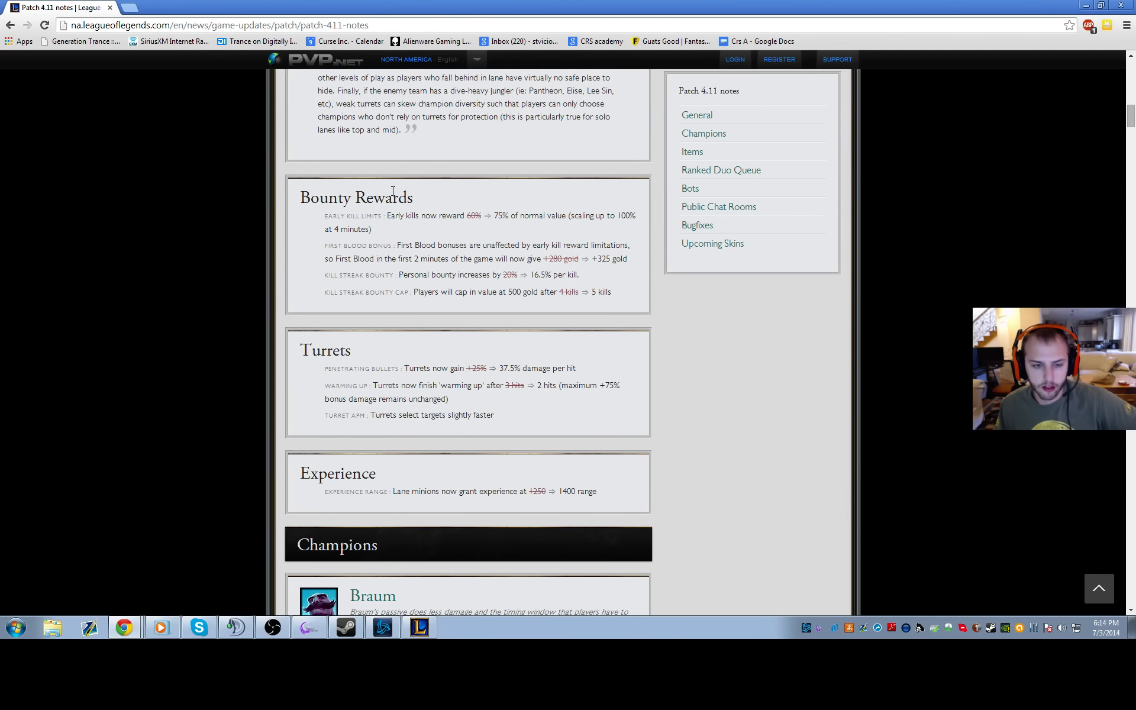
mouse_move(478, 232)
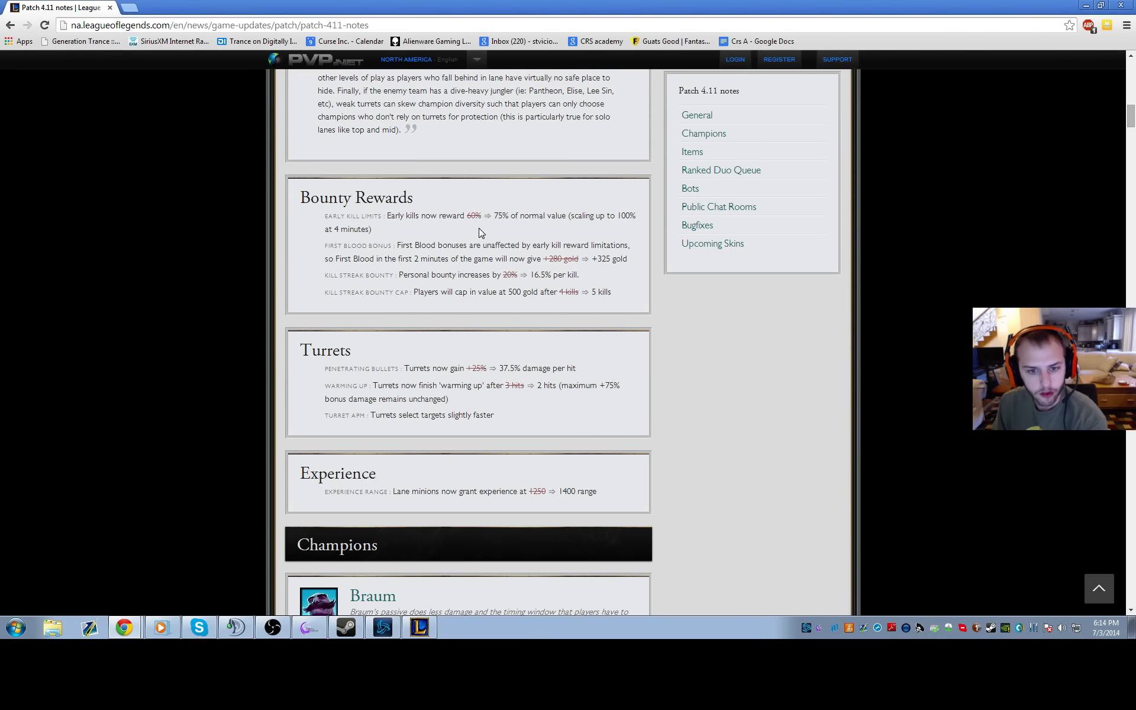
mouse_move(452, 237)
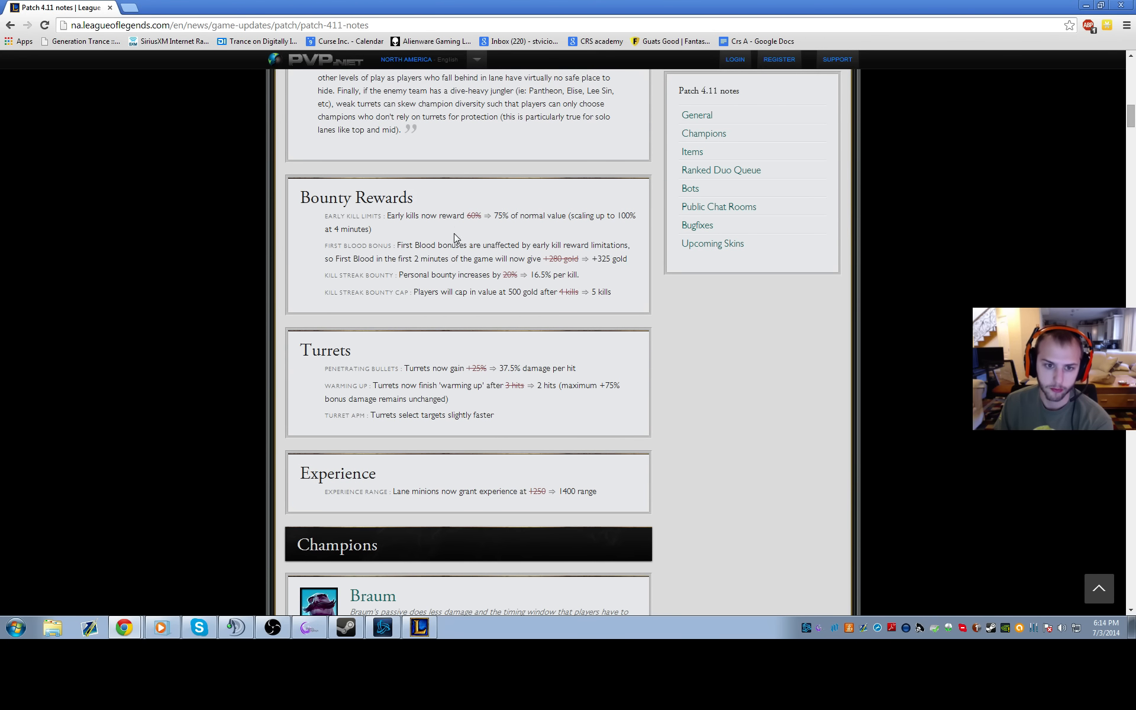
mouse_move(445, 229)
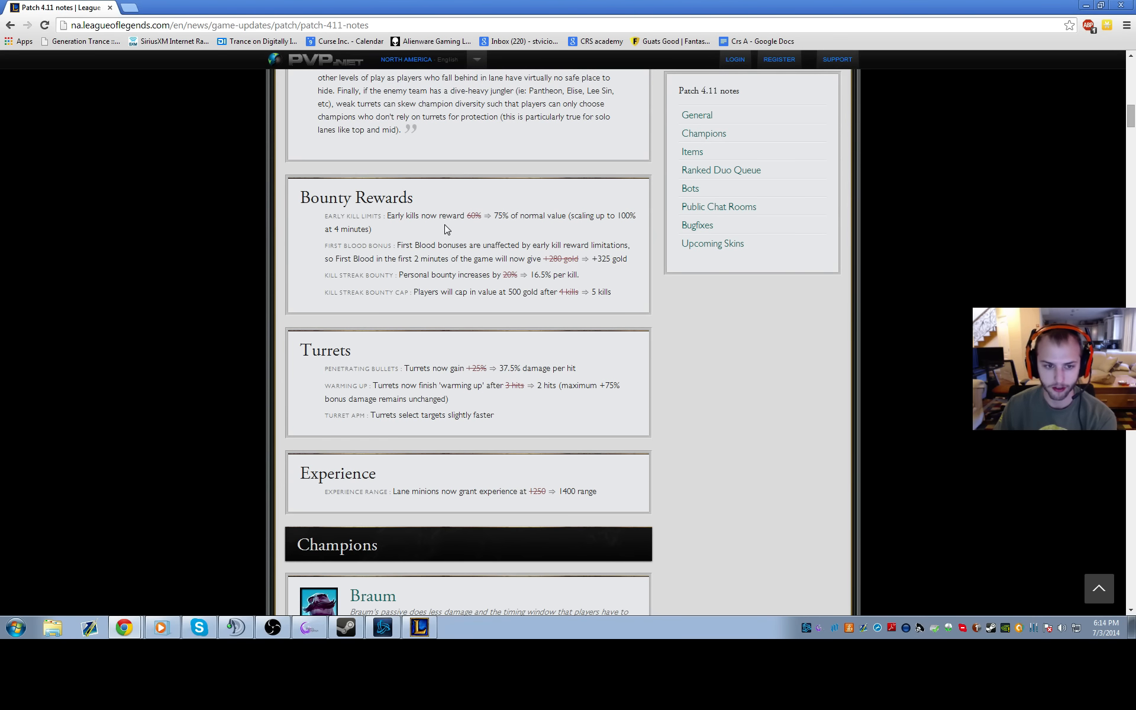
mouse_move(615, 304)
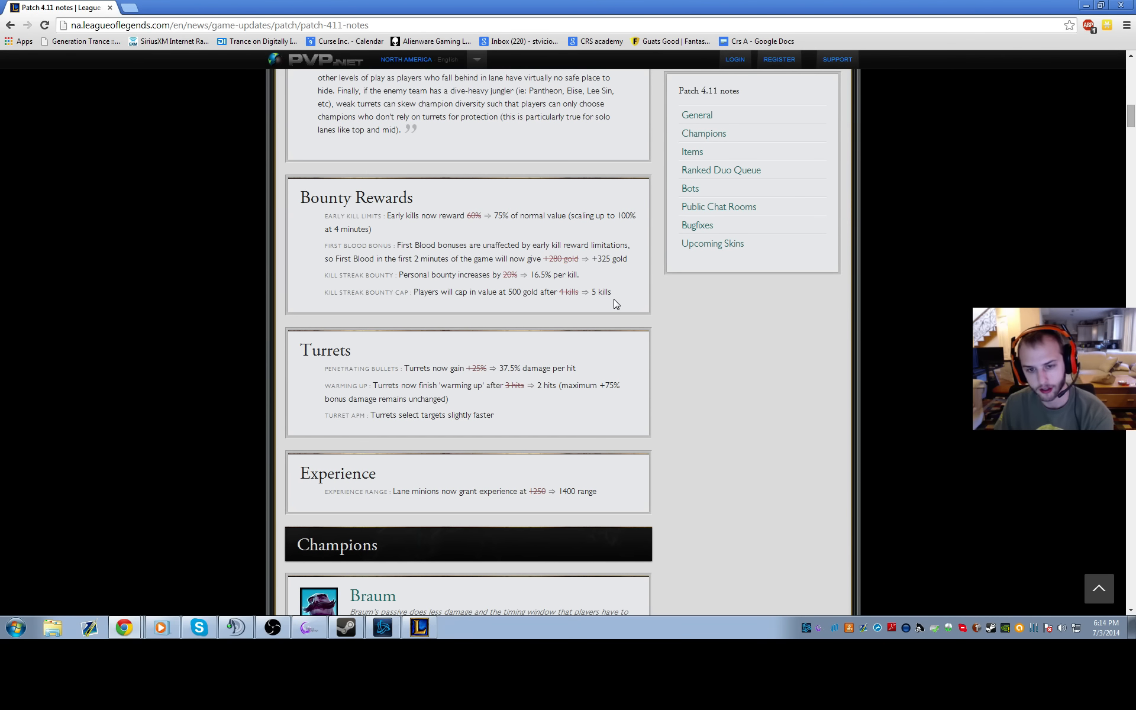
Step: Scroll to Braum's summary and clear the accidental text selection in the Turrets notes
scroll(down, 3)
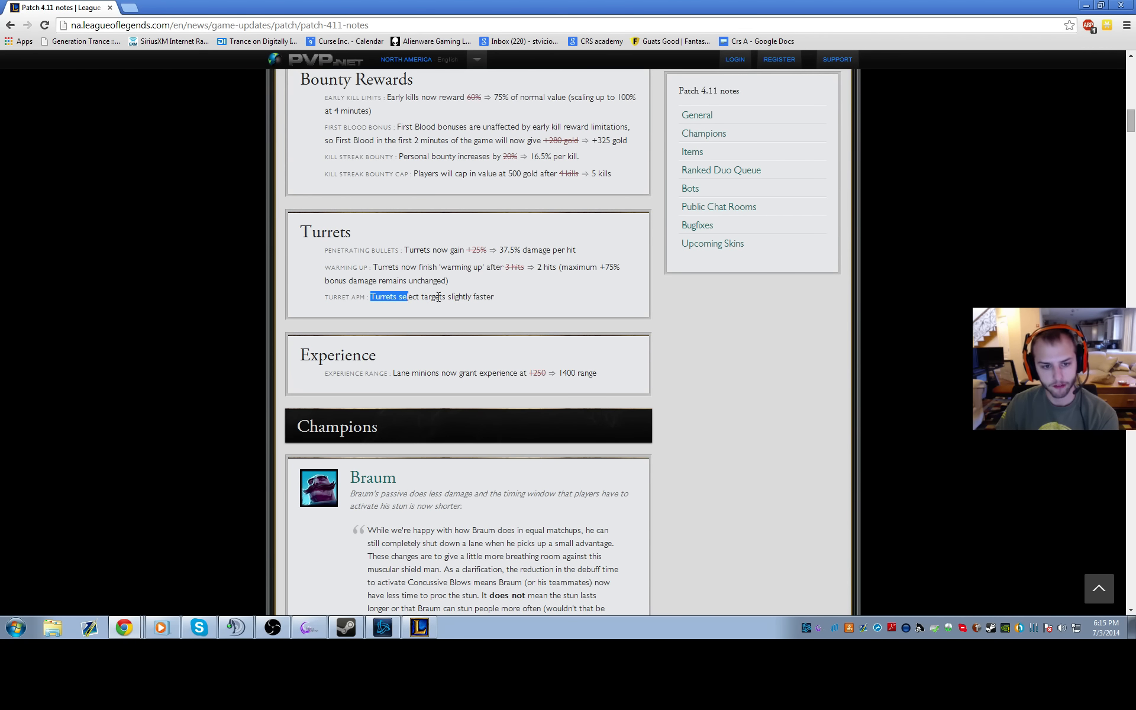
click(507, 300)
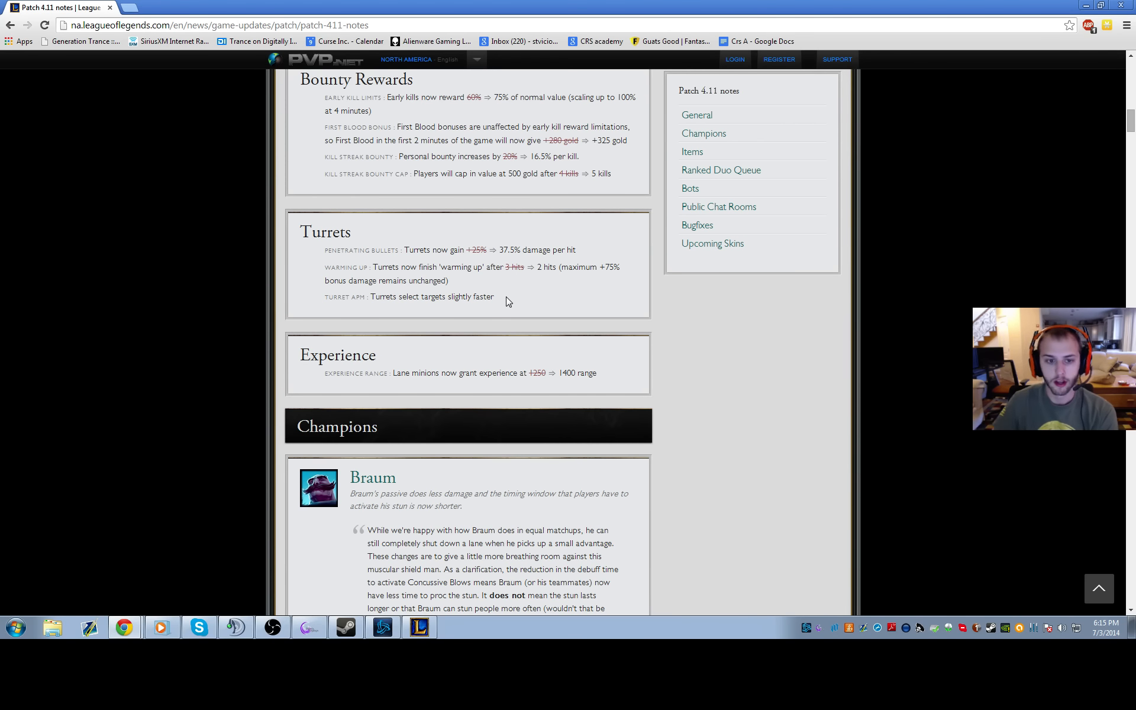
mouse_move(506, 305)
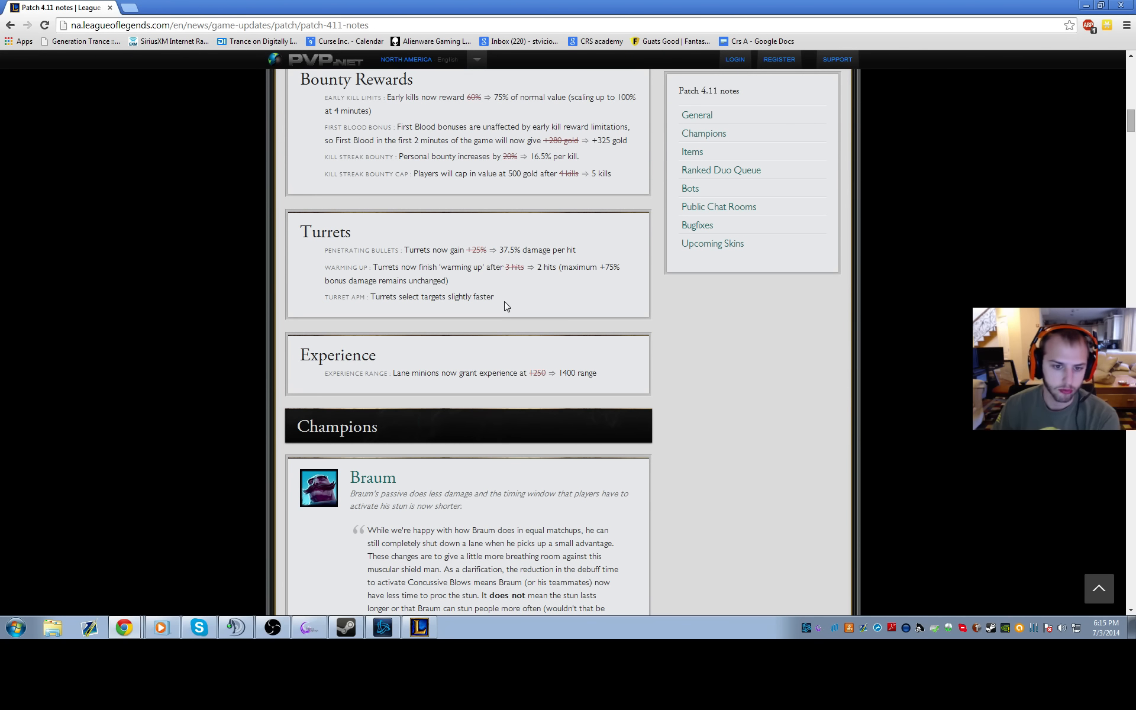
mouse_move(567, 299)
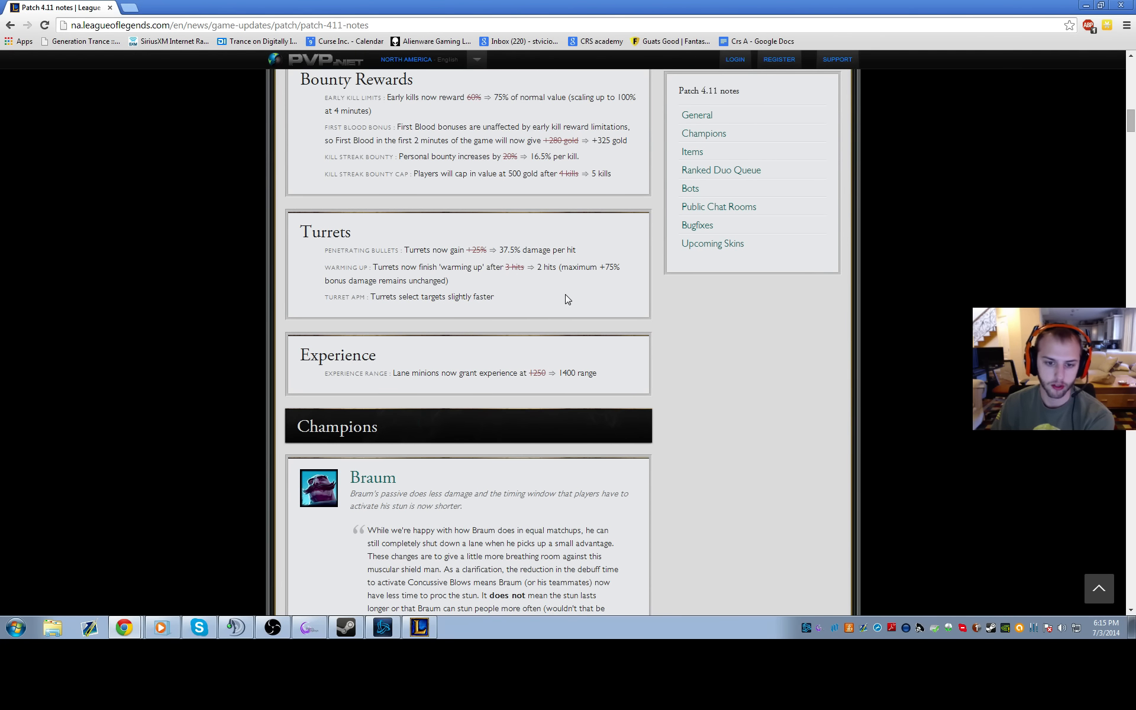
Step: Scroll down to Braum's Passive Concussive Blows damage and stun-timer numbers
scroll(down, 3)
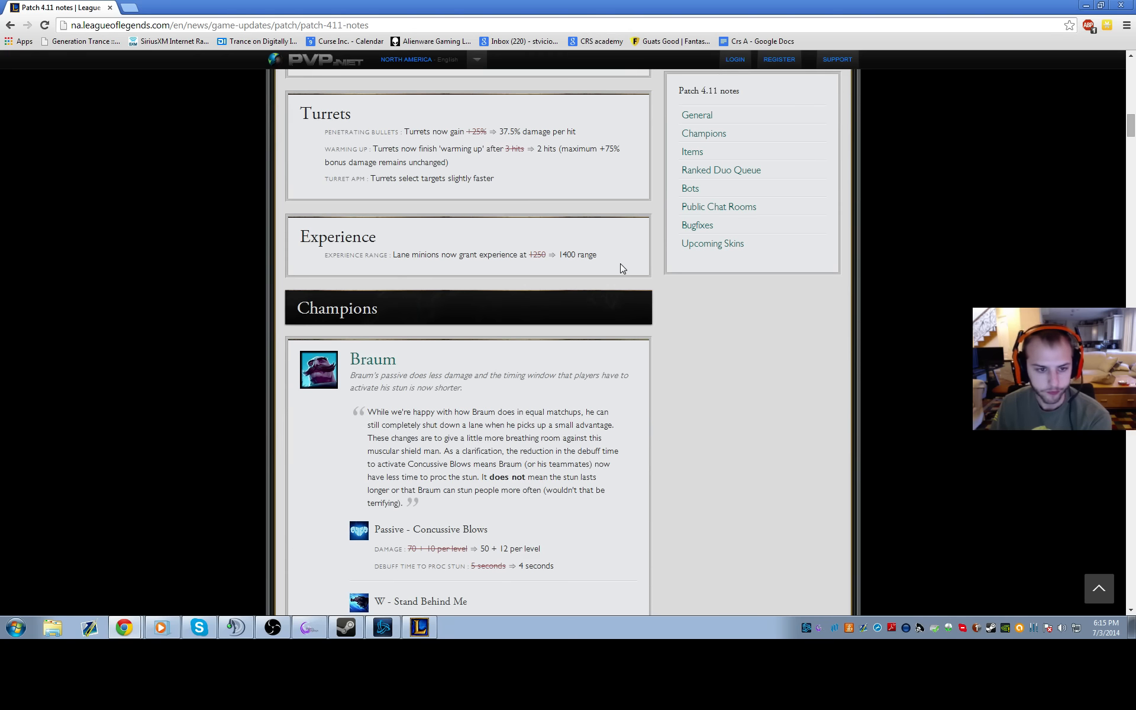
mouse_move(585, 260)
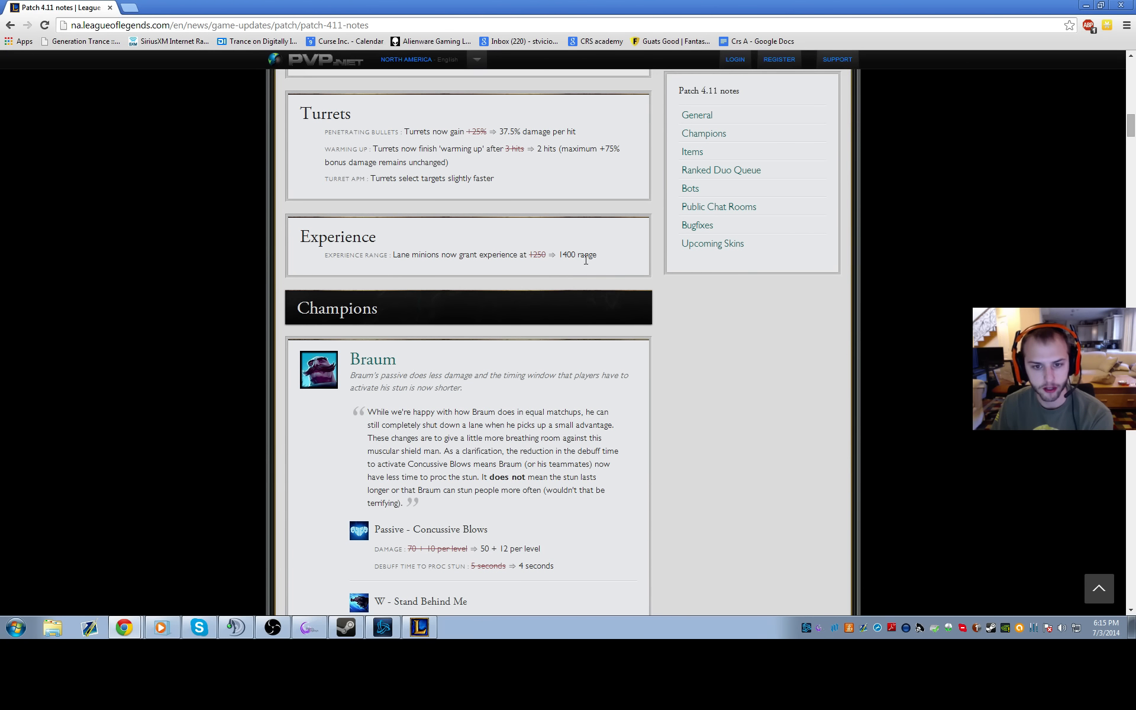
mouse_move(667, 315)
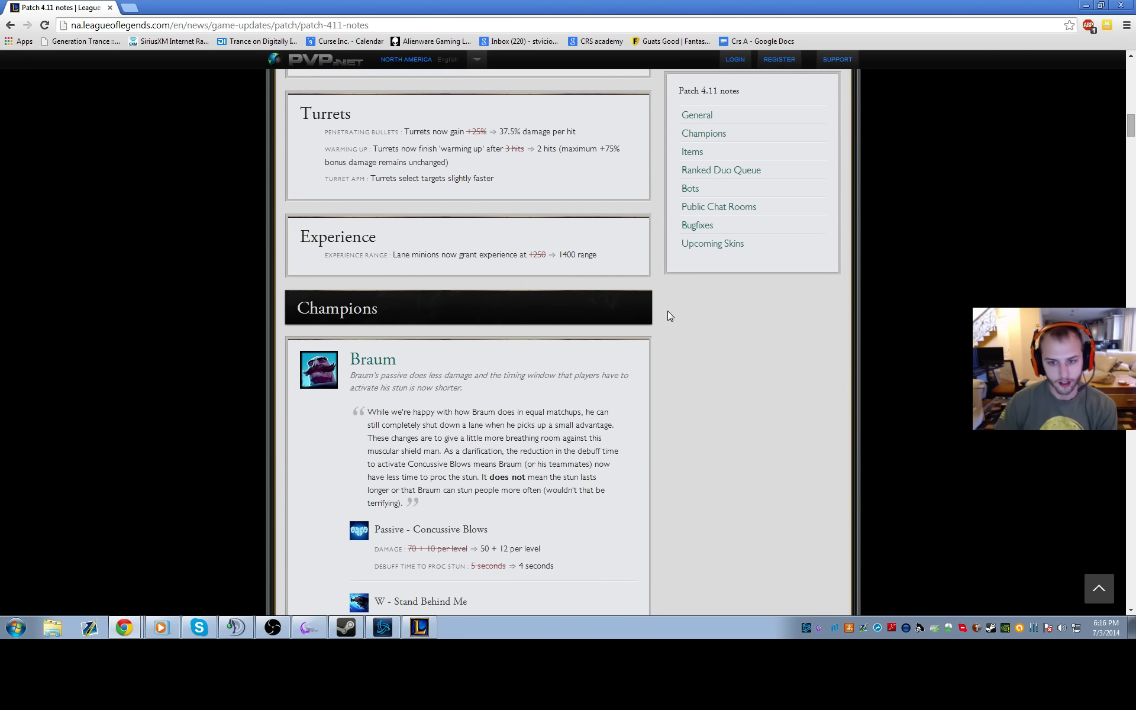
mouse_move(871, 391)
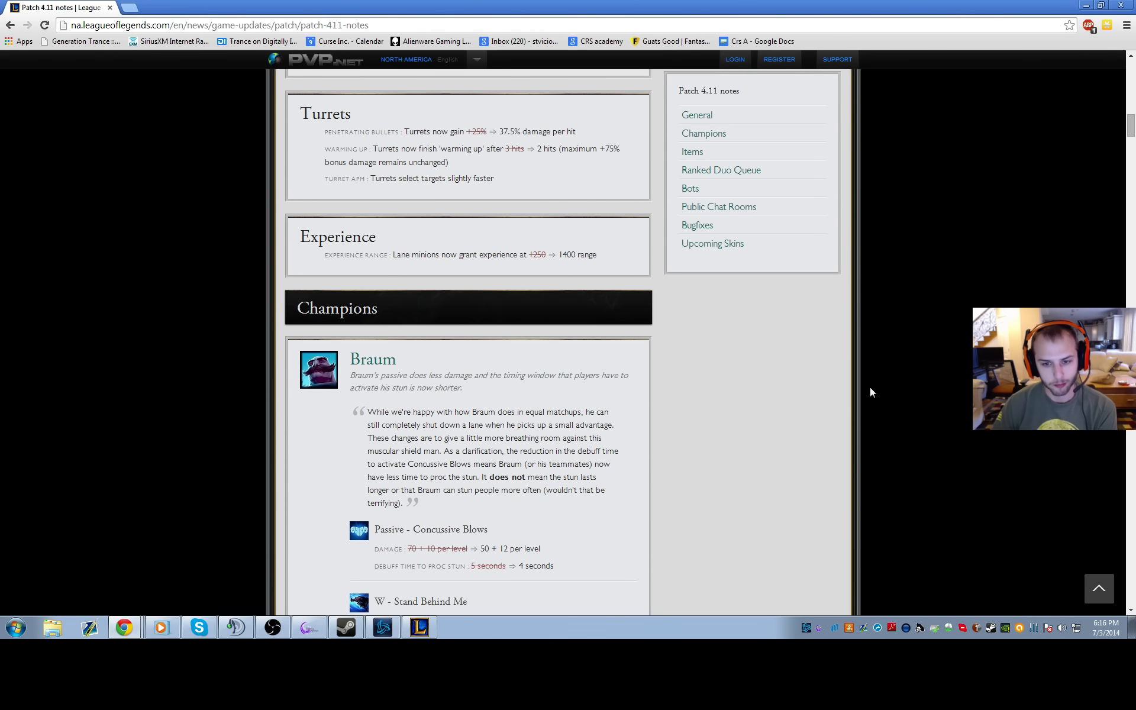
mouse_move(768, 378)
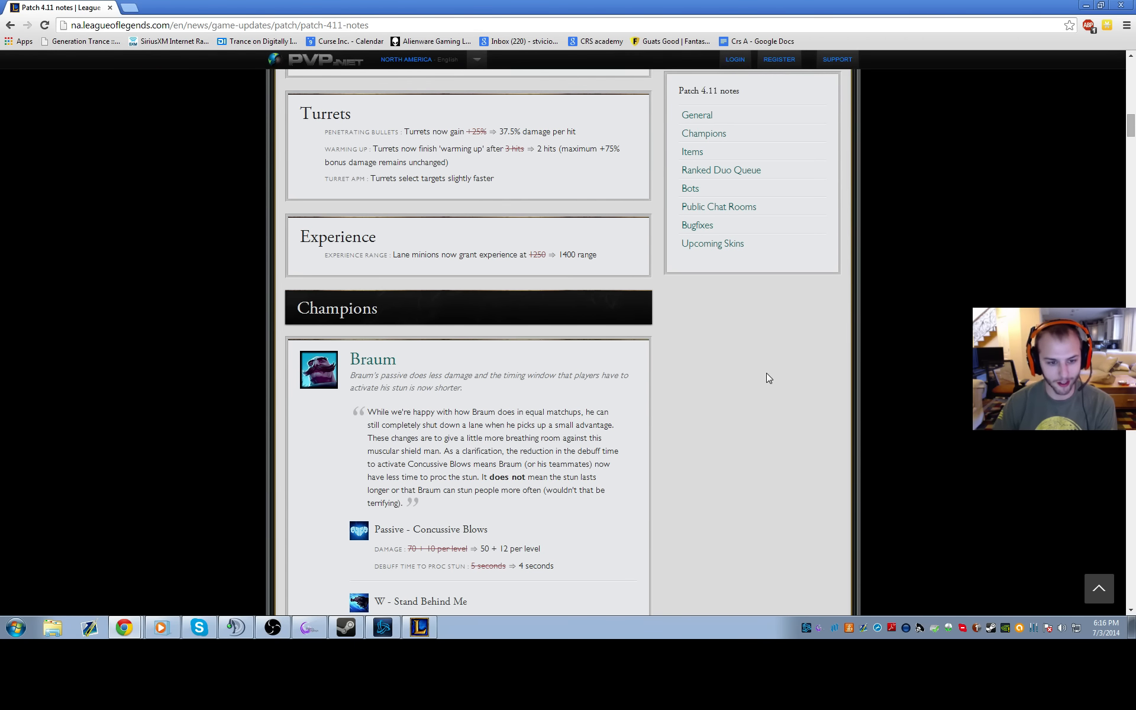
Step: Scroll past Braum's W bug fix to Heimerdinger's turret particles and Jax's stat reductions
scroll(down, 3)
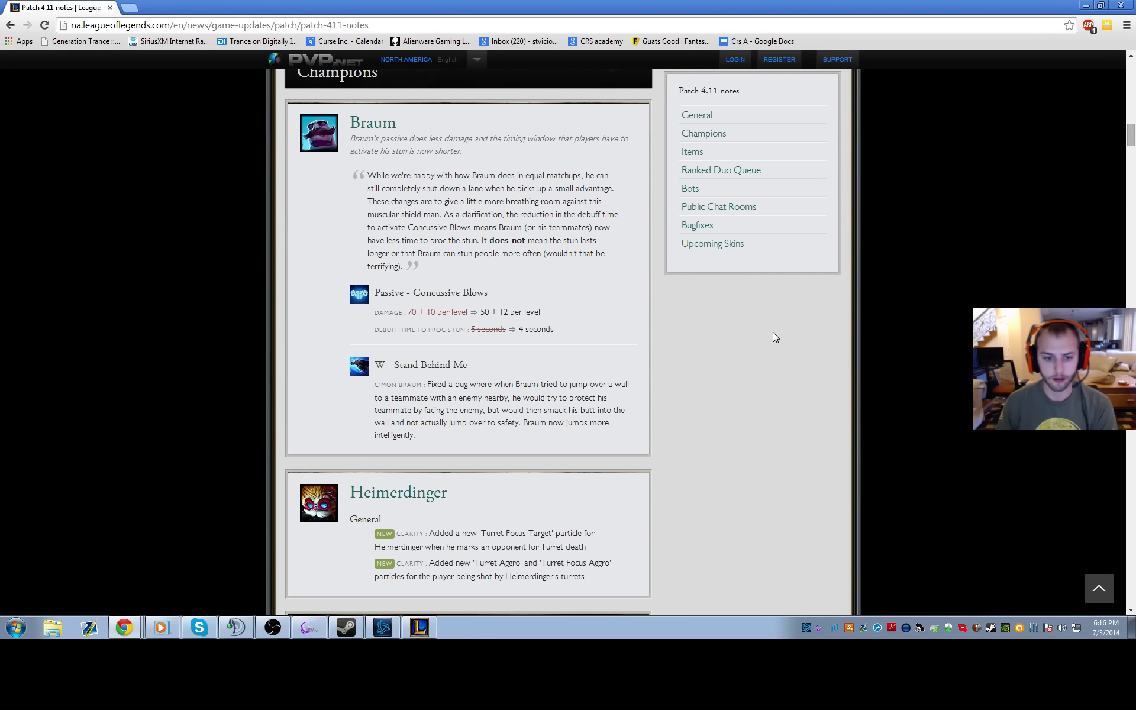
mouse_move(618, 367)
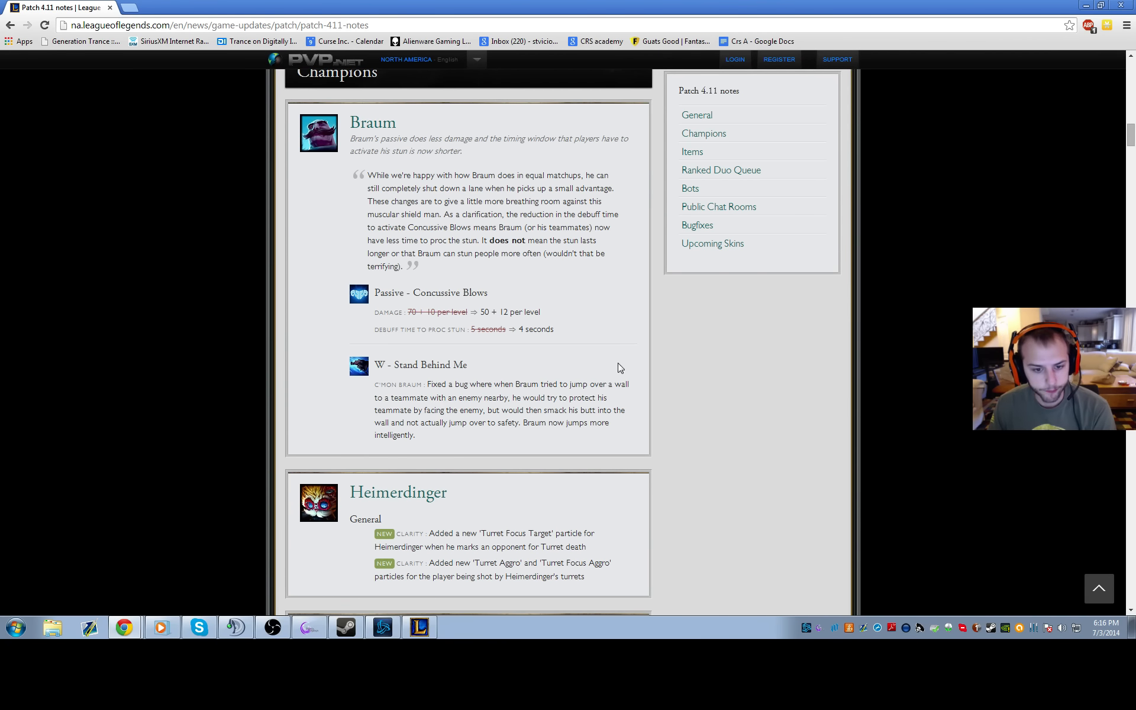
mouse_move(506, 420)
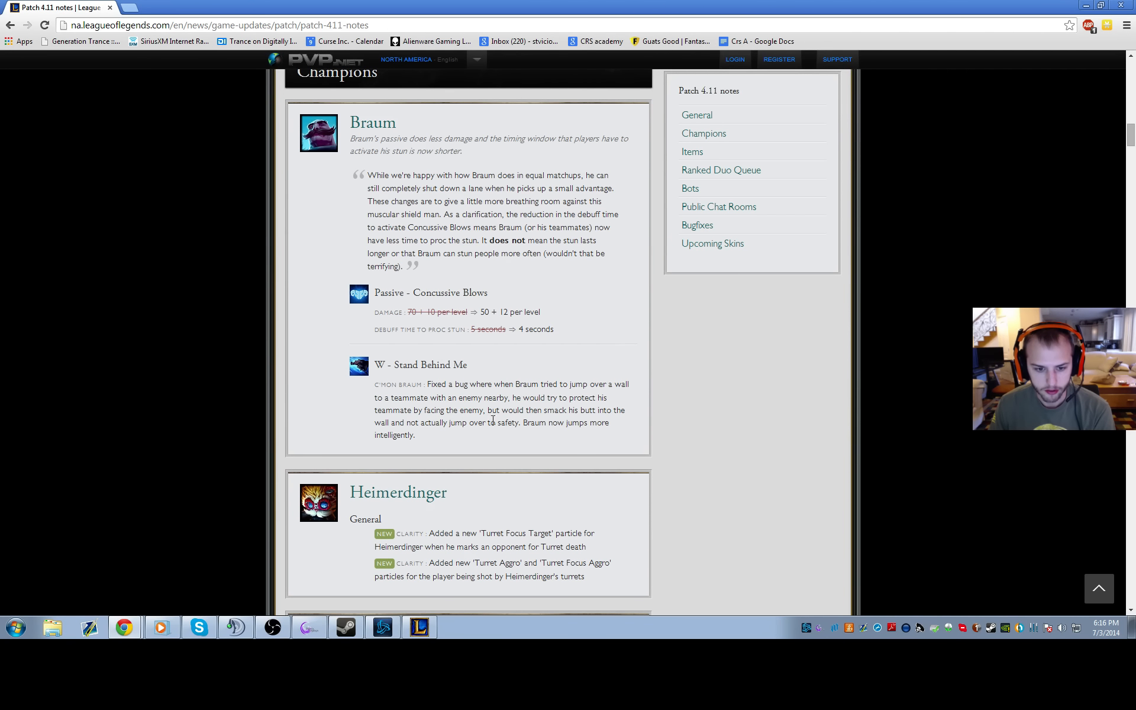
mouse_move(391, 383)
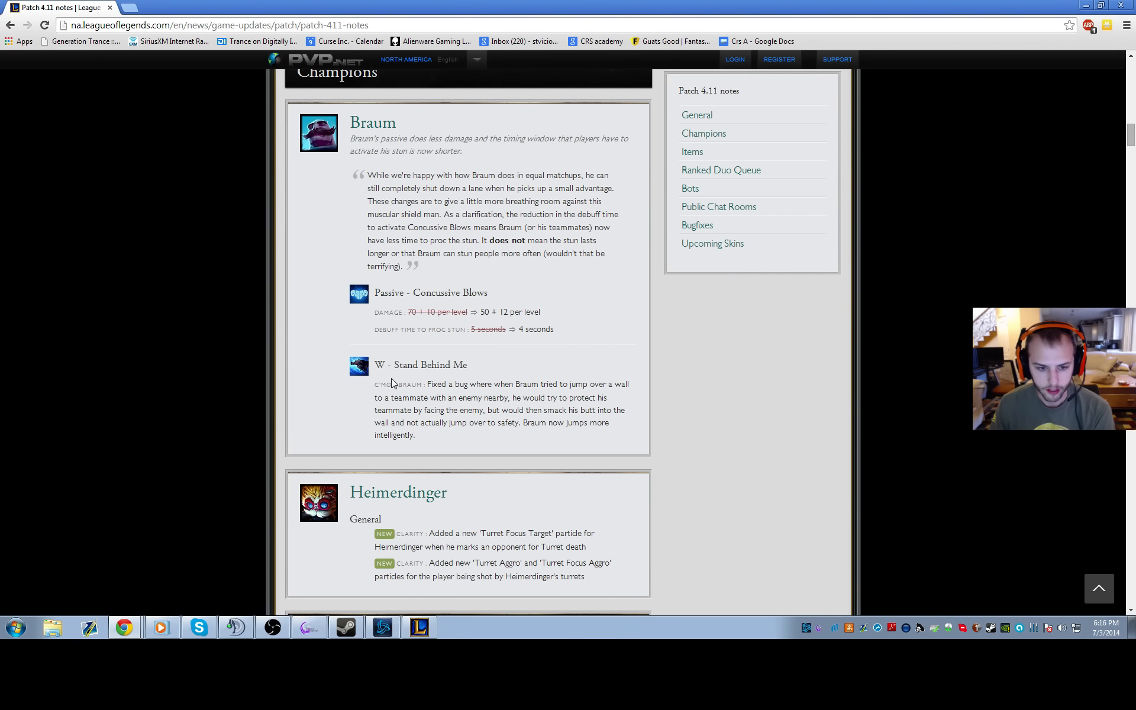
scroll(down, 3)
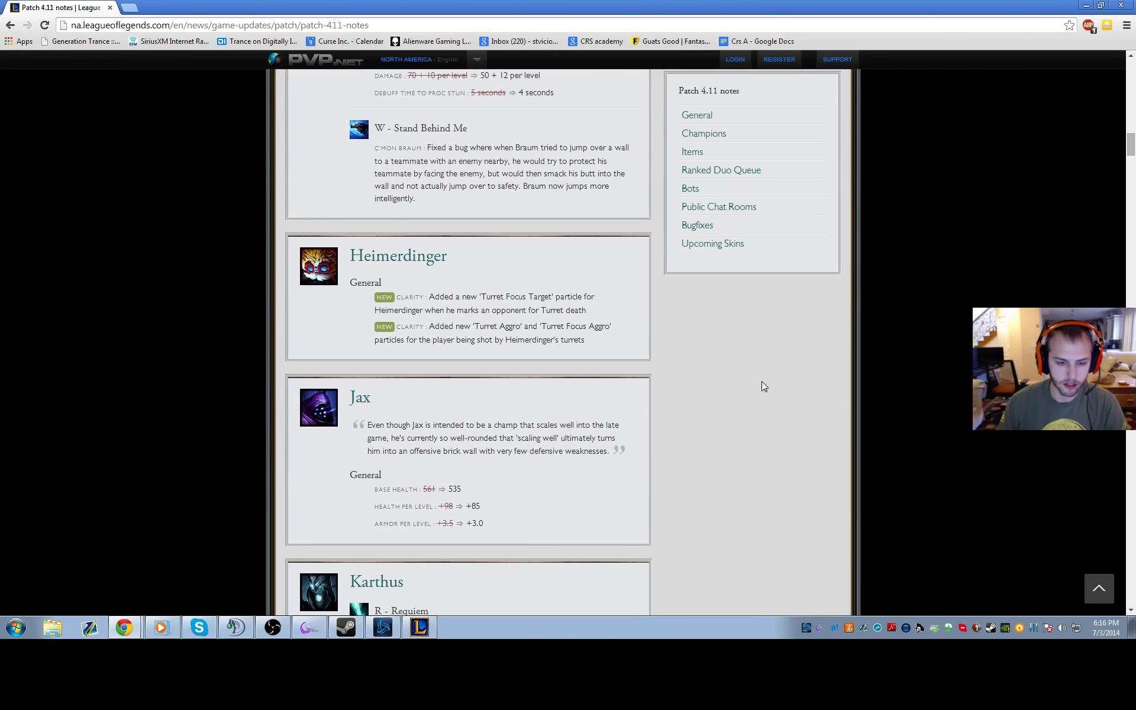
mouse_move(398, 256)
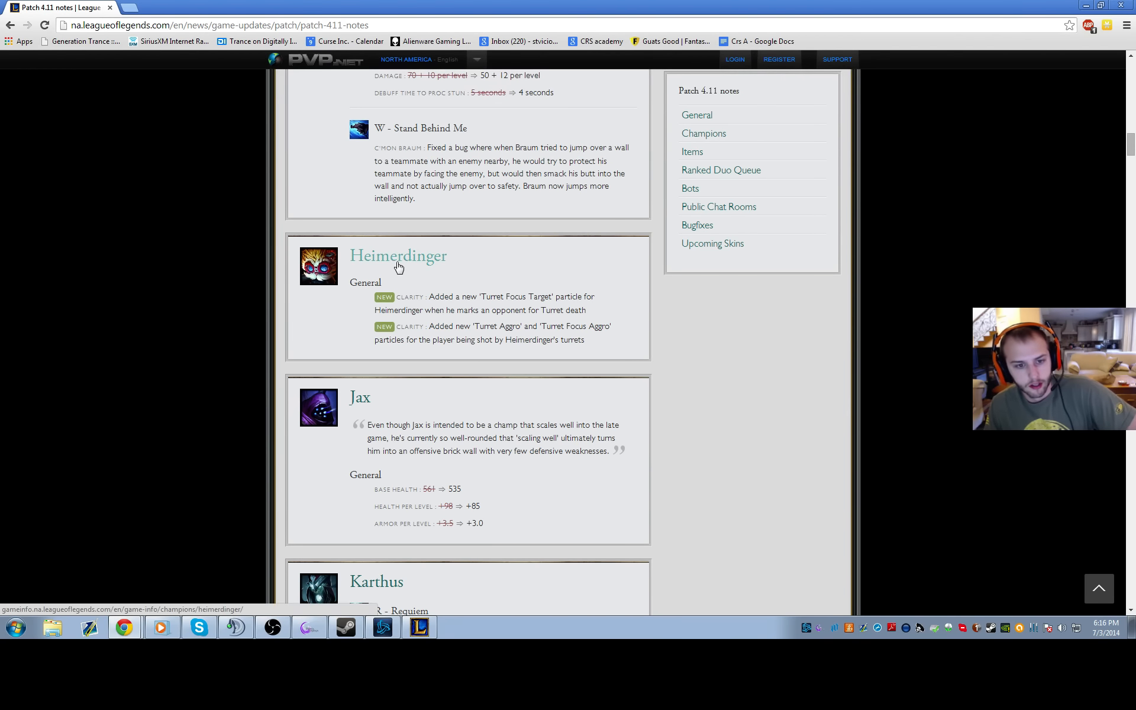
mouse_move(416, 326)
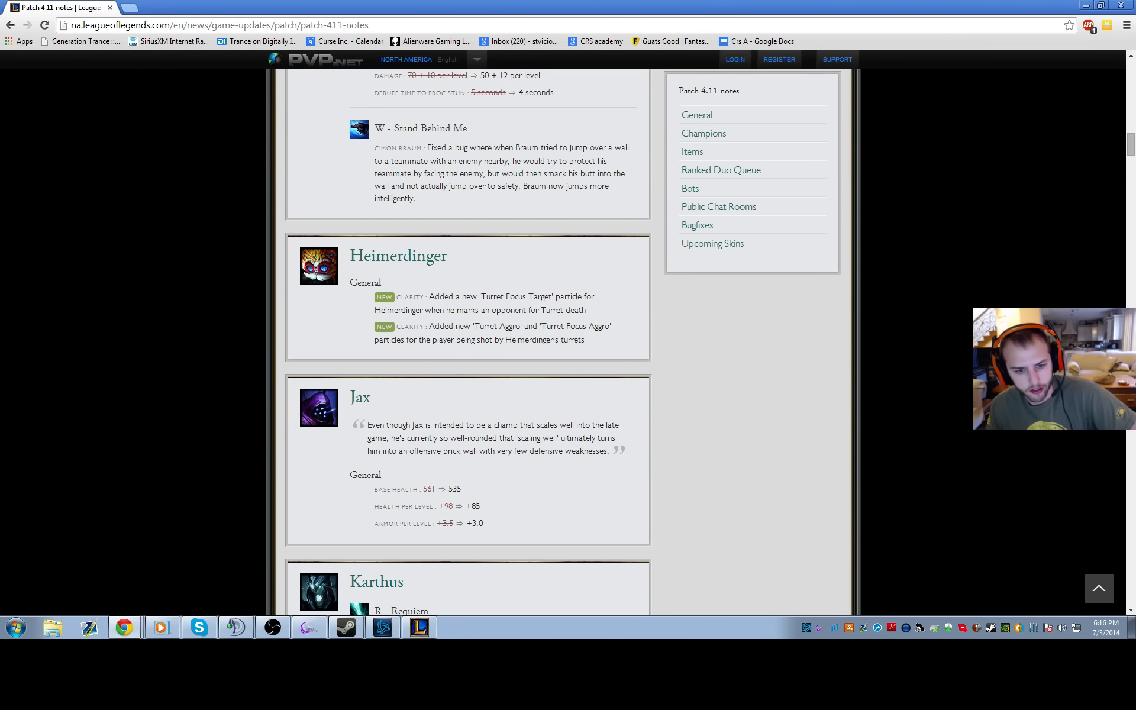
Step: Scroll to Karthus's Requiem bugfix and Kayle's attack speed, Righteous Fury and Intervention changes
scroll(down, 3)
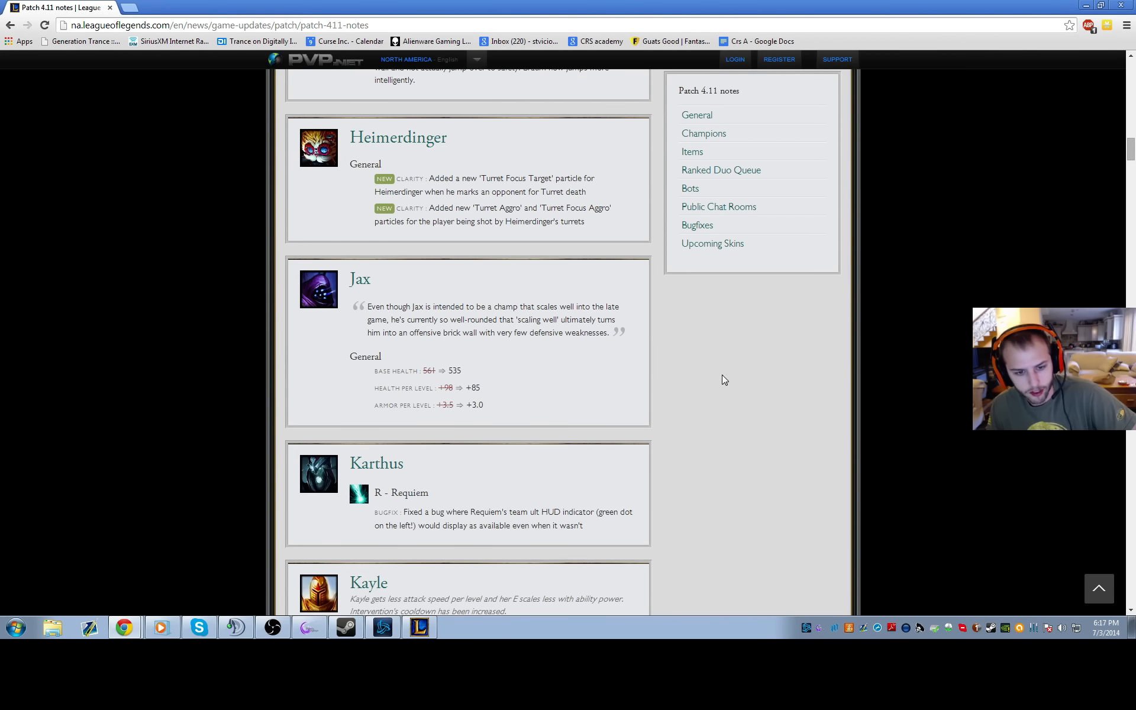
scroll(down, 3)
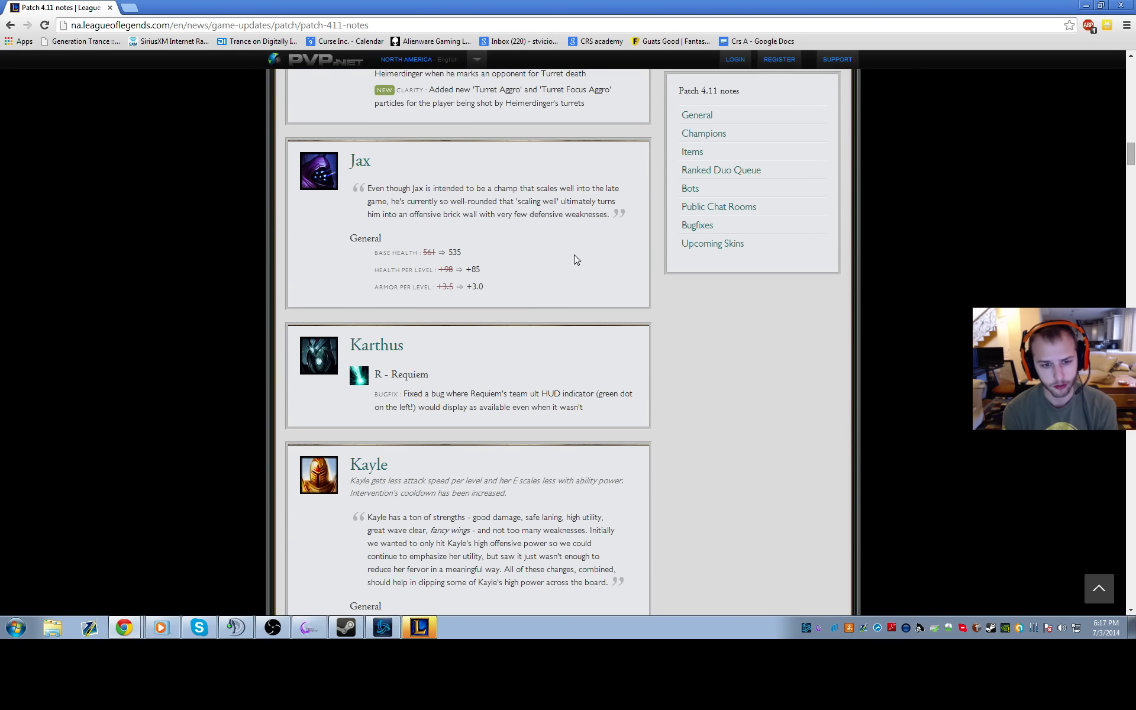
mouse_move(526, 281)
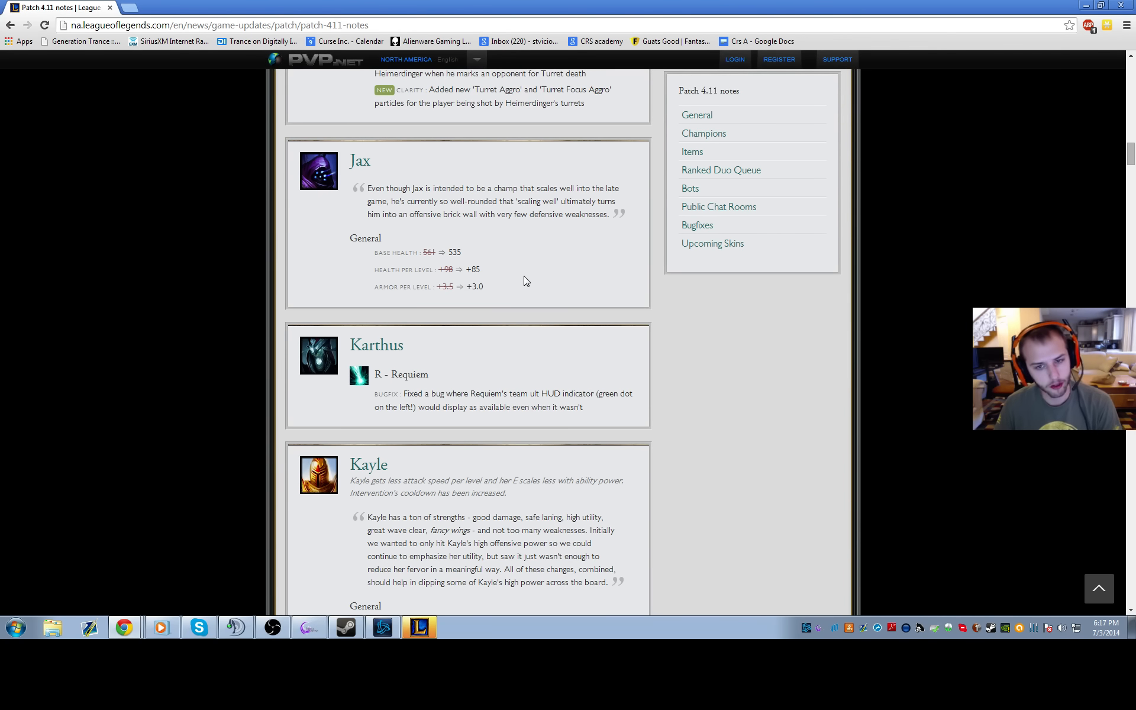
mouse_move(584, 263)
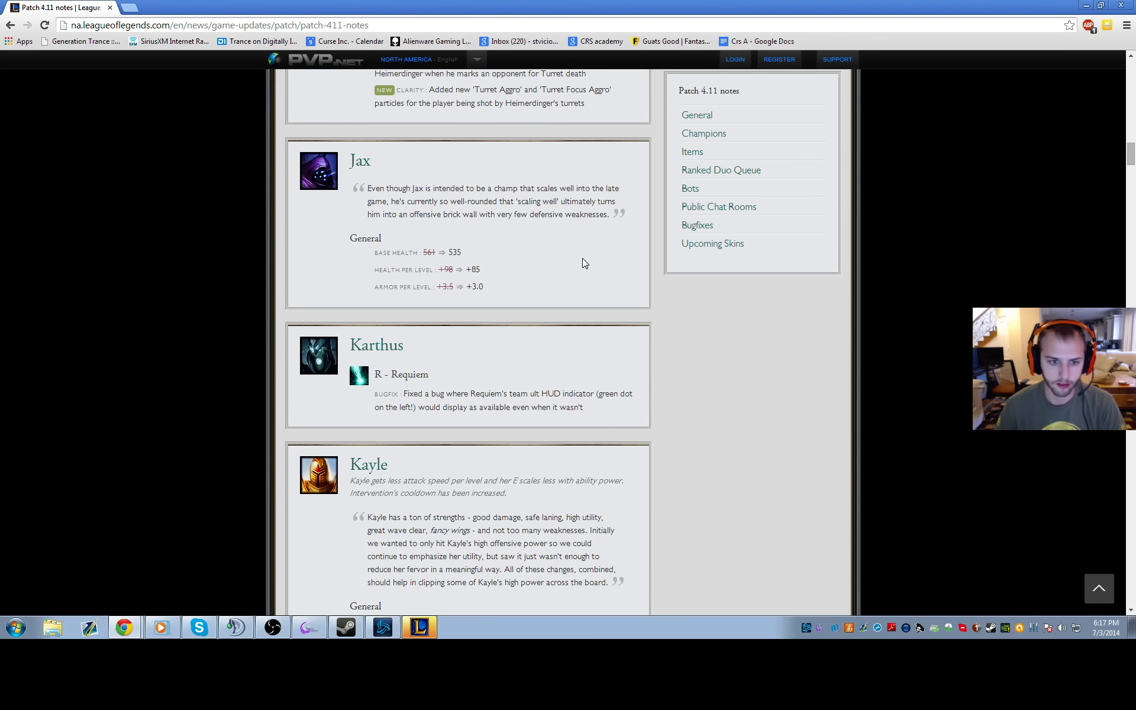
mouse_move(552, 259)
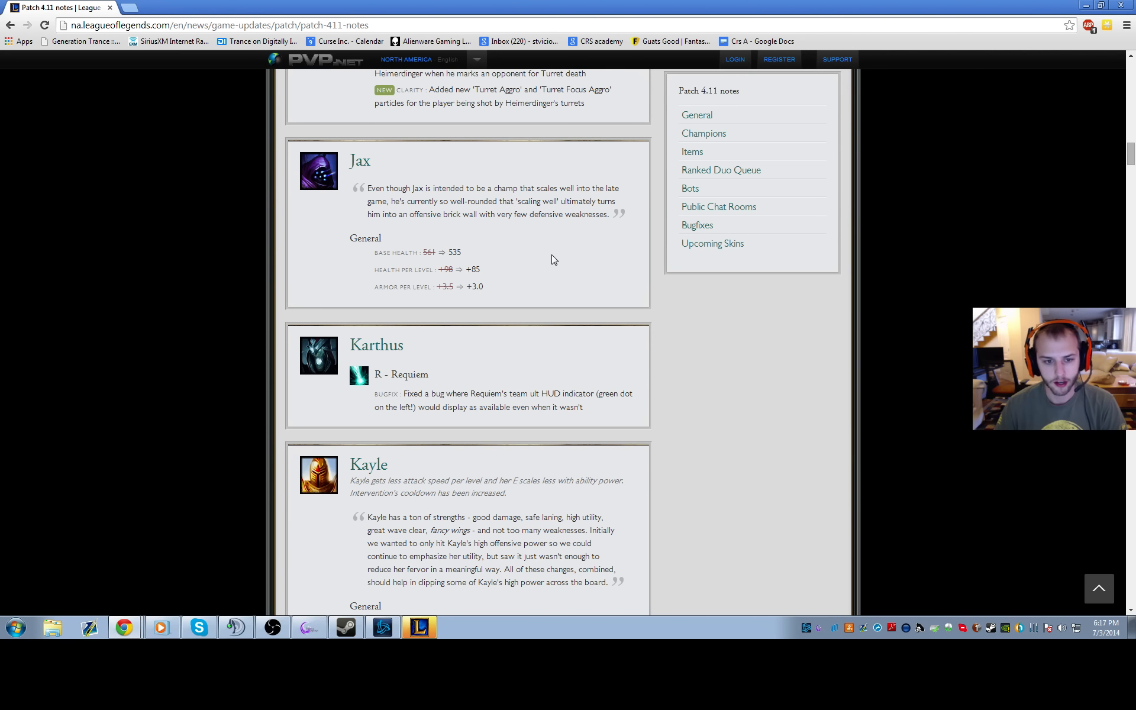
mouse_move(548, 272)
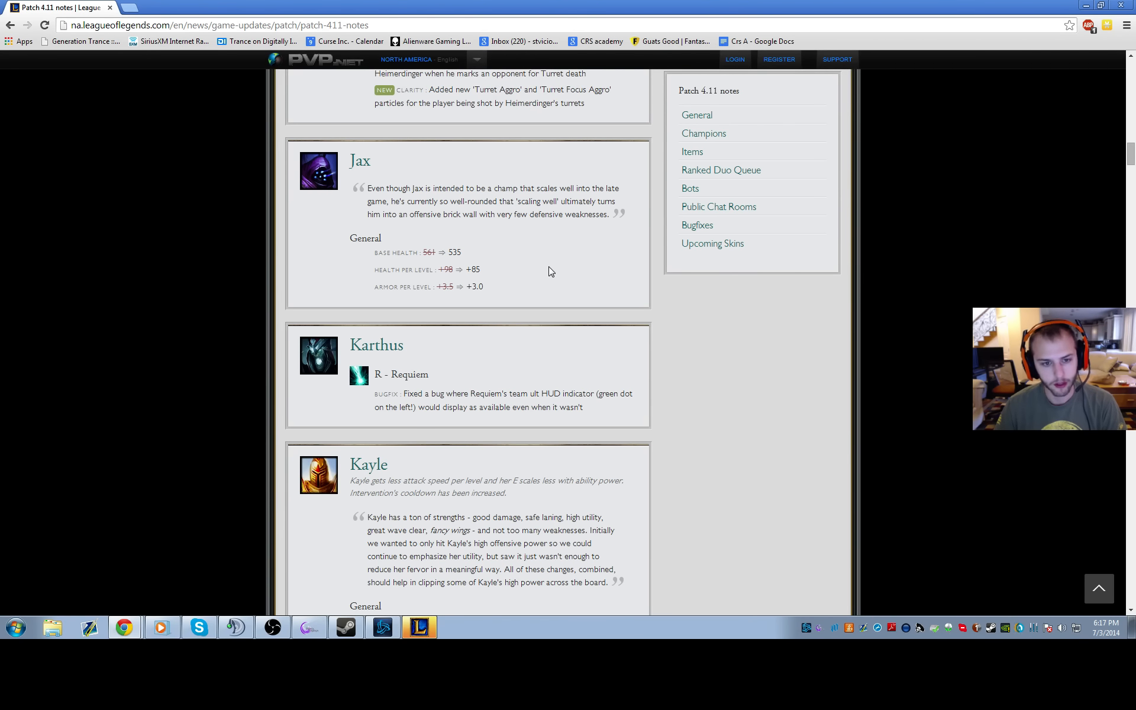
mouse_move(566, 281)
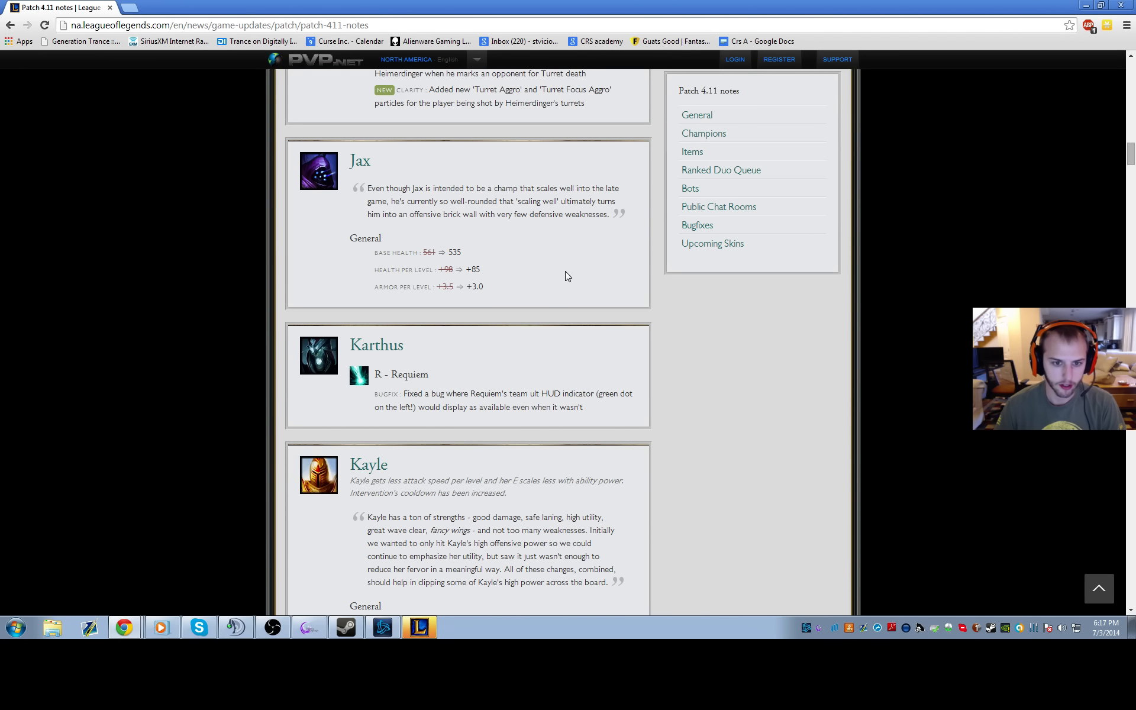
scroll(down, 3)
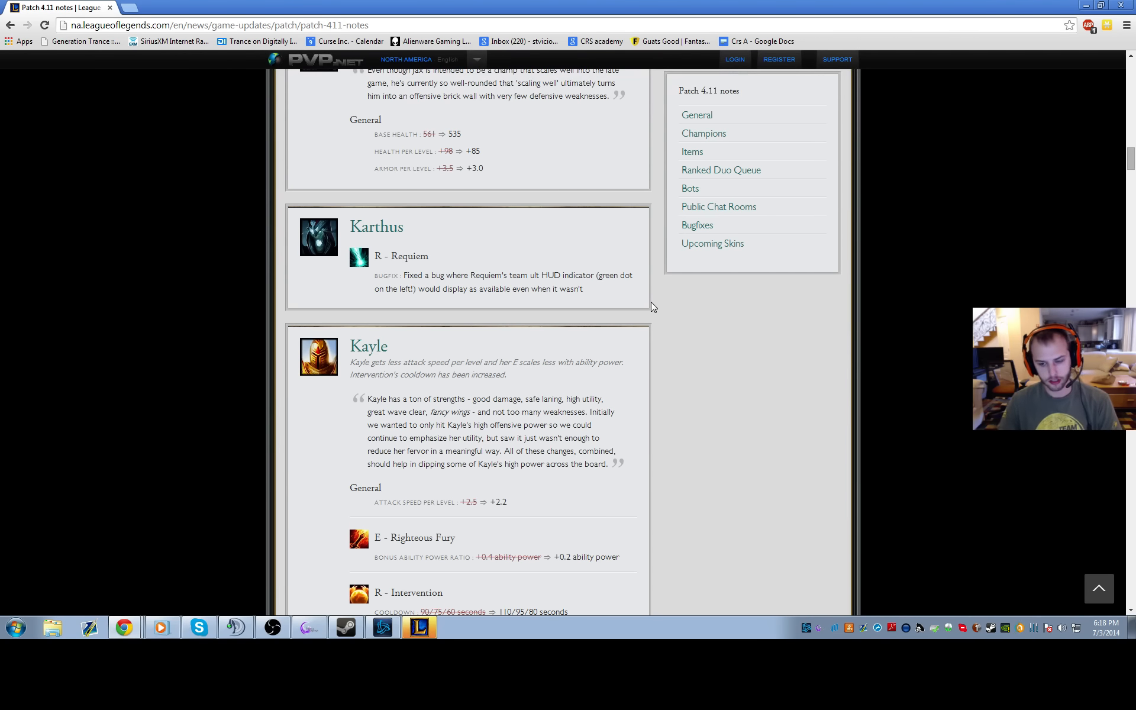
mouse_move(580, 227)
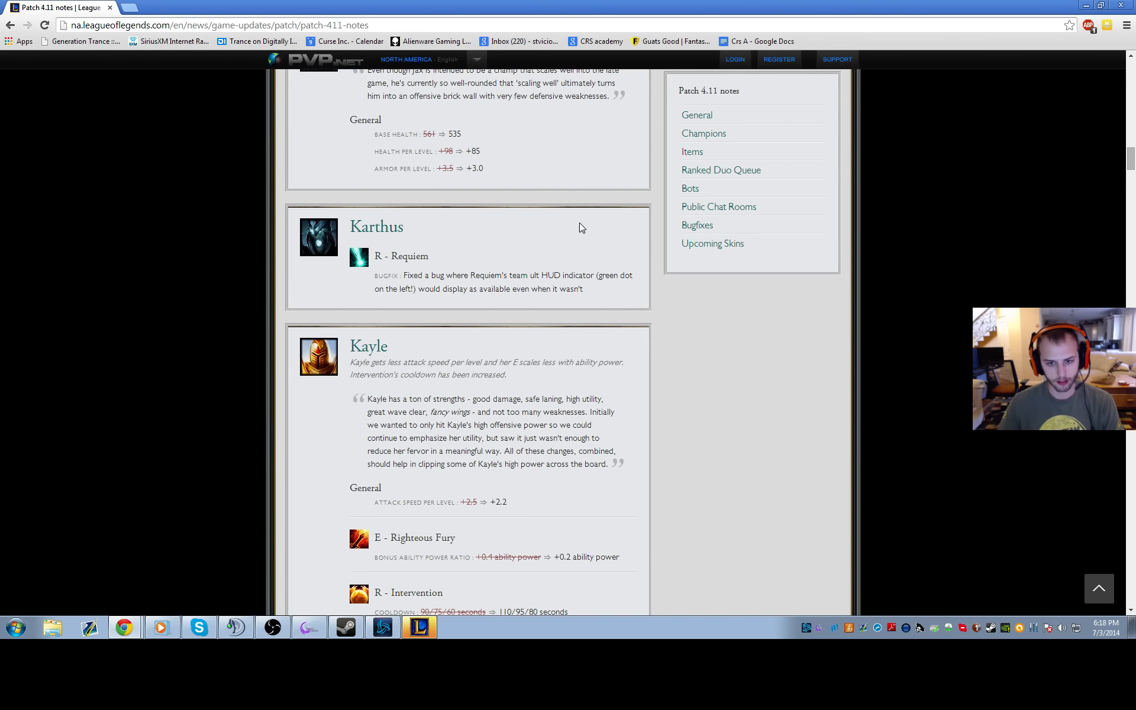
mouse_move(612, 293)
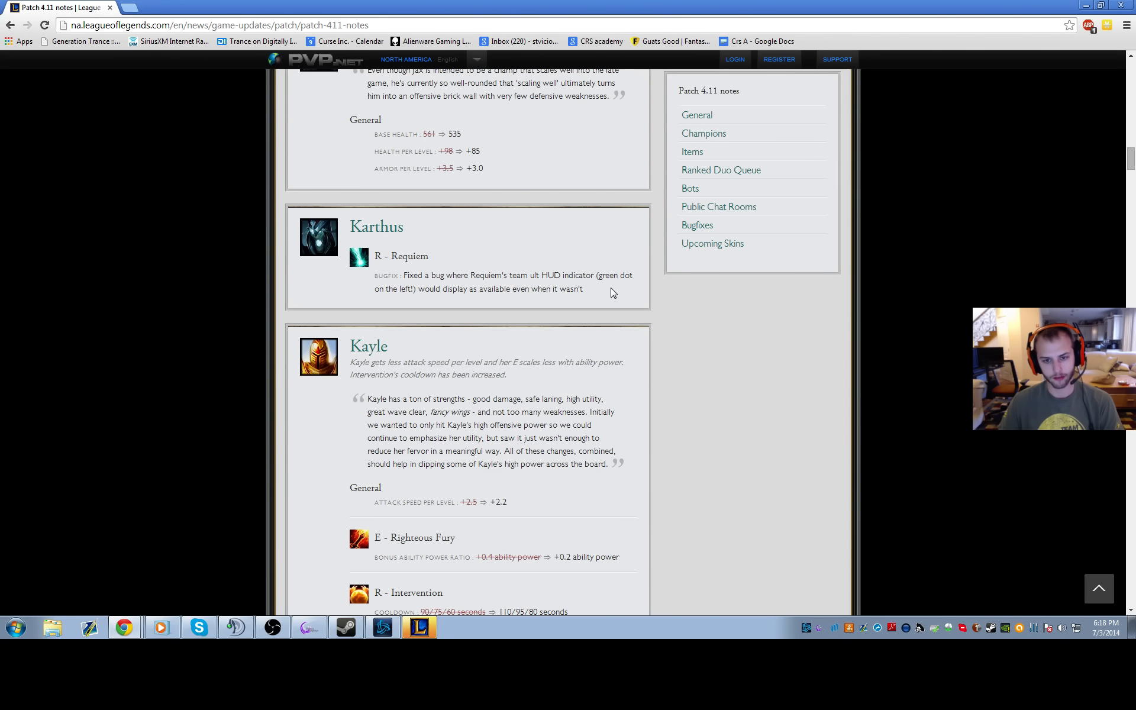
Step: Scroll down to Kayle's full ability changes and Lucian's 'very strong' note
scroll(down, 3)
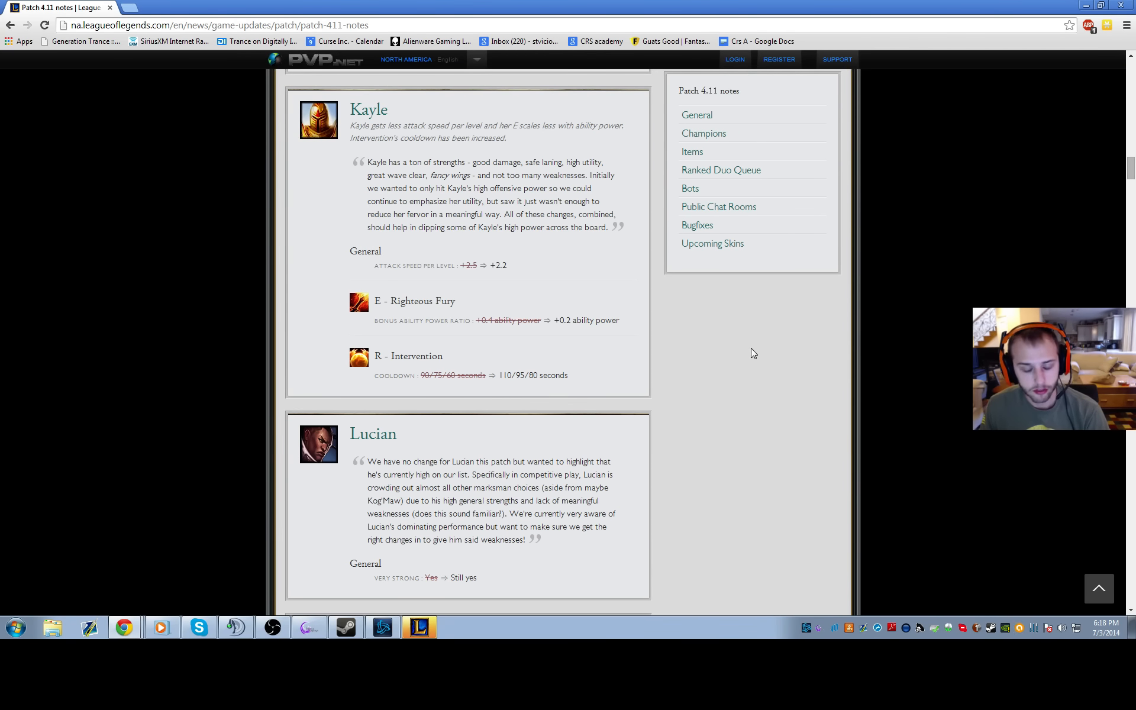
mouse_move(552, 298)
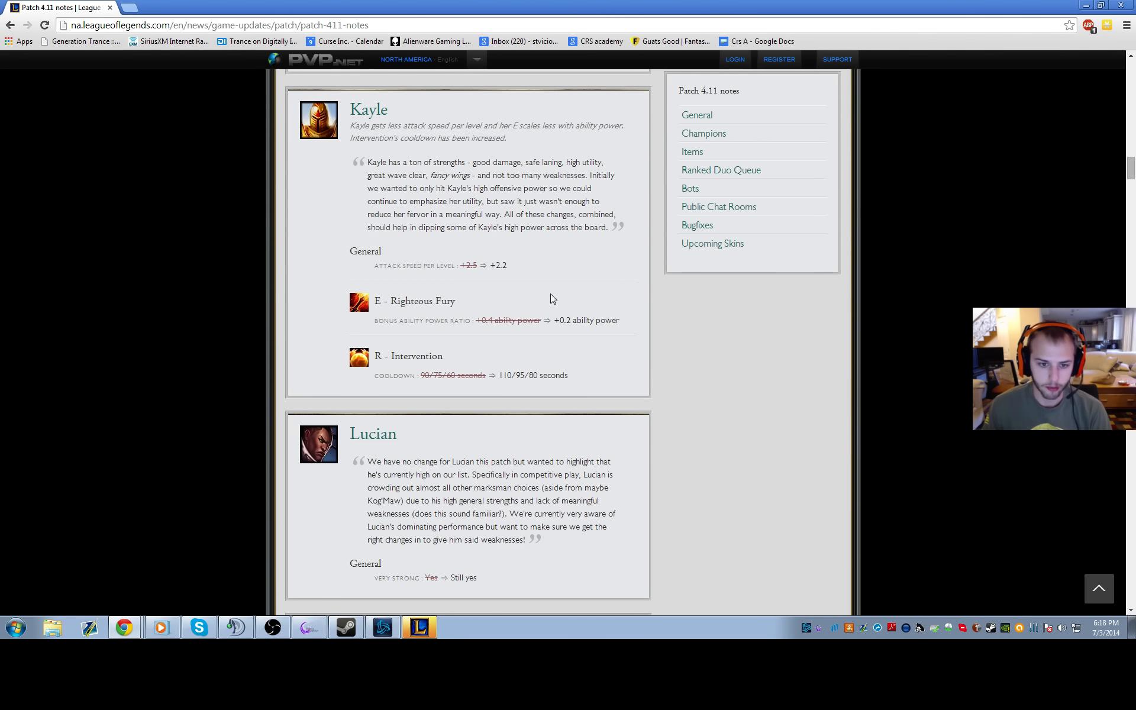
mouse_move(477, 300)
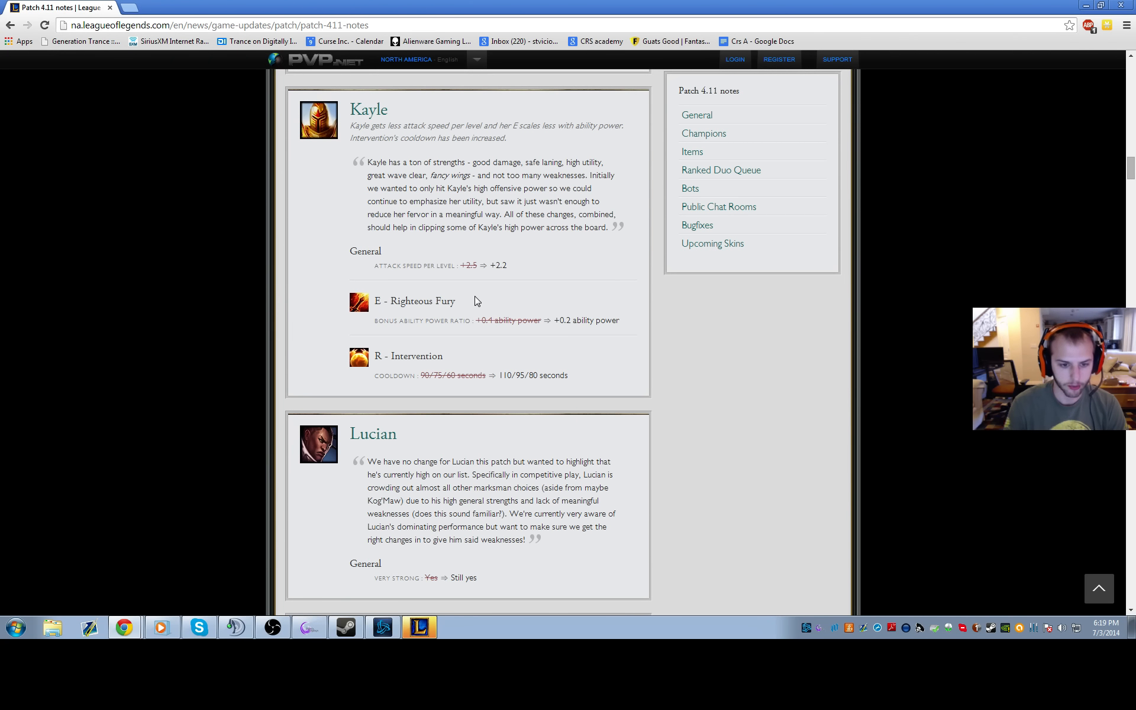
mouse_move(461, 310)
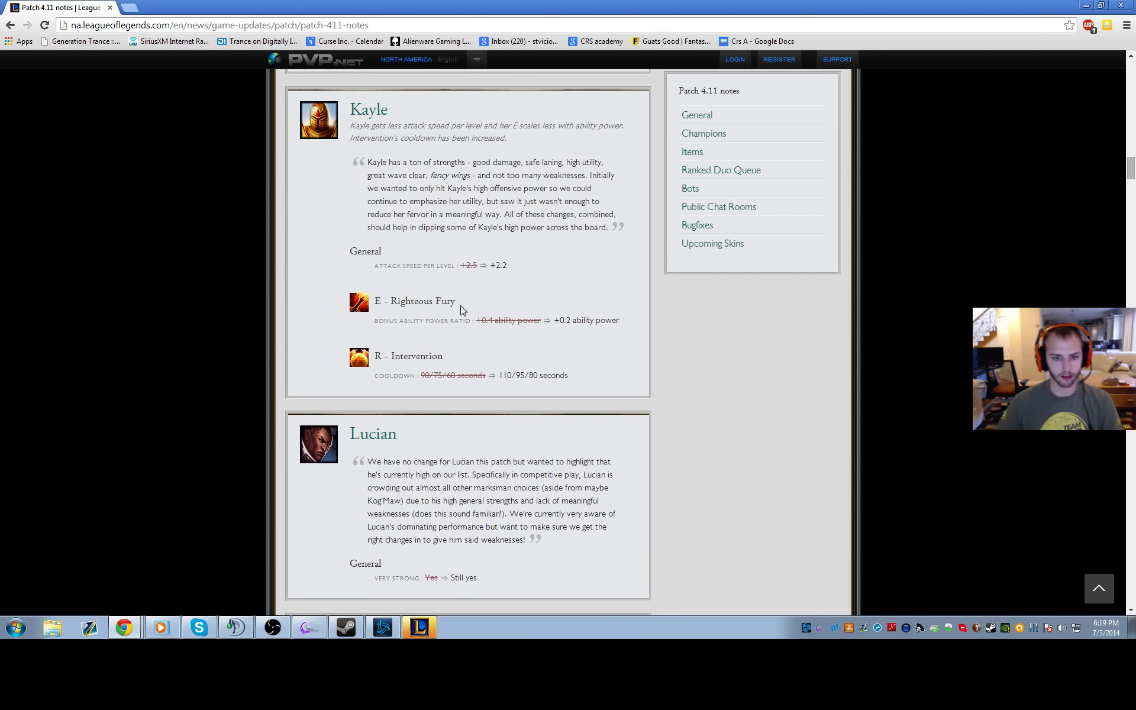
Step: Scroll to Maokai's rework with Arcane Smash, Twisted Advance and Sapling Toss changes
scroll(down, 3)
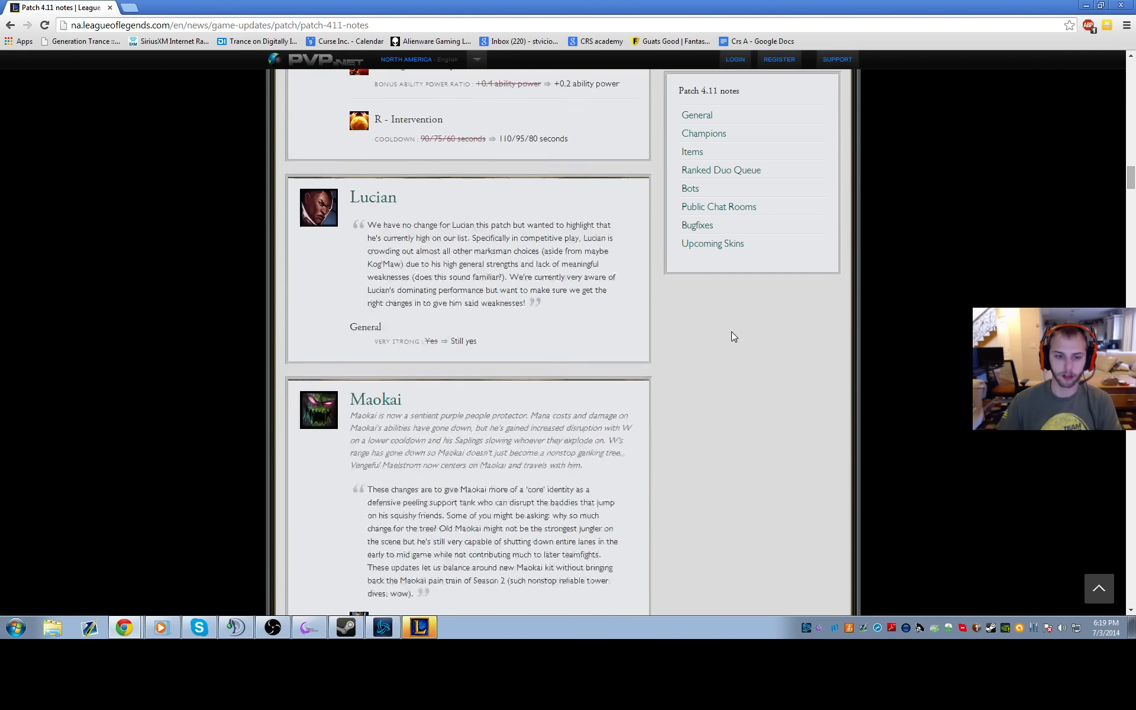
scroll(down, 3)
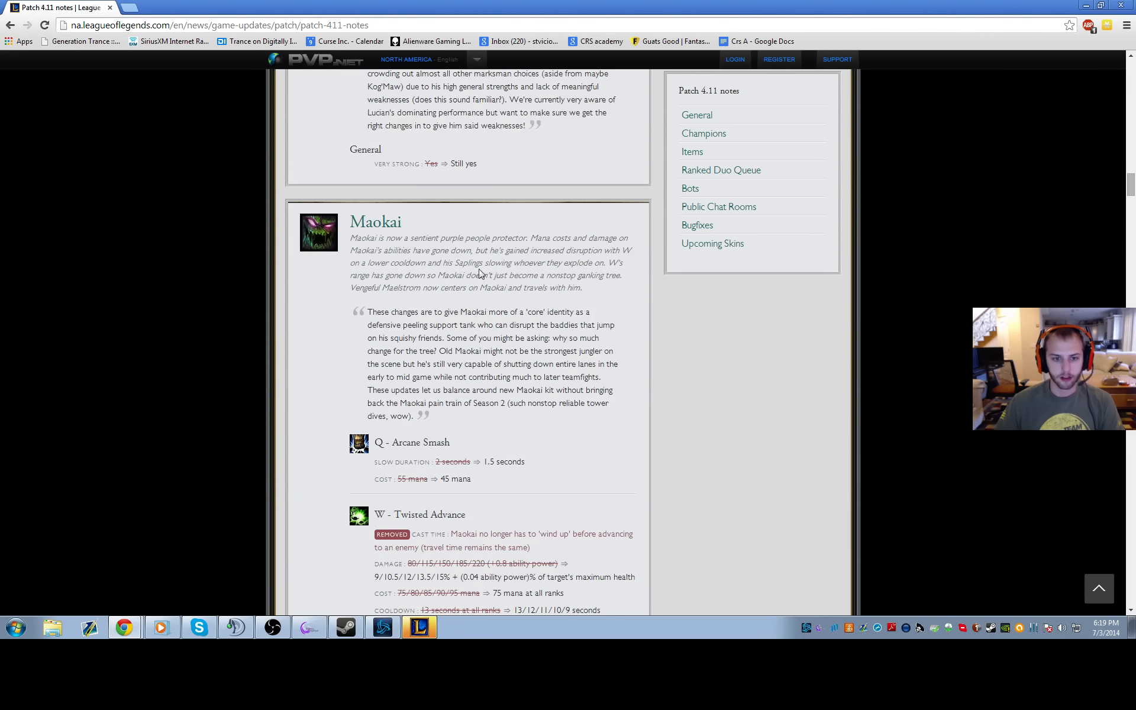
scroll(down, 3)
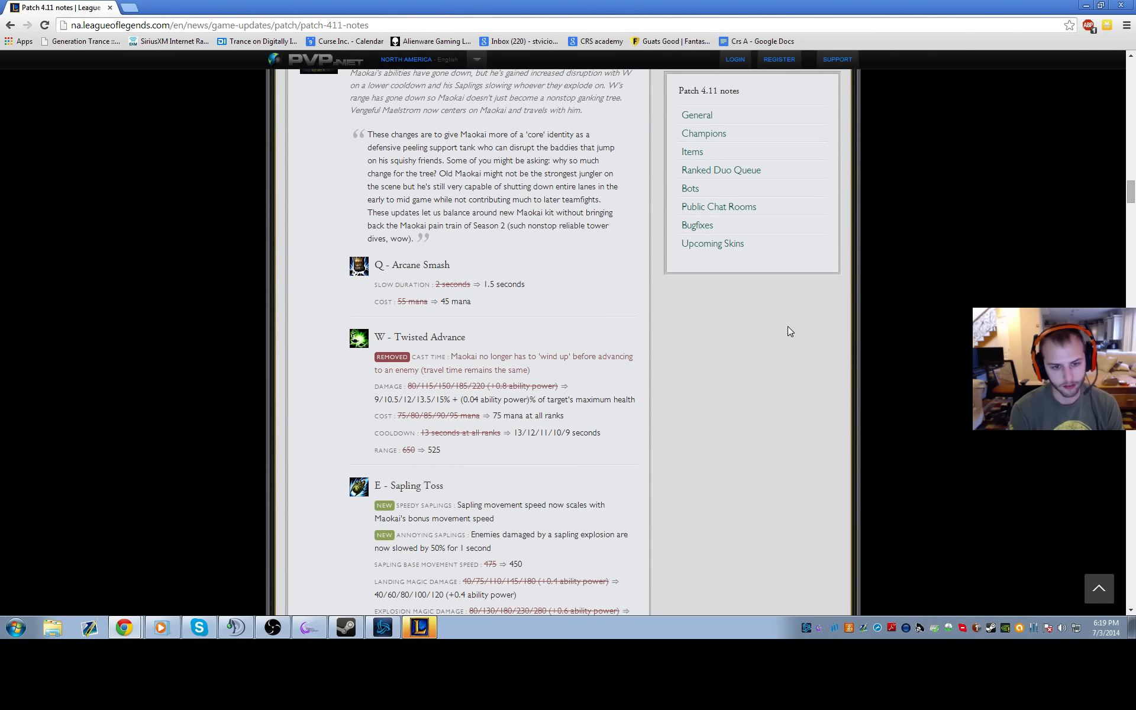
mouse_move(778, 329)
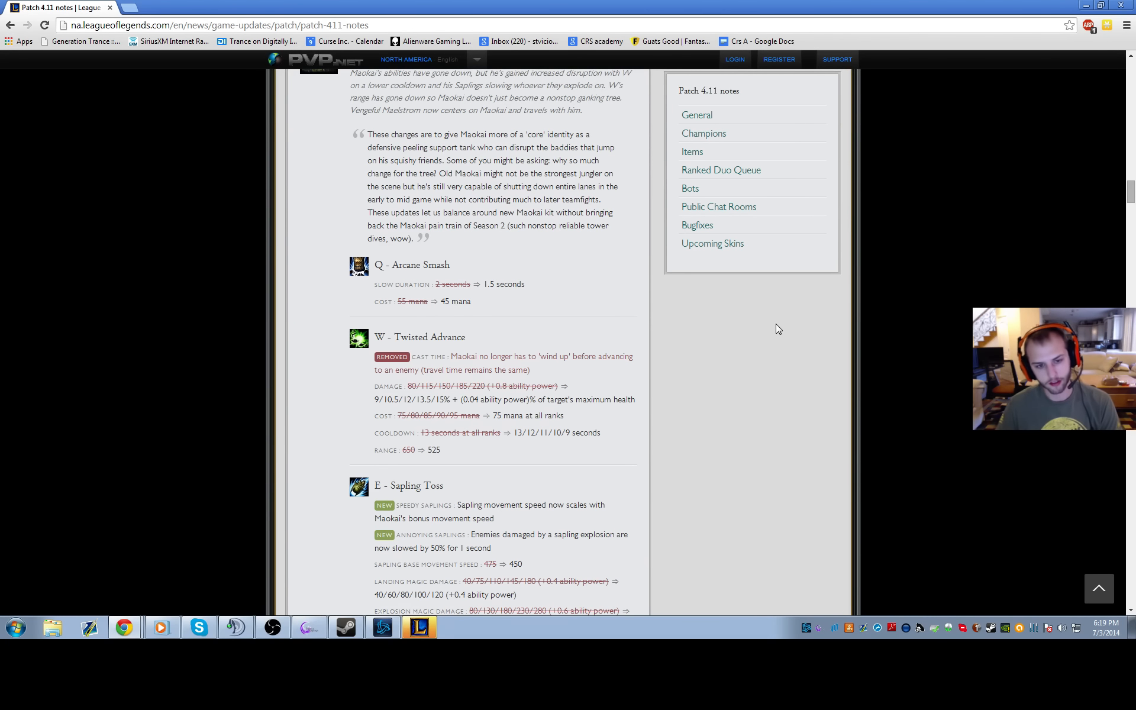
Step: Scroll slightly to reveal Maokai's R Vengeful Maelstrom entry below Sapling Toss
scroll(down, 3)
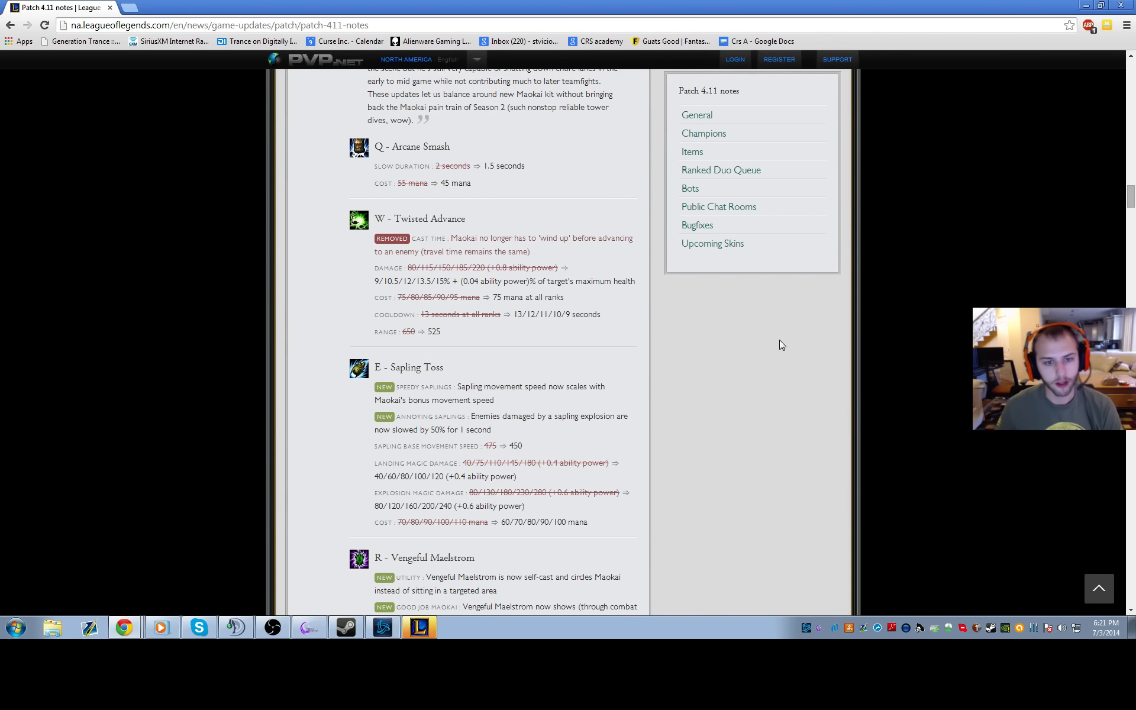
Step: Highlight then deselect the Twisted Advance note, and scroll to Vengeful Maelstrom's full changes
double_click(513, 251)
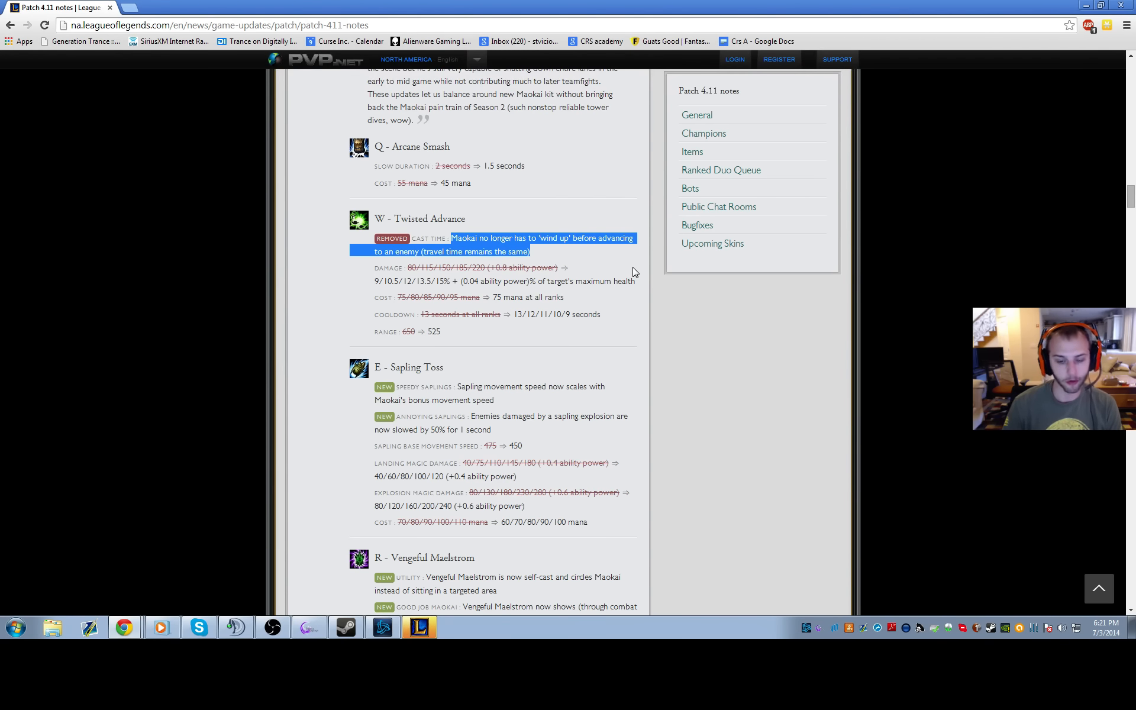
click(776, 402)
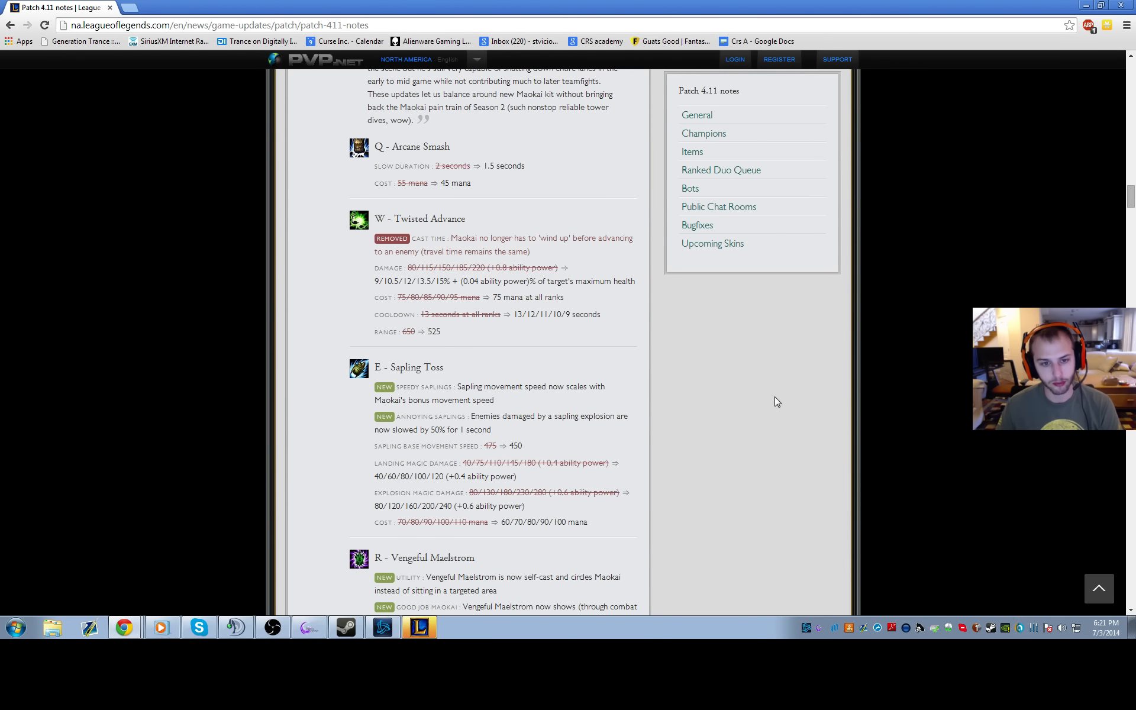
mouse_move(717, 356)
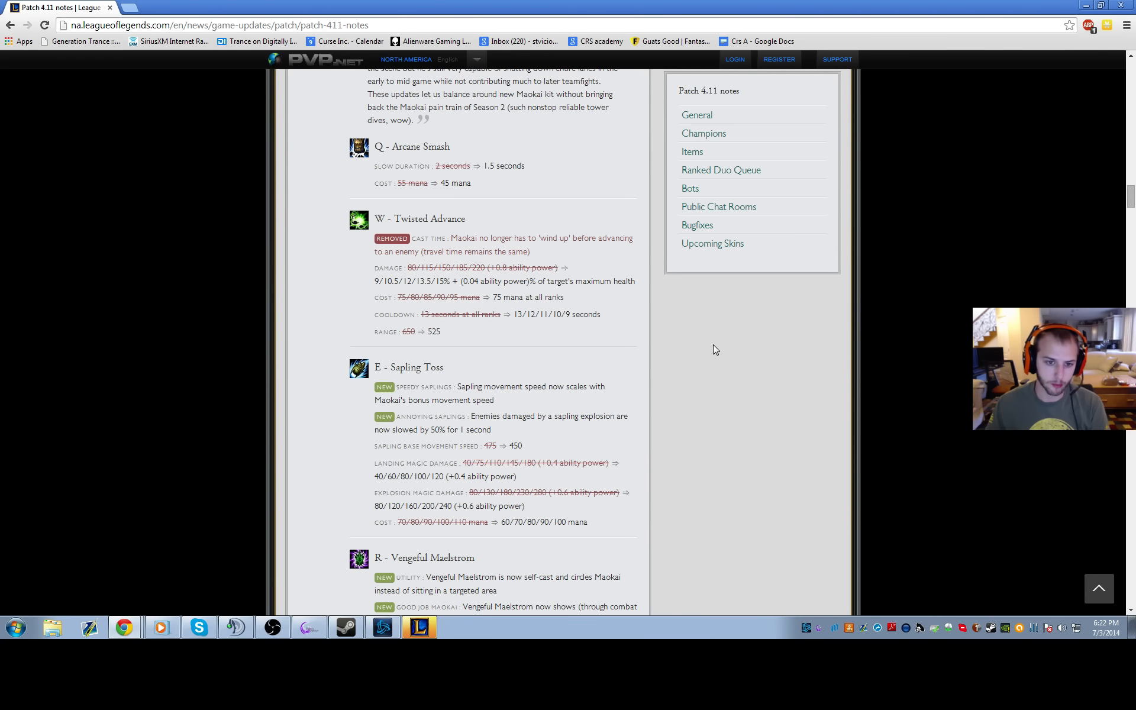
scroll(down, 3)
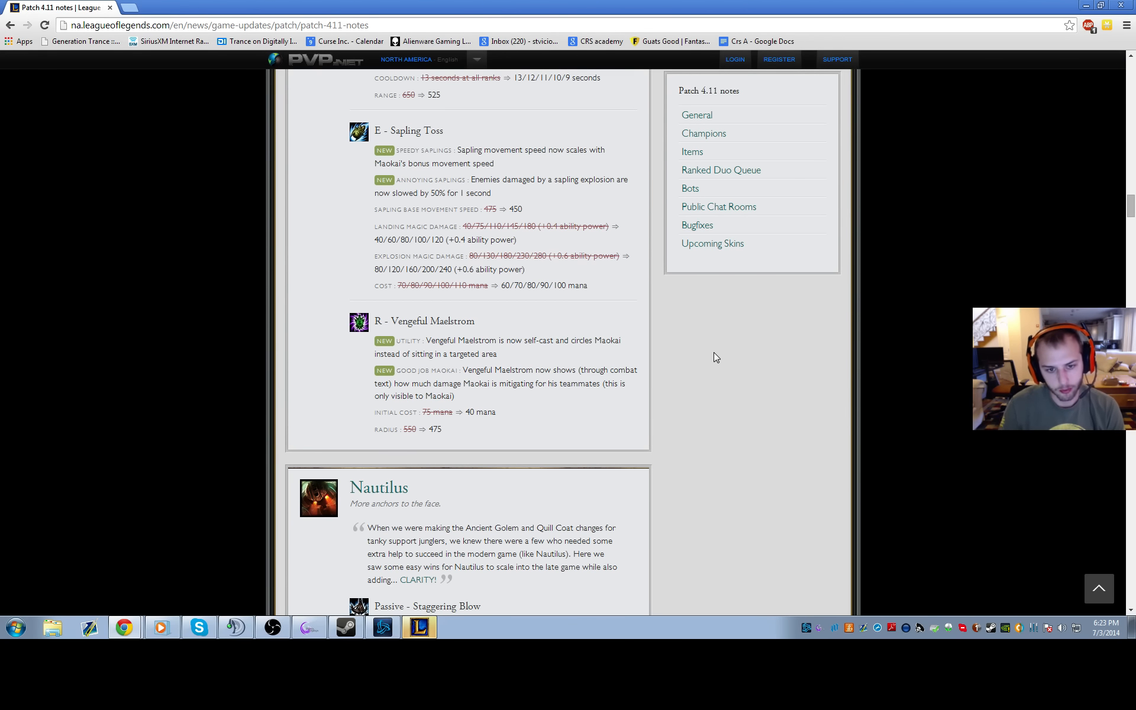
mouse_move(440, 210)
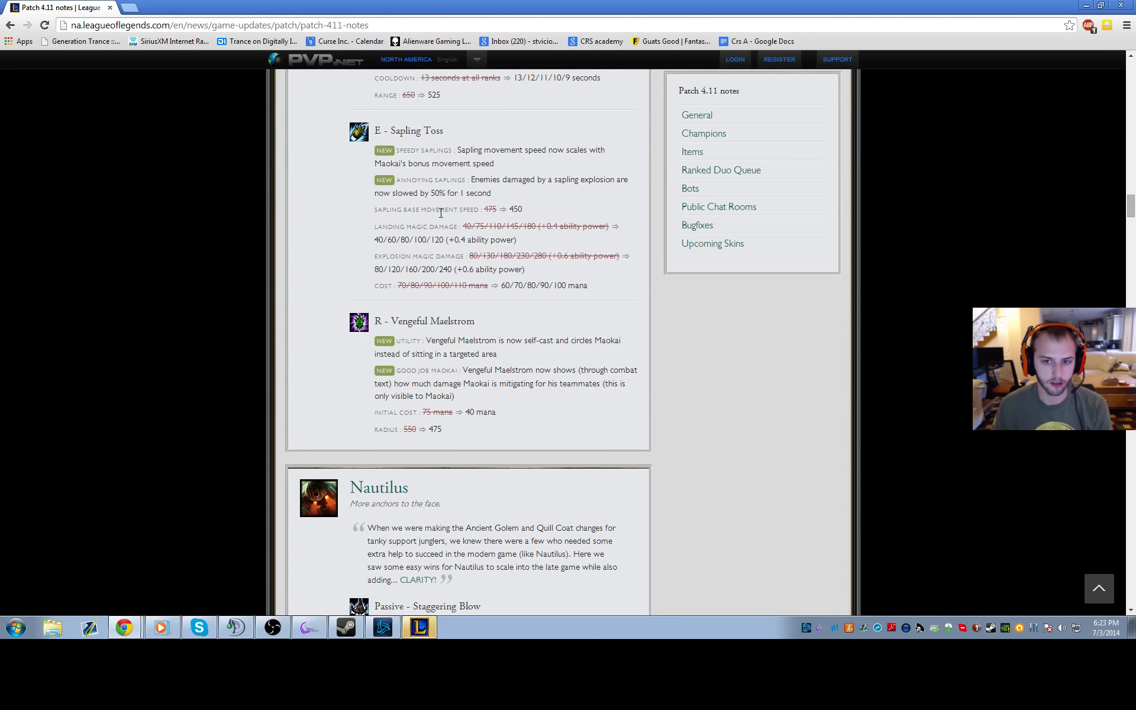
Step: Scroll to Nautilus's Staggering Blow clarity and cooldown changes, with Nidalee's entry starting below
scroll(down, 3)
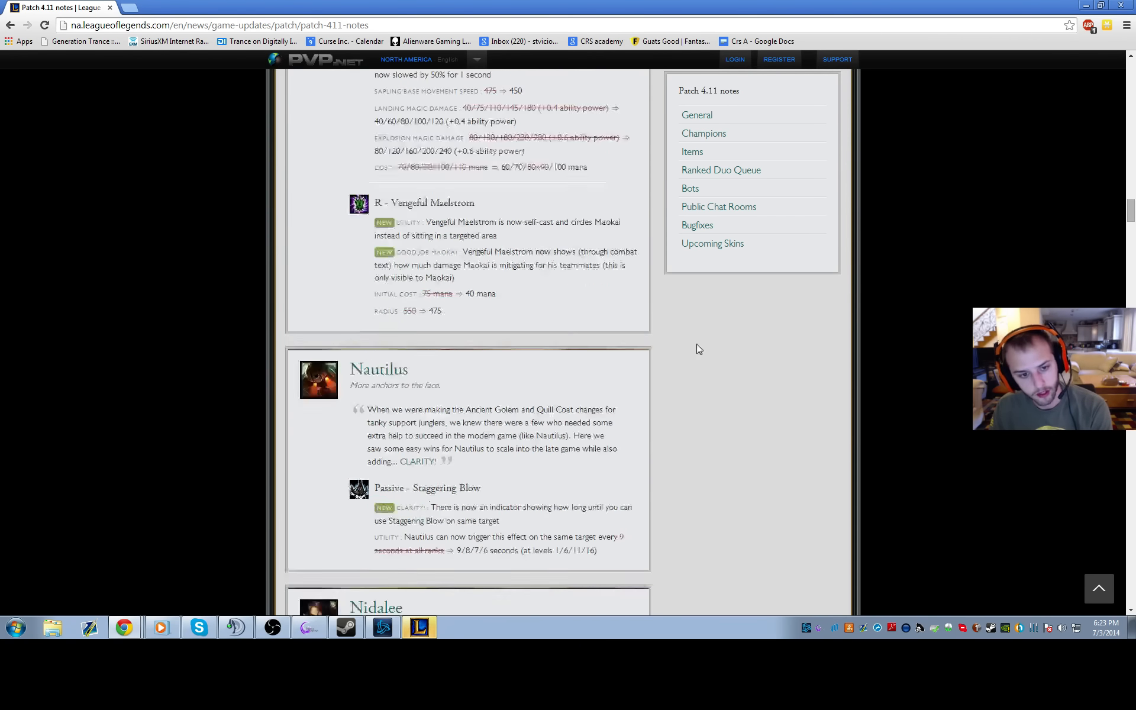
scroll(down, 3)
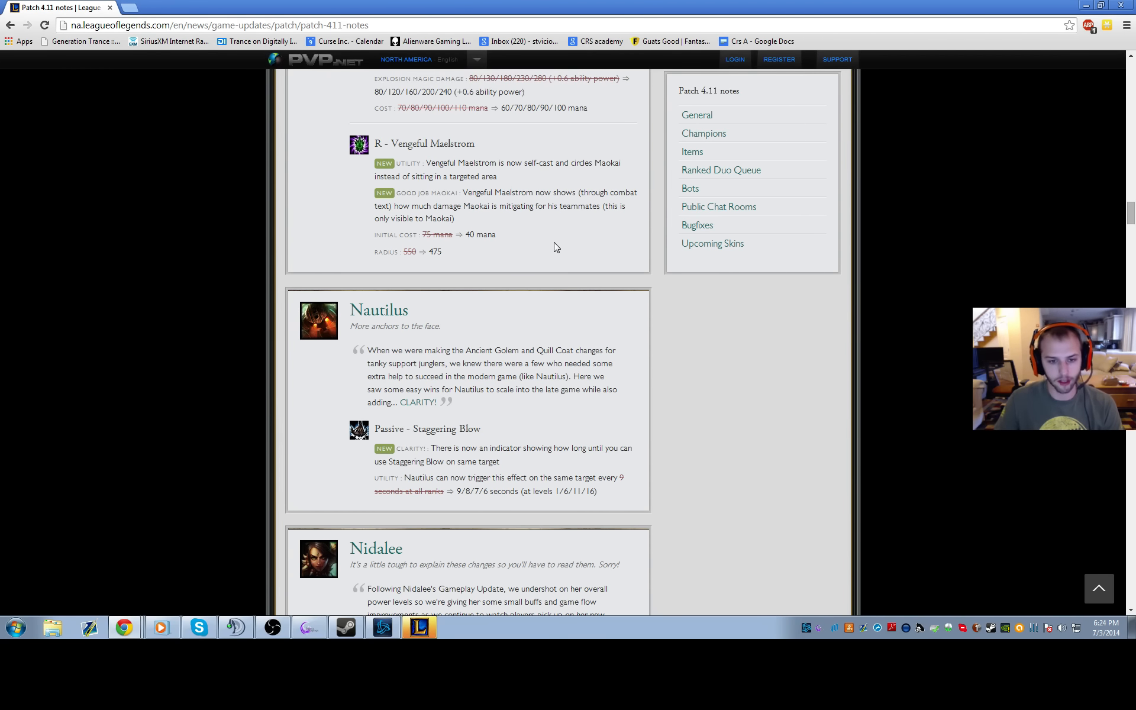
Step: Scroll to Nidalee's designer quote, base health and armor increases, and Prowl movement-speed changes
scroll(down, 3)
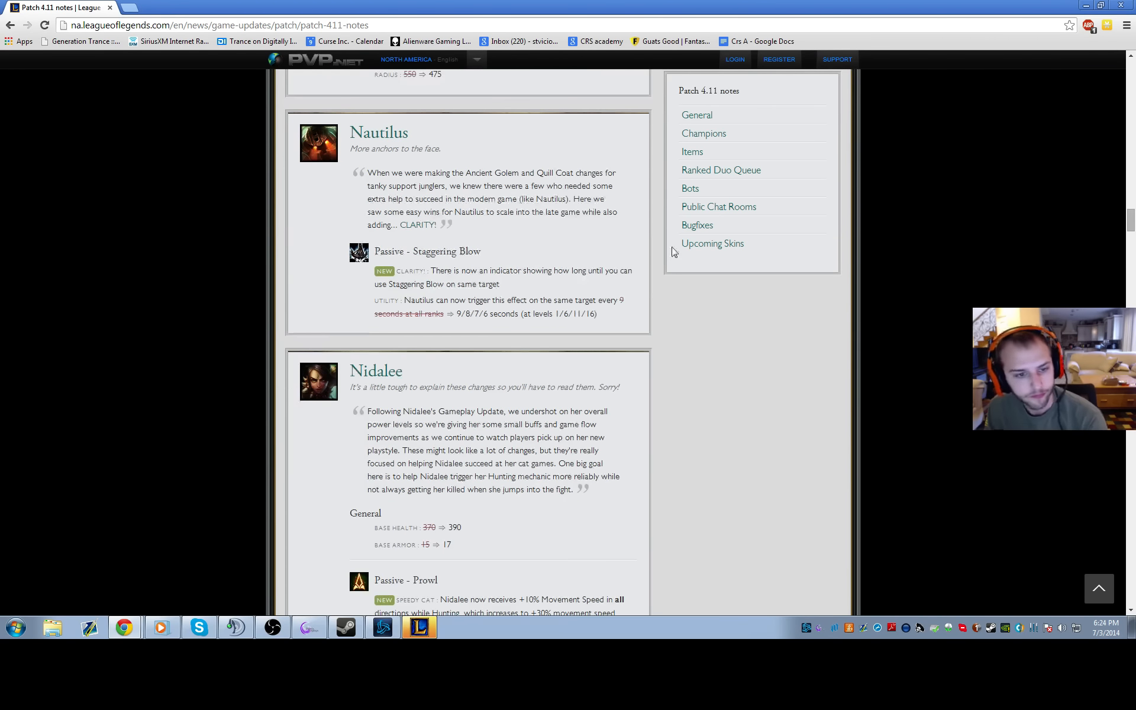
scroll(down, 3)
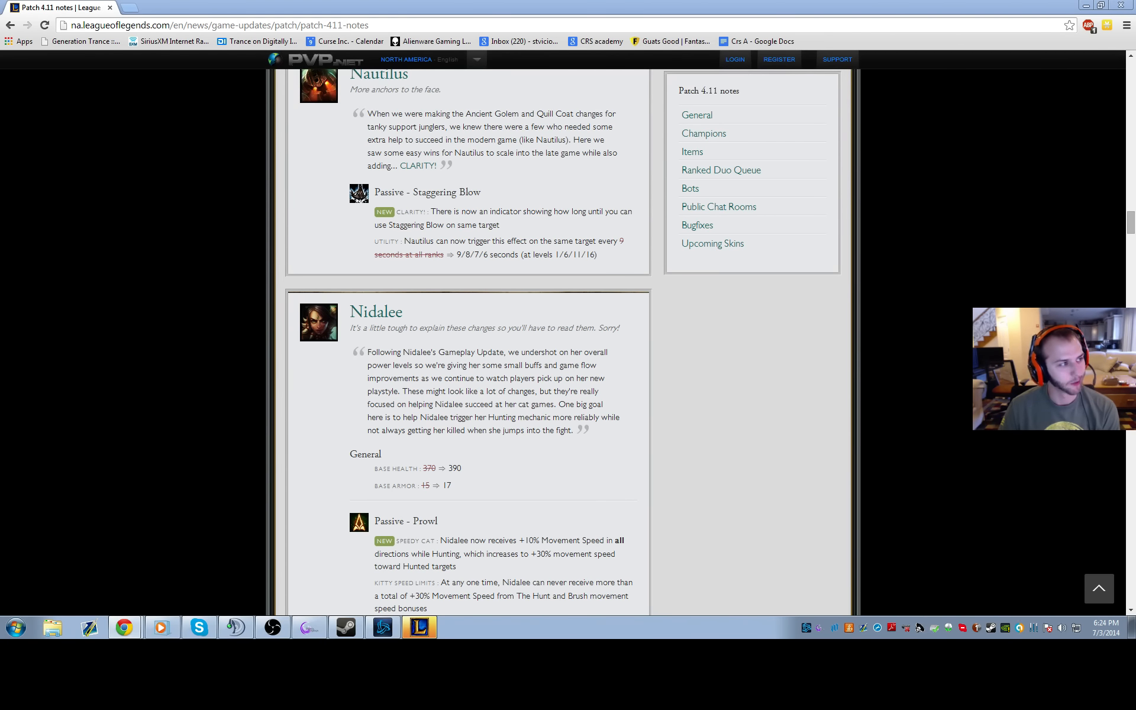
mouse_move(739, 425)
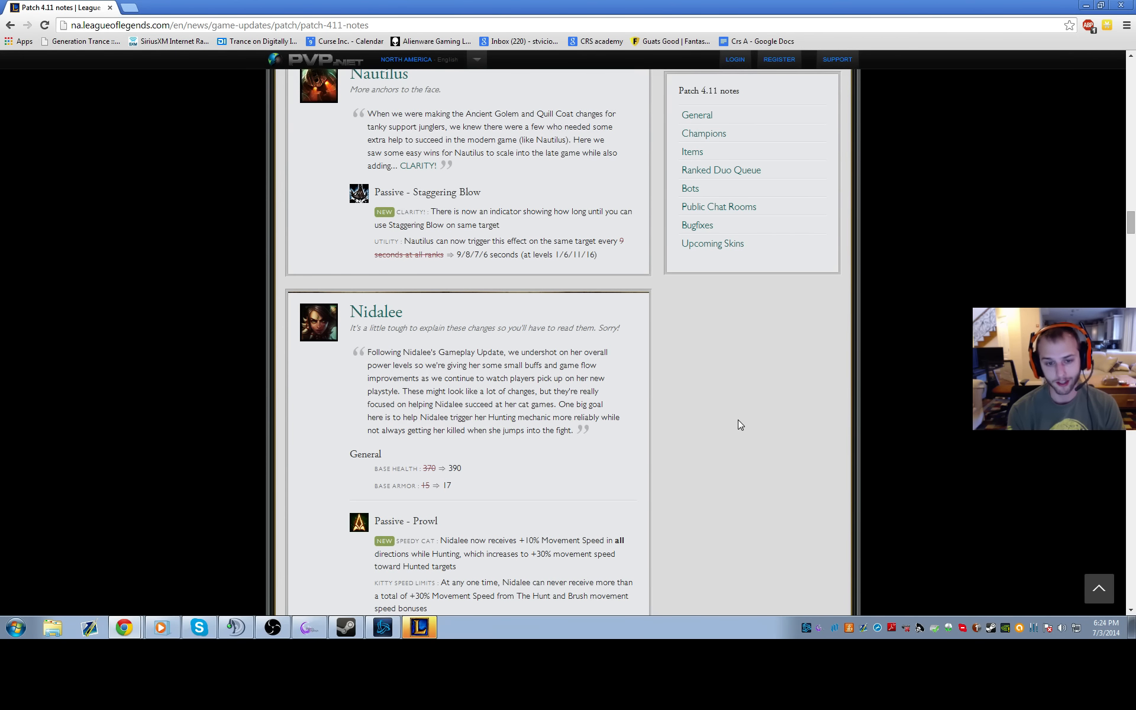
mouse_move(712, 426)
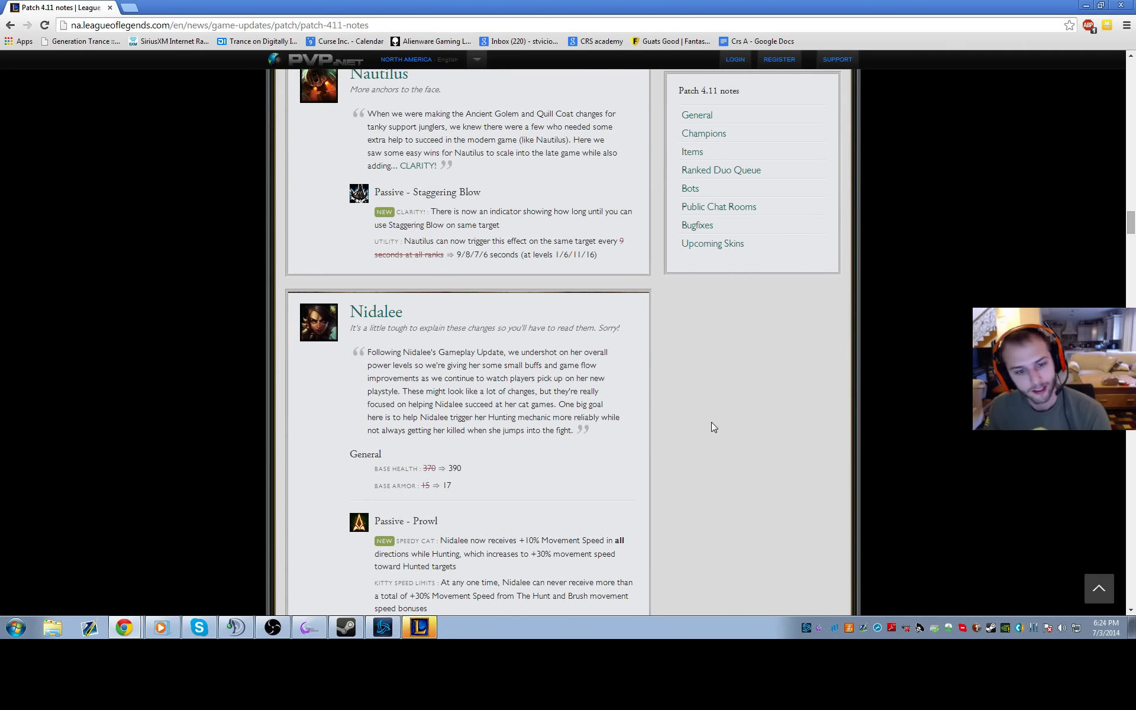
mouse_move(685, 301)
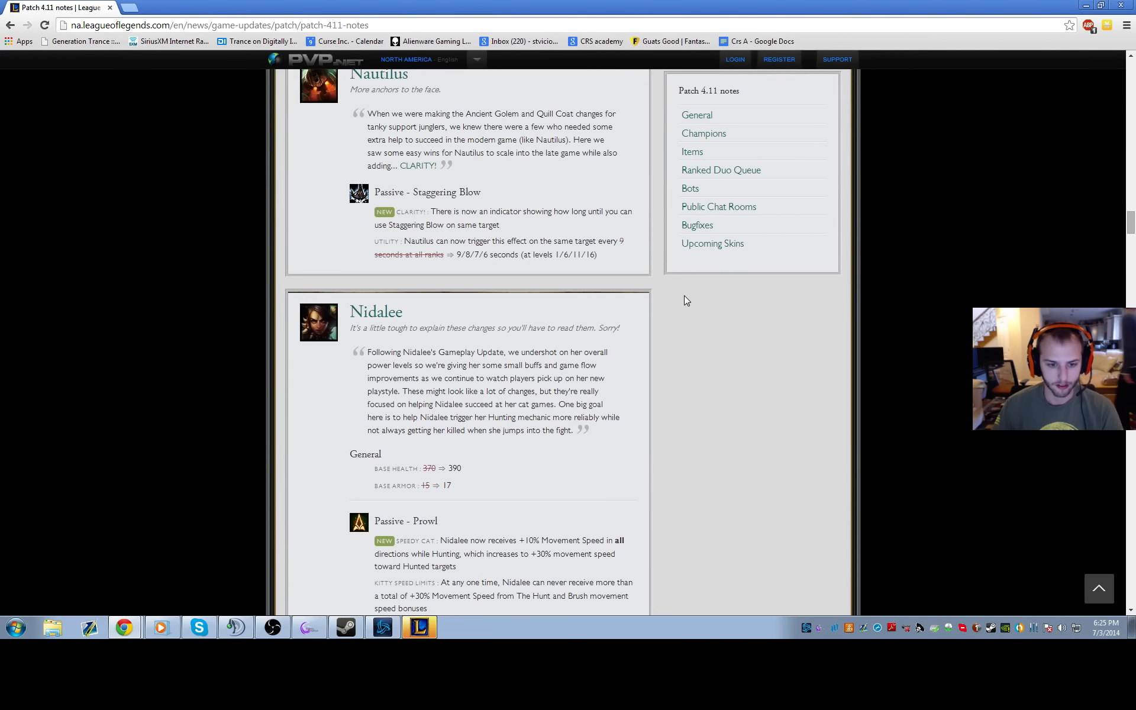
Step: Scroll through Nidalee's Javelin Toss, Bushwhack, Pounce, Primal Surge and Aspect Of The Cougar changes
scroll(down, 3)
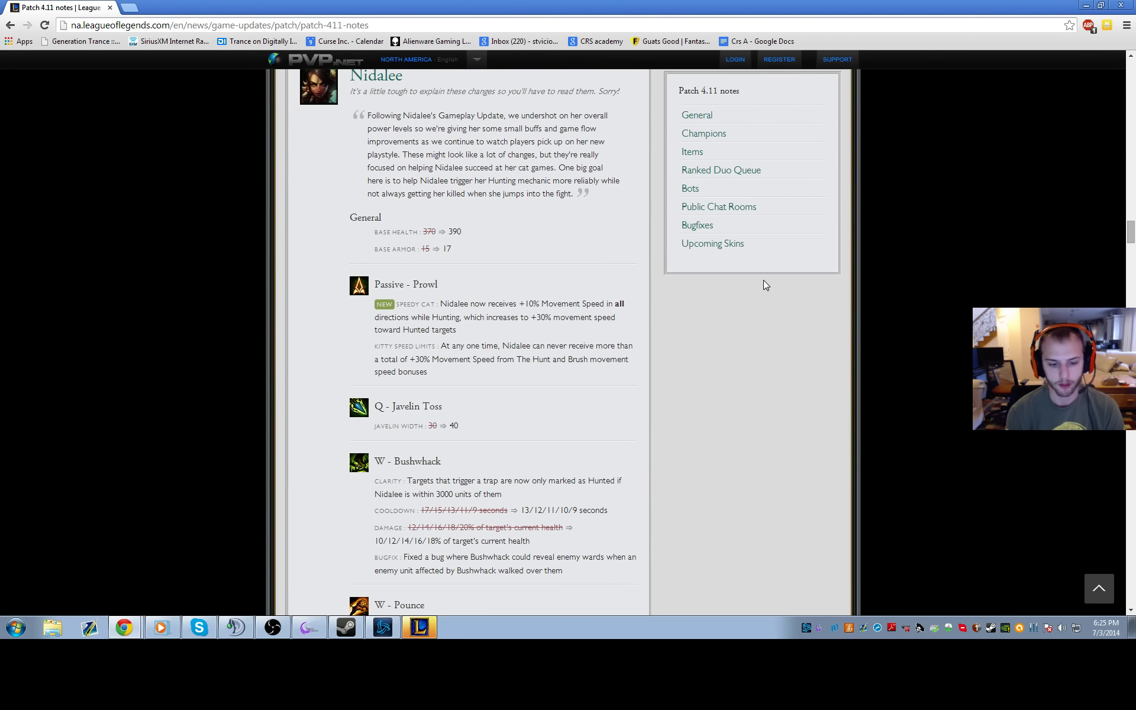
scroll(down, 3)
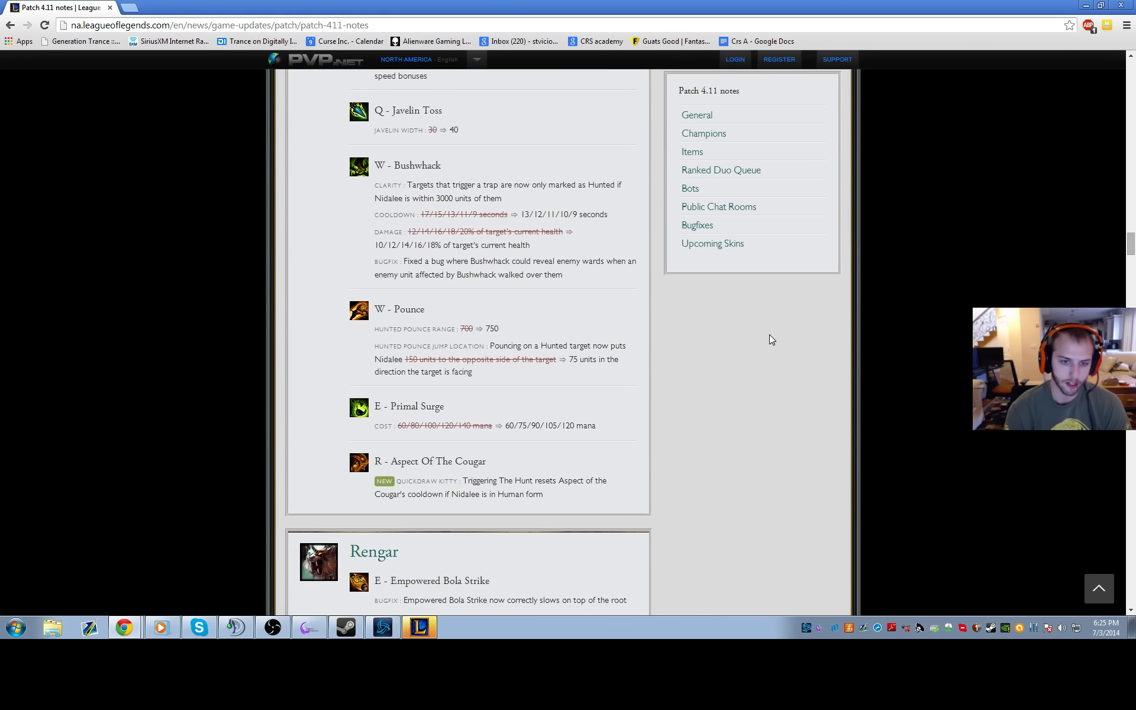
Step: Scroll to the Rengar Bola Strike bugfix and Skarner's Crystal Slash and Impale changes
scroll(down, 3)
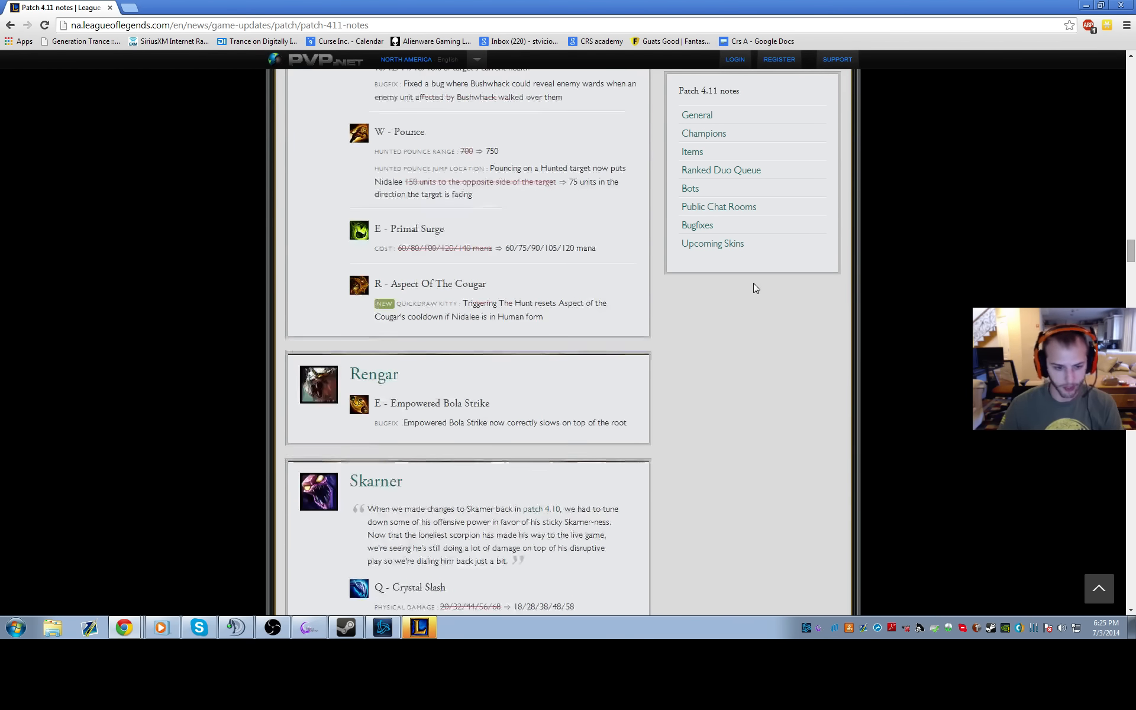
scroll(down, 3)
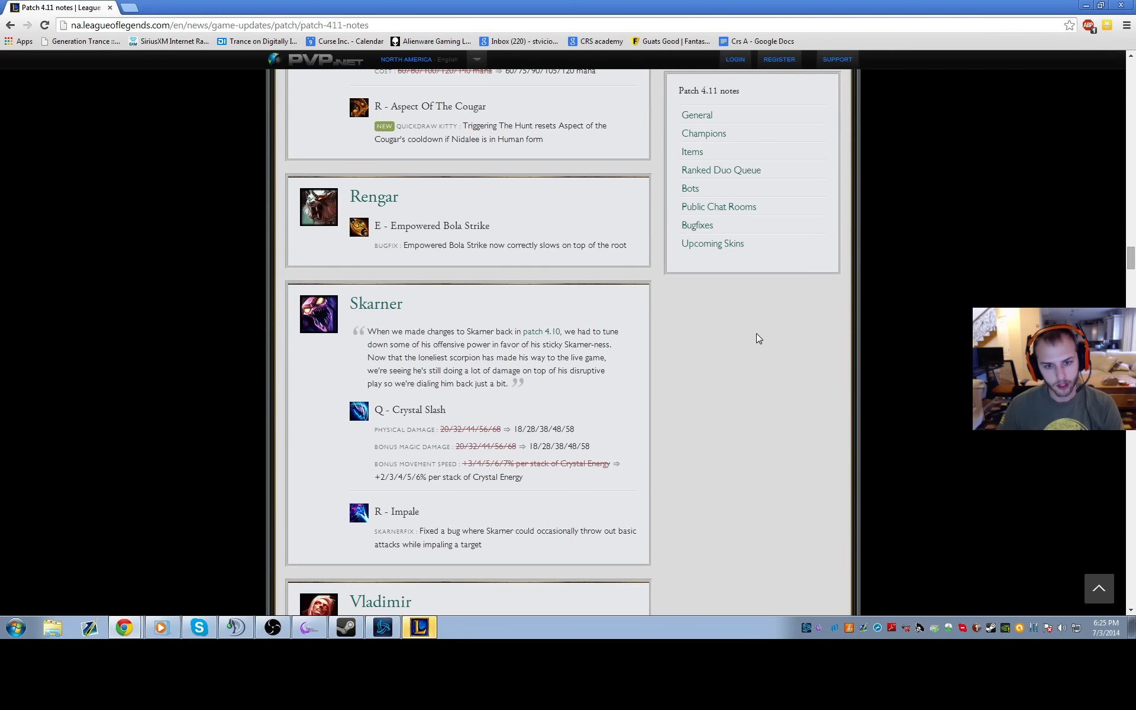
scroll(down, 3)
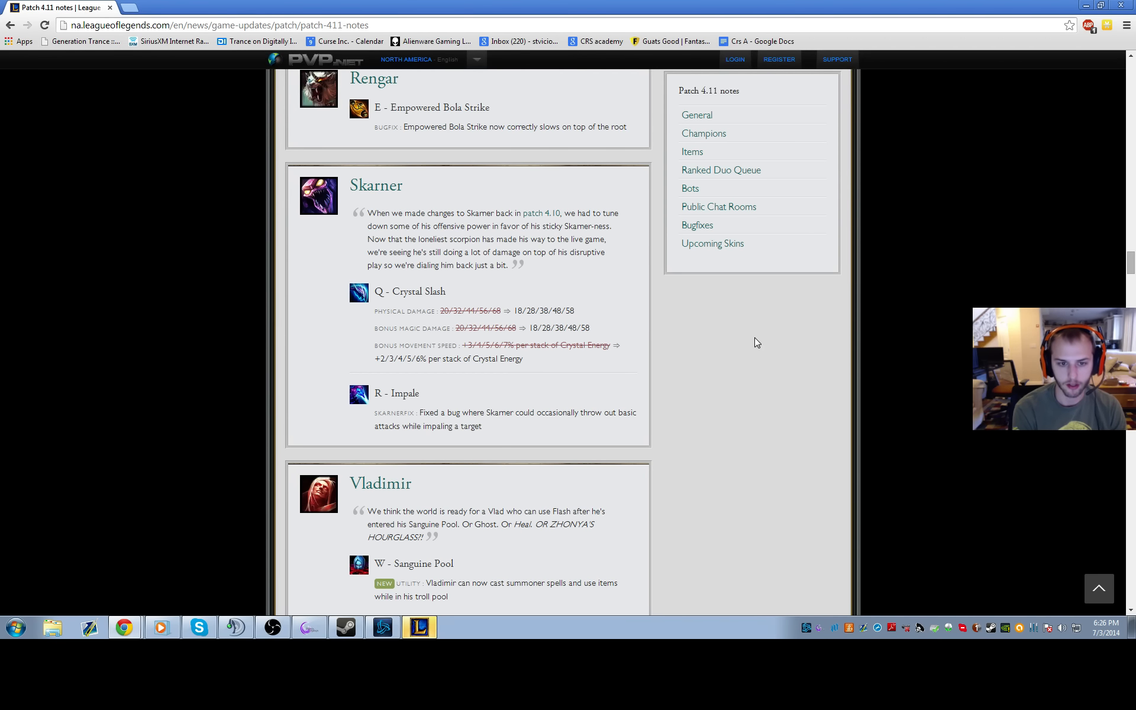
mouse_move(604, 377)
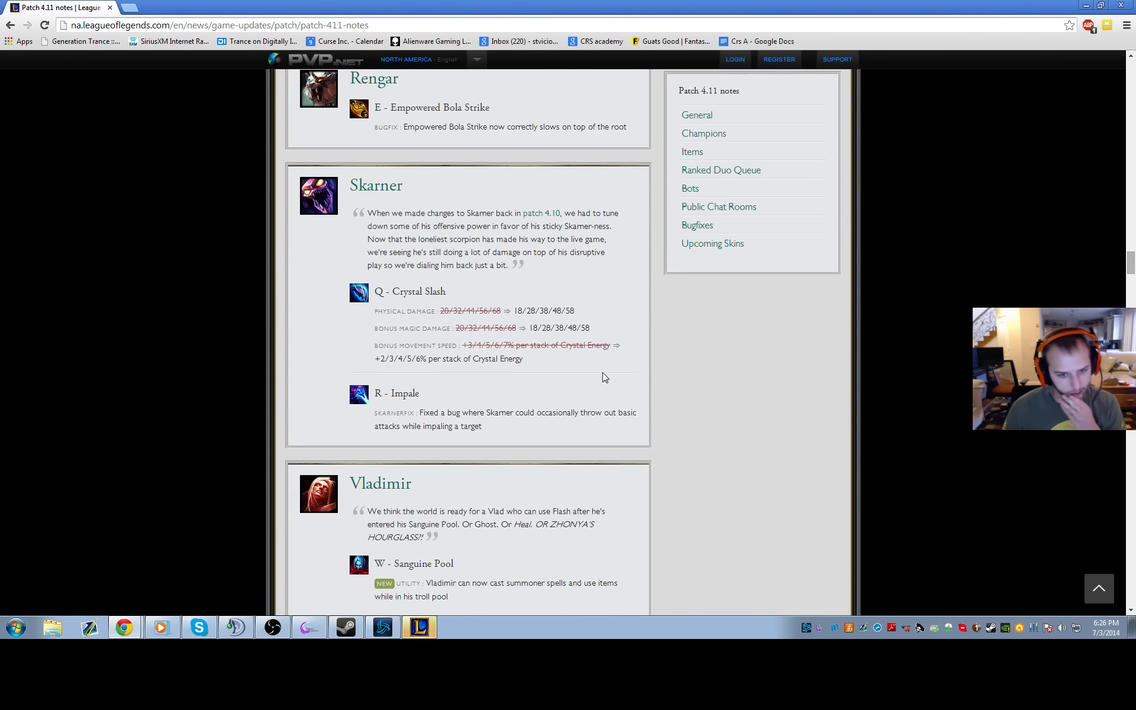
Step: Scroll past Vladimir and Yasuo's Sweeping Blade to Zac's Unstable Matter and Ziggs's movement-speed change
scroll(down, 3)
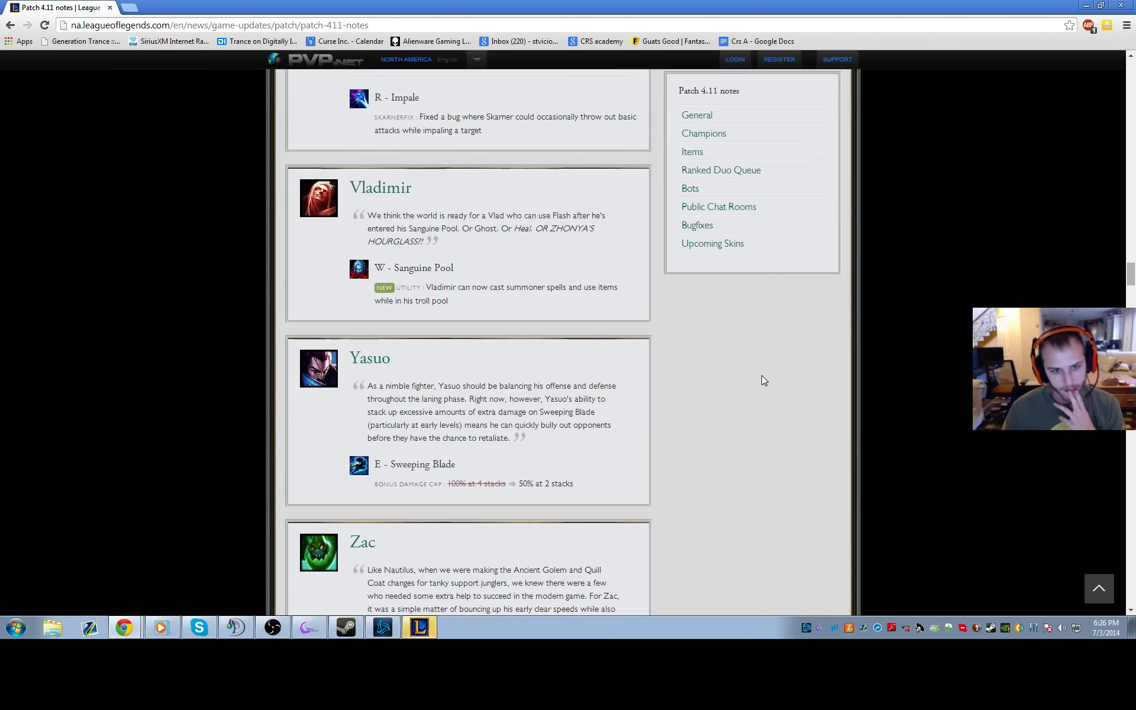
scroll(up, 3)
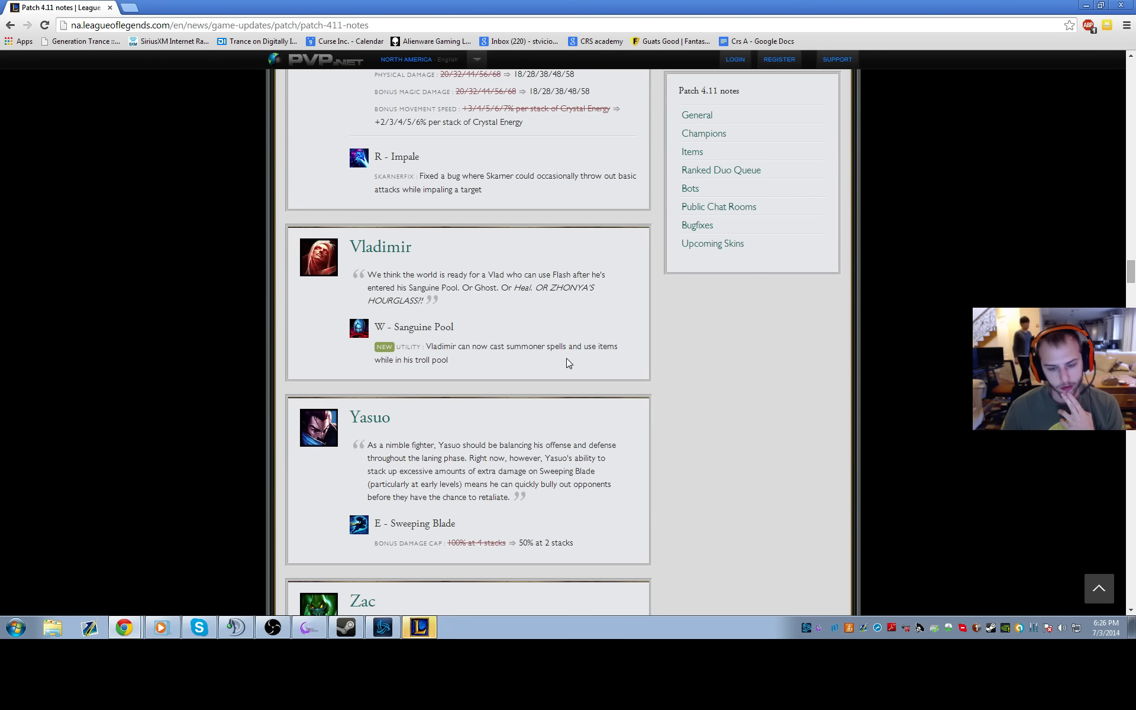
mouse_move(502, 376)
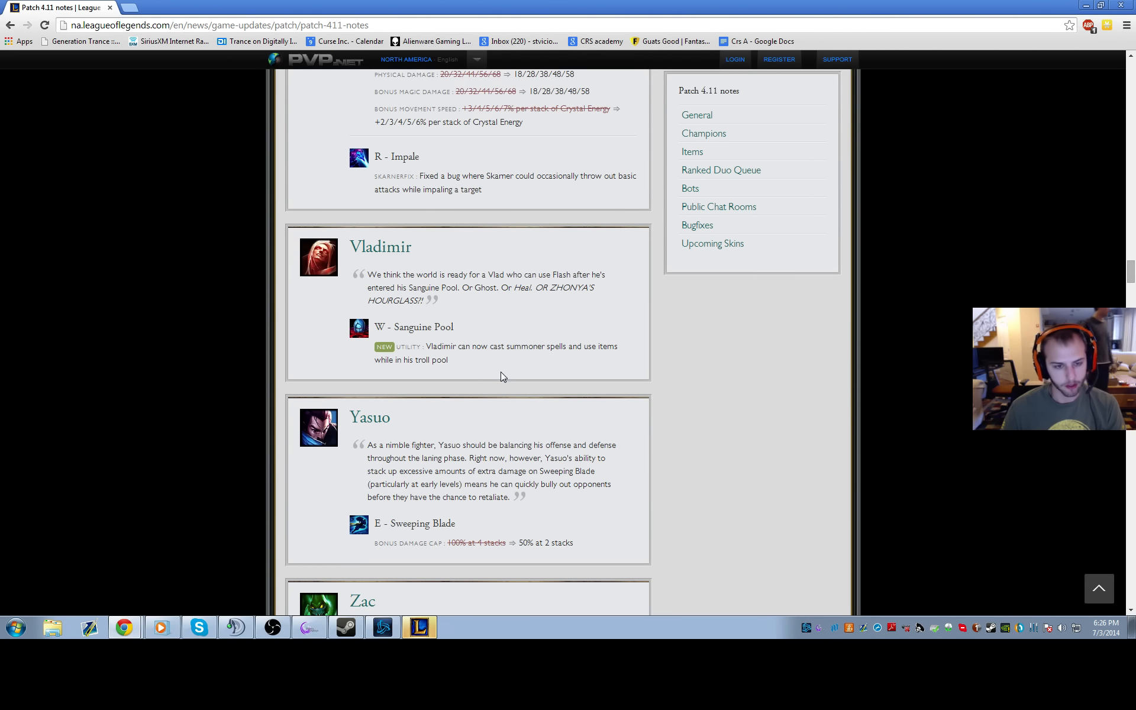
mouse_move(664, 380)
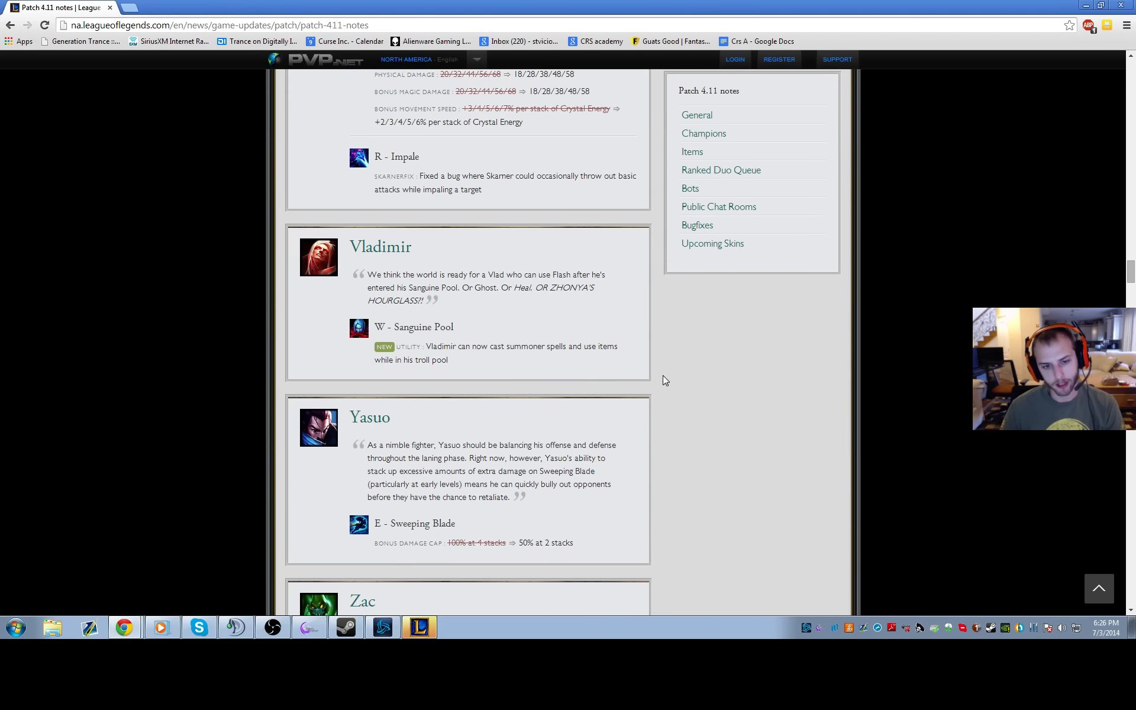
mouse_move(714, 355)
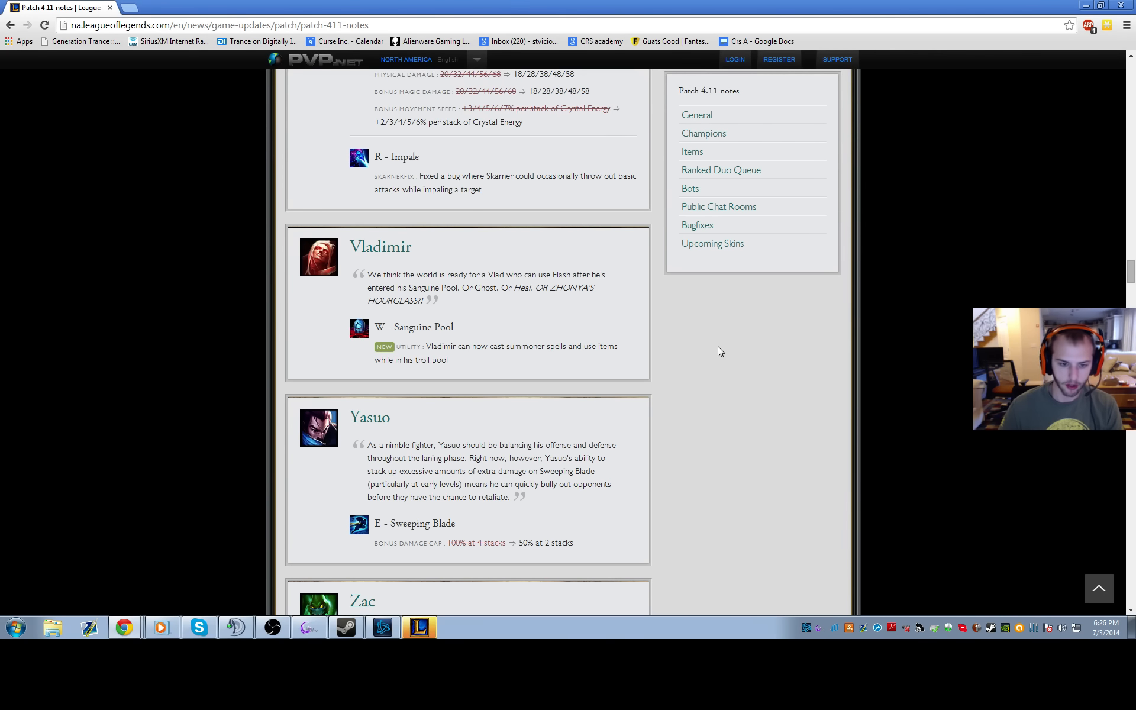
mouse_move(690, 346)
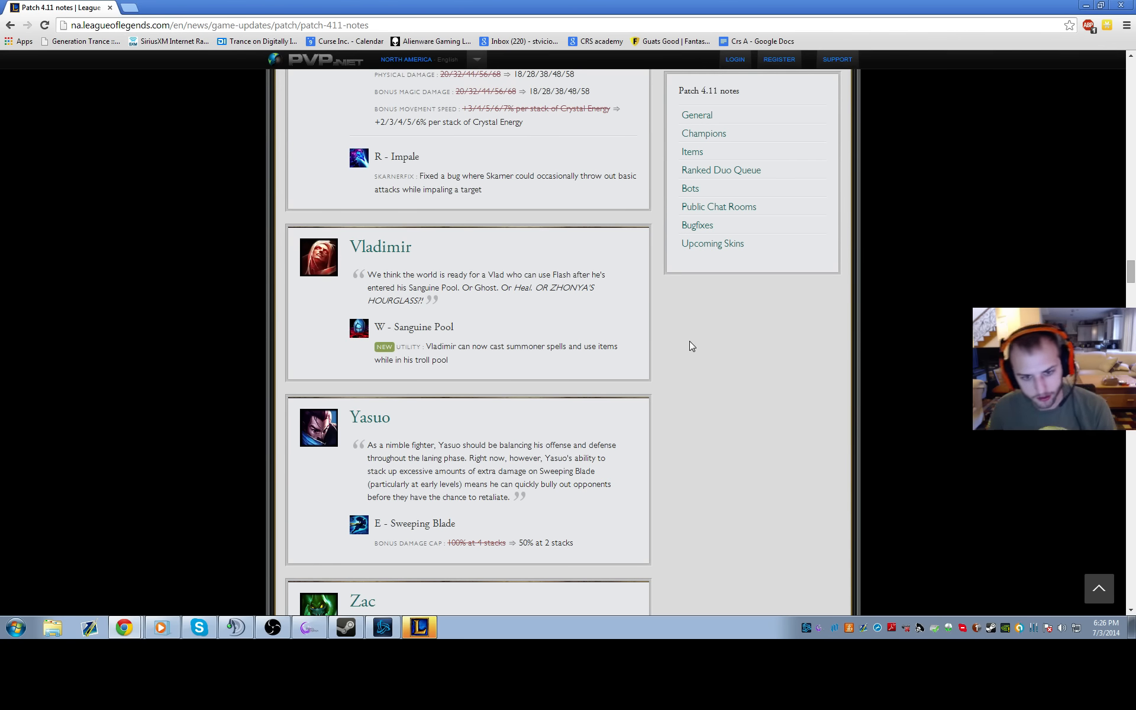
mouse_move(709, 354)
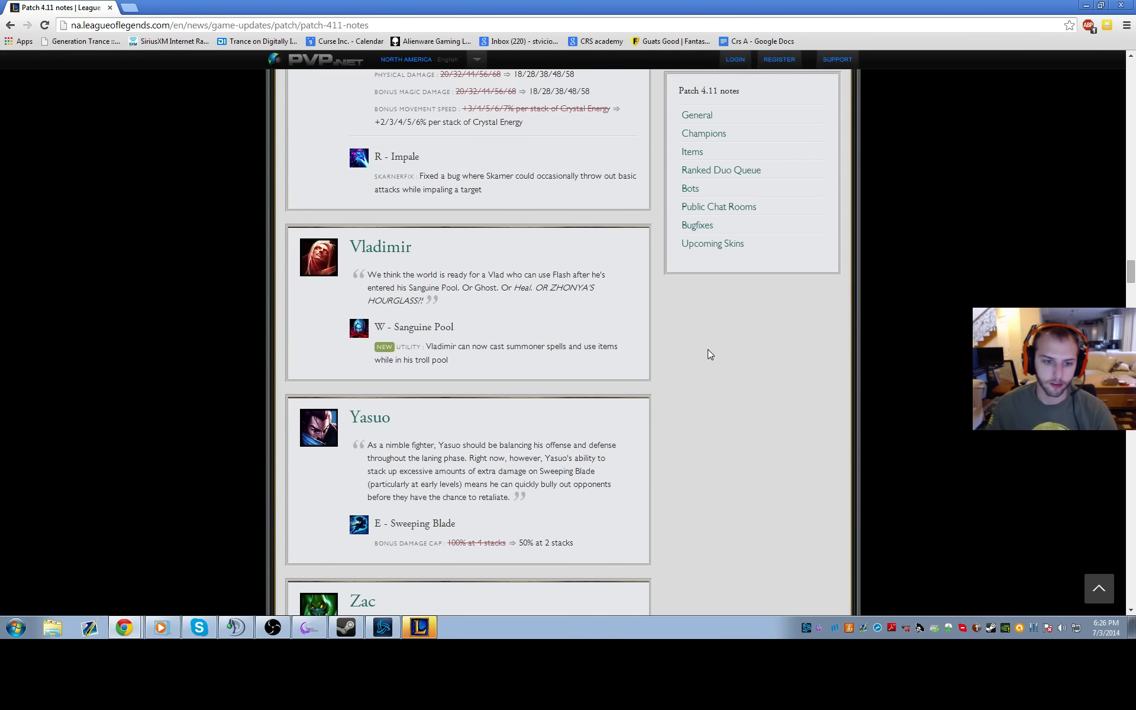
scroll(down, 3)
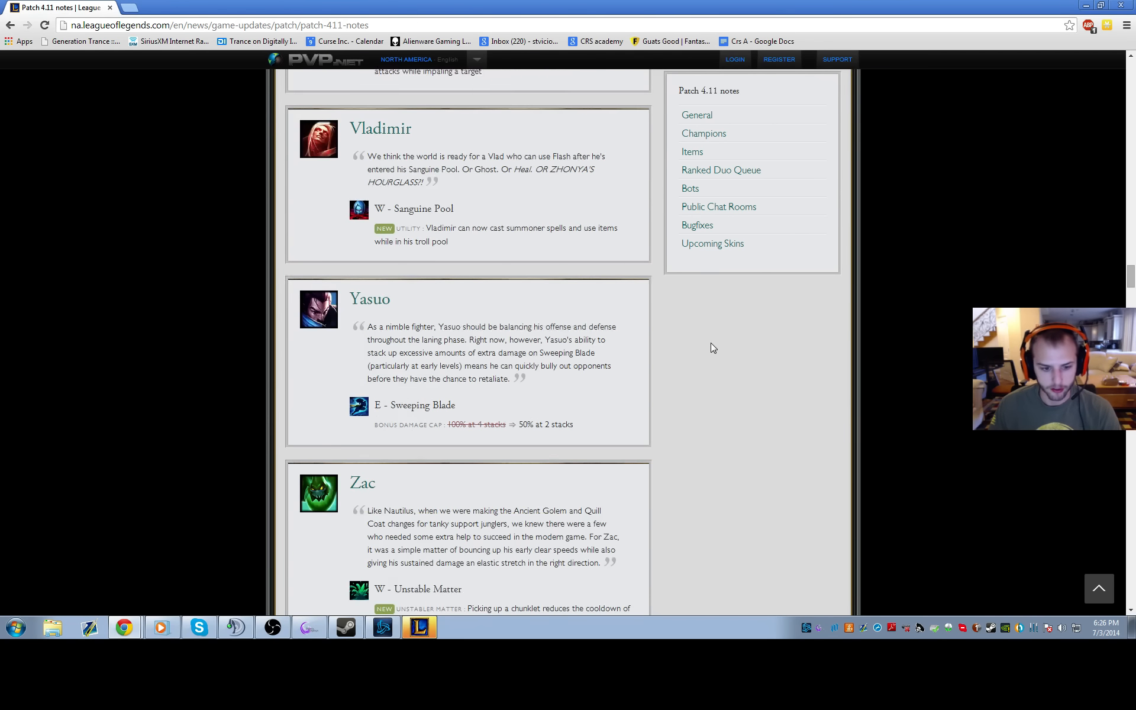
scroll(down, 3)
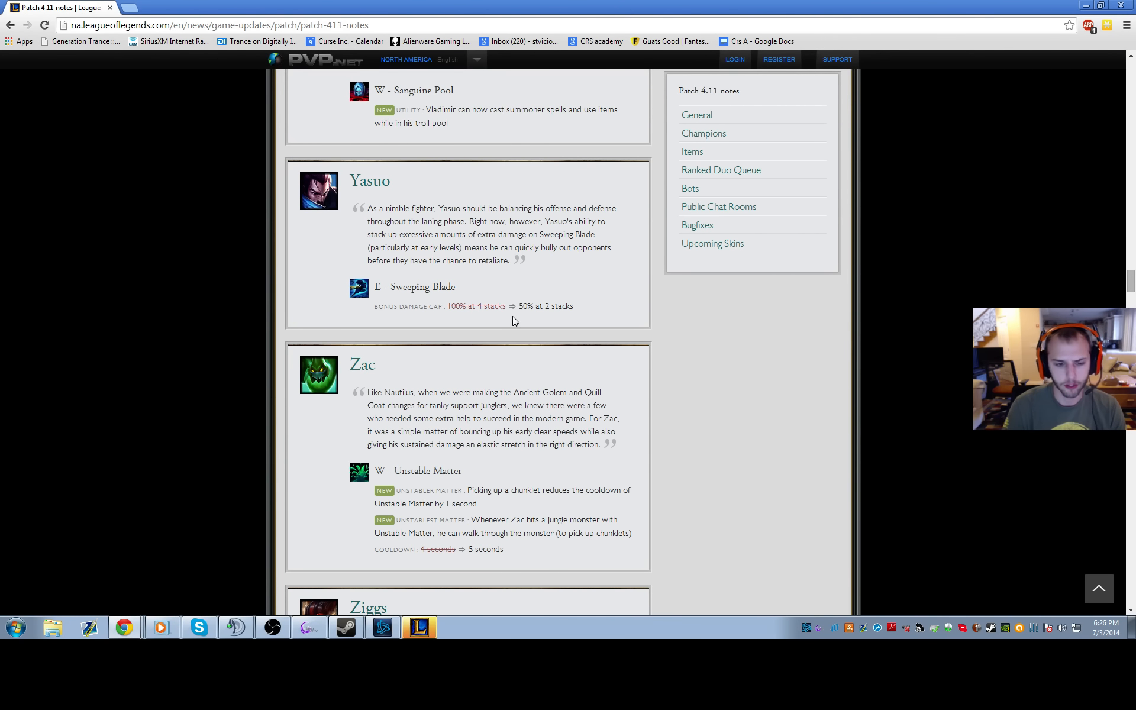
scroll(down, 3)
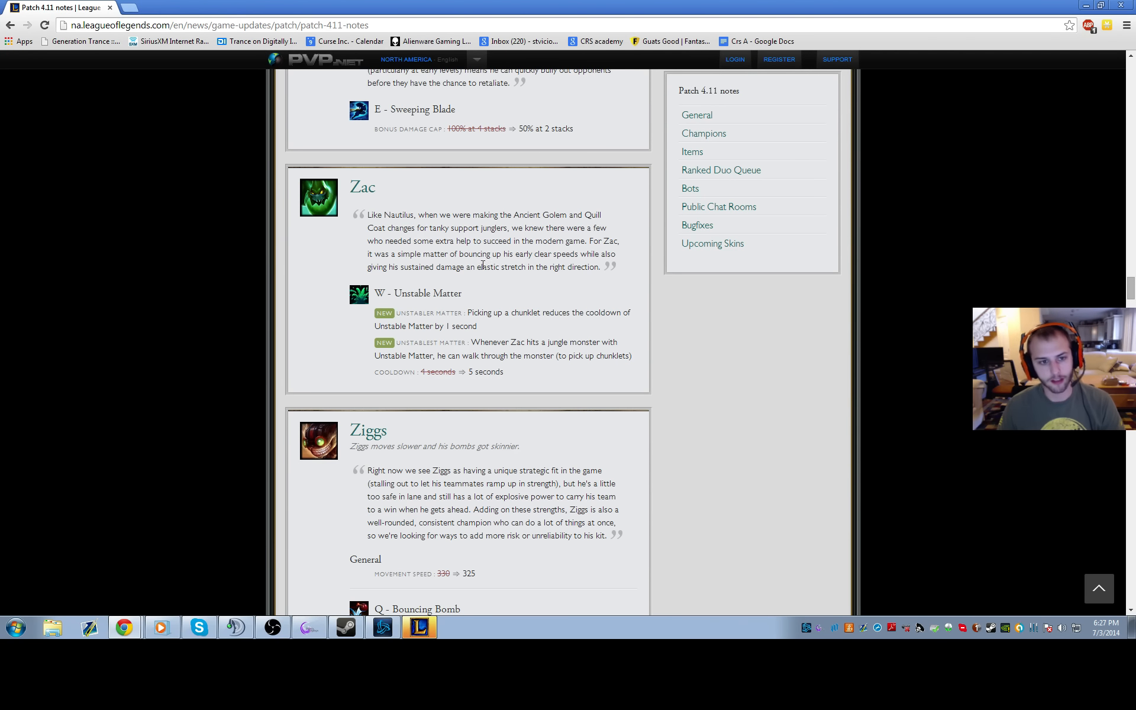
Step: Scroll past Embiggened Champions and Updated Splashes to the Hunter's Machete price and passive changes
scroll(down, 3)
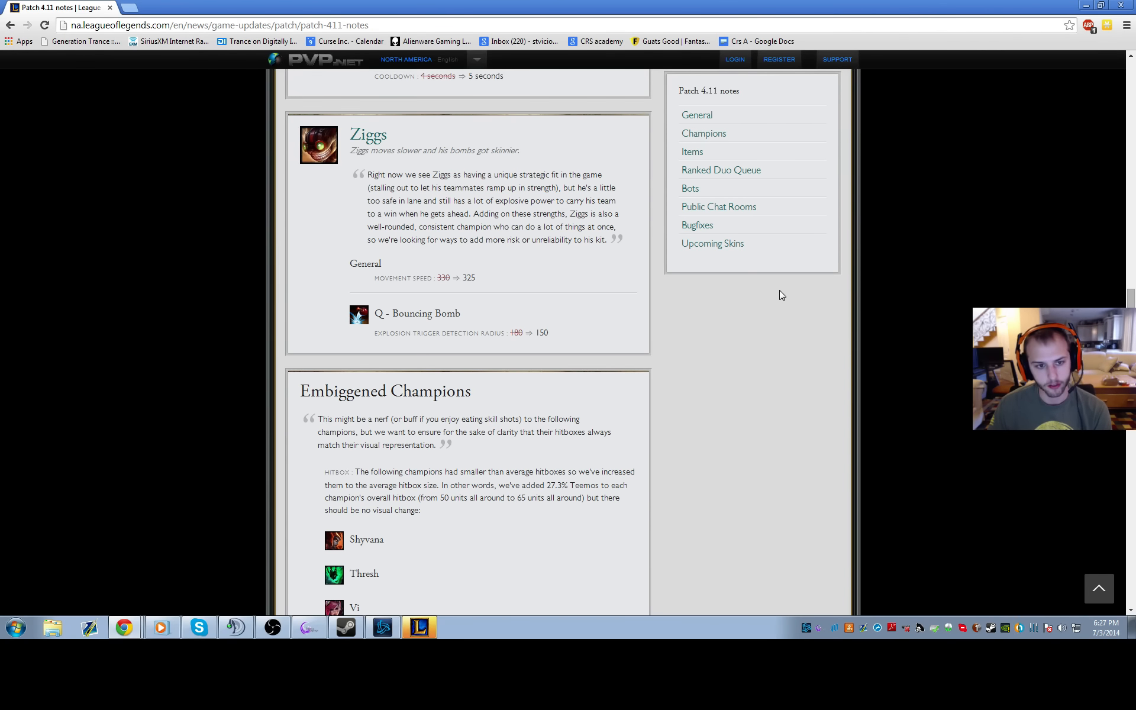
mouse_move(694, 319)
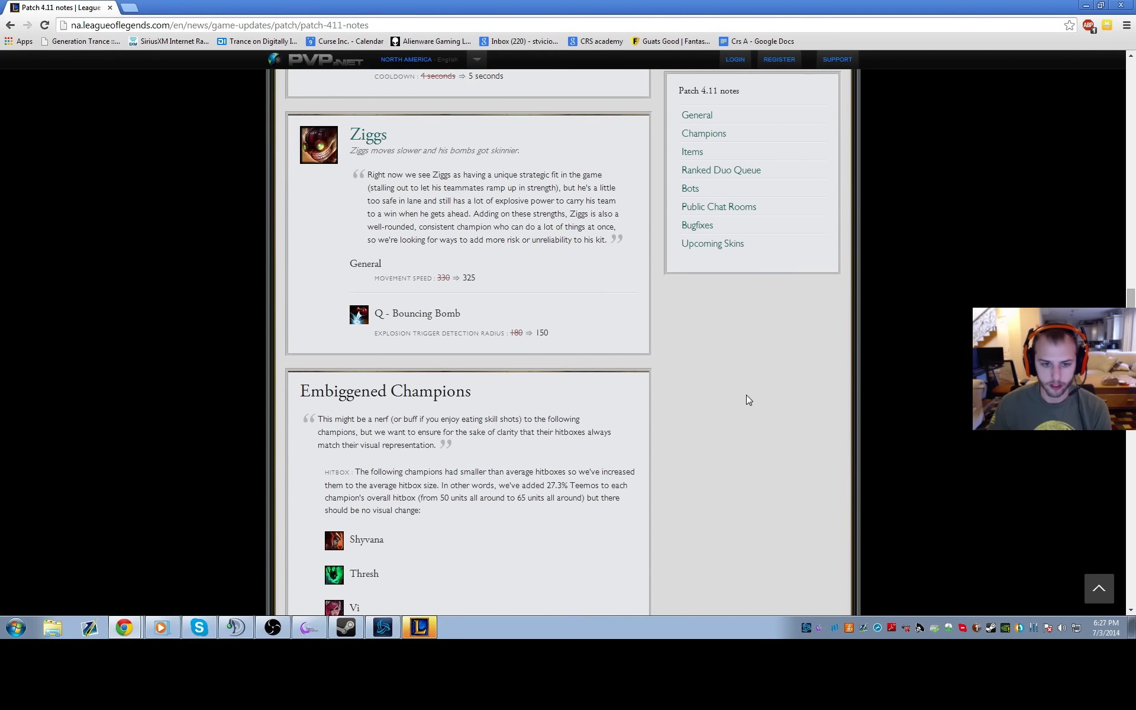
scroll(down, 3)
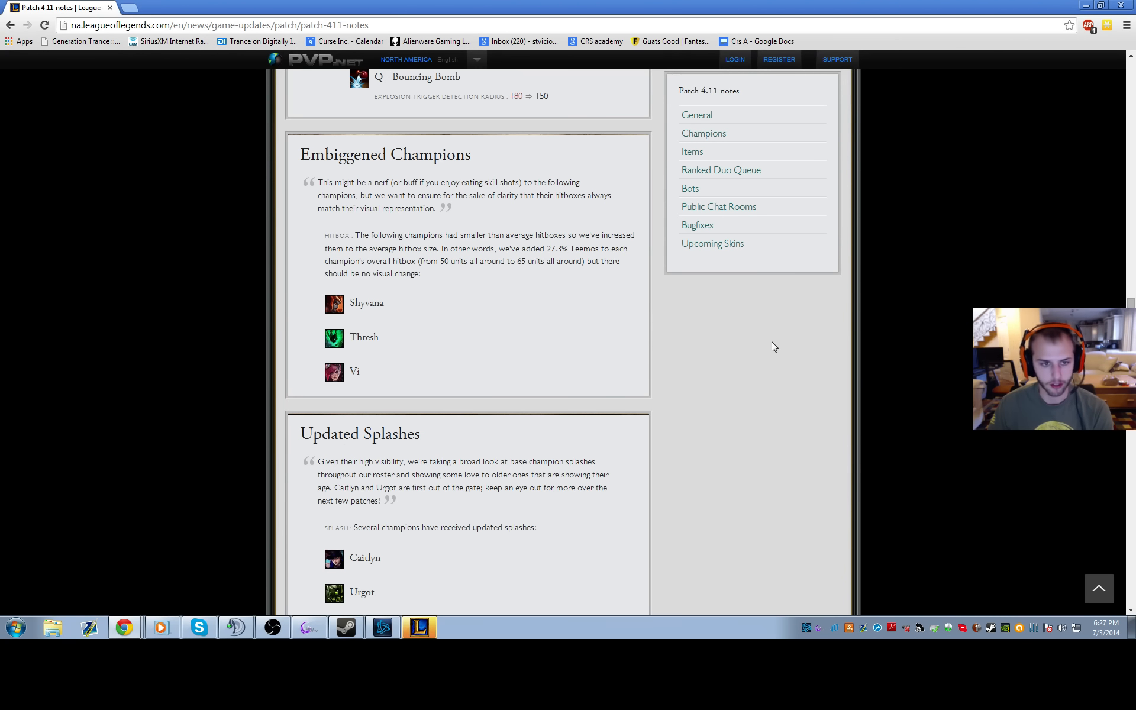
mouse_move(355, 385)
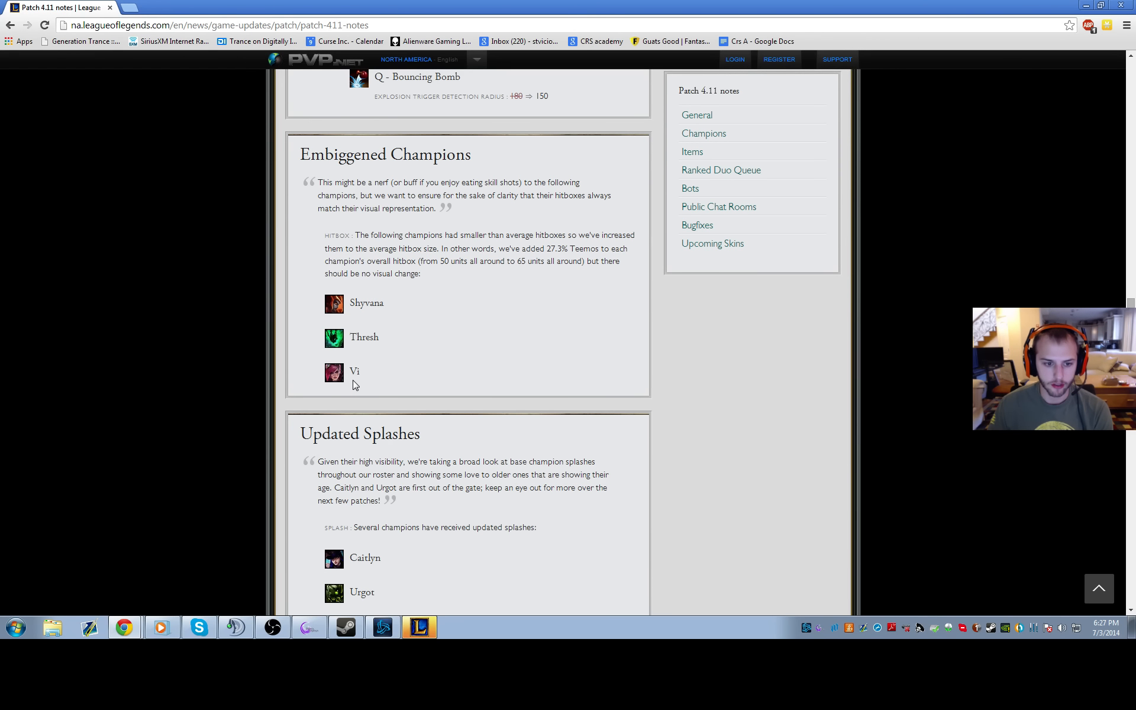
mouse_move(727, 340)
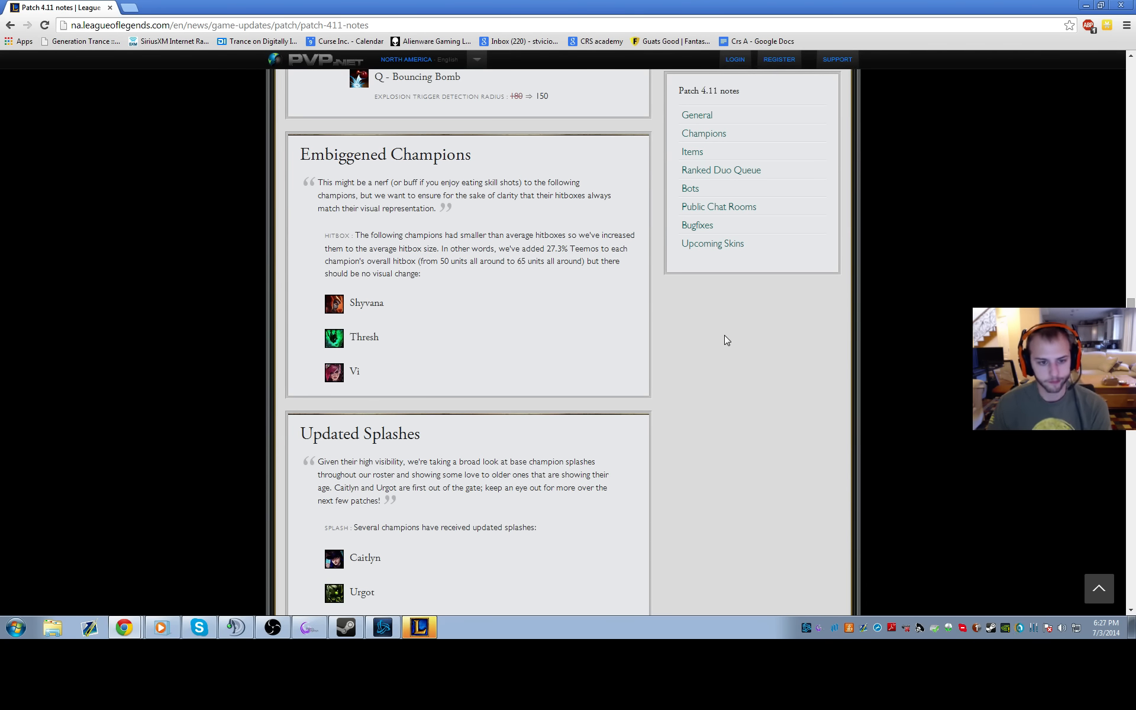
scroll(down, 3)
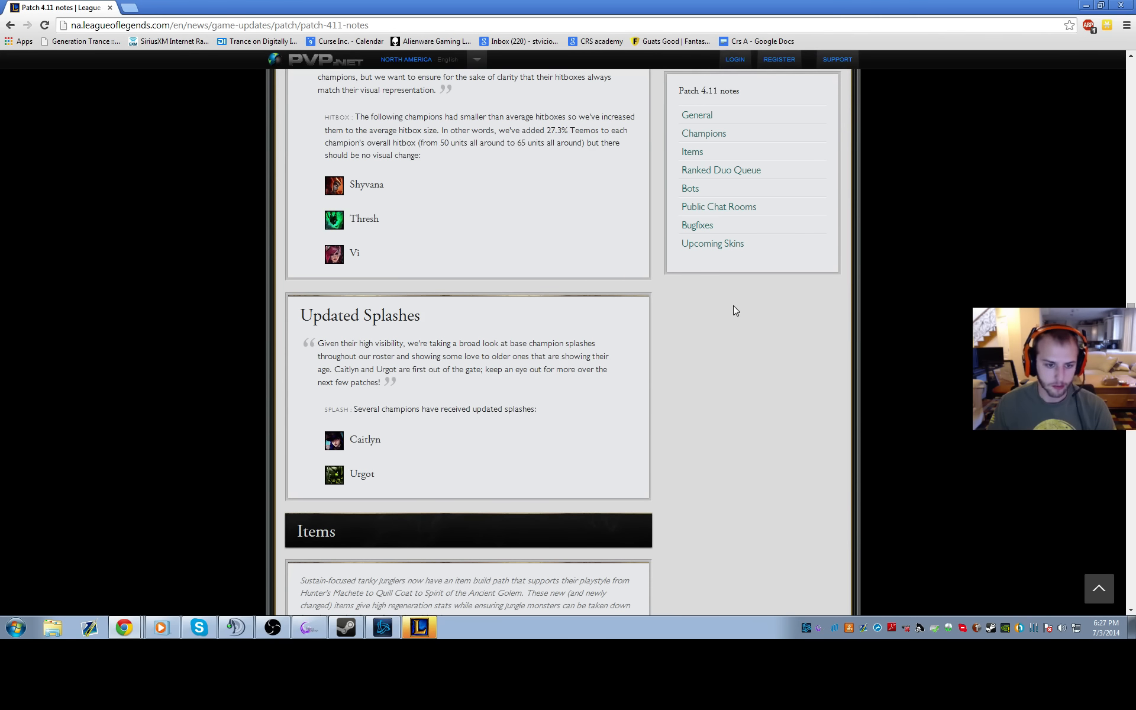
scroll(down, 3)
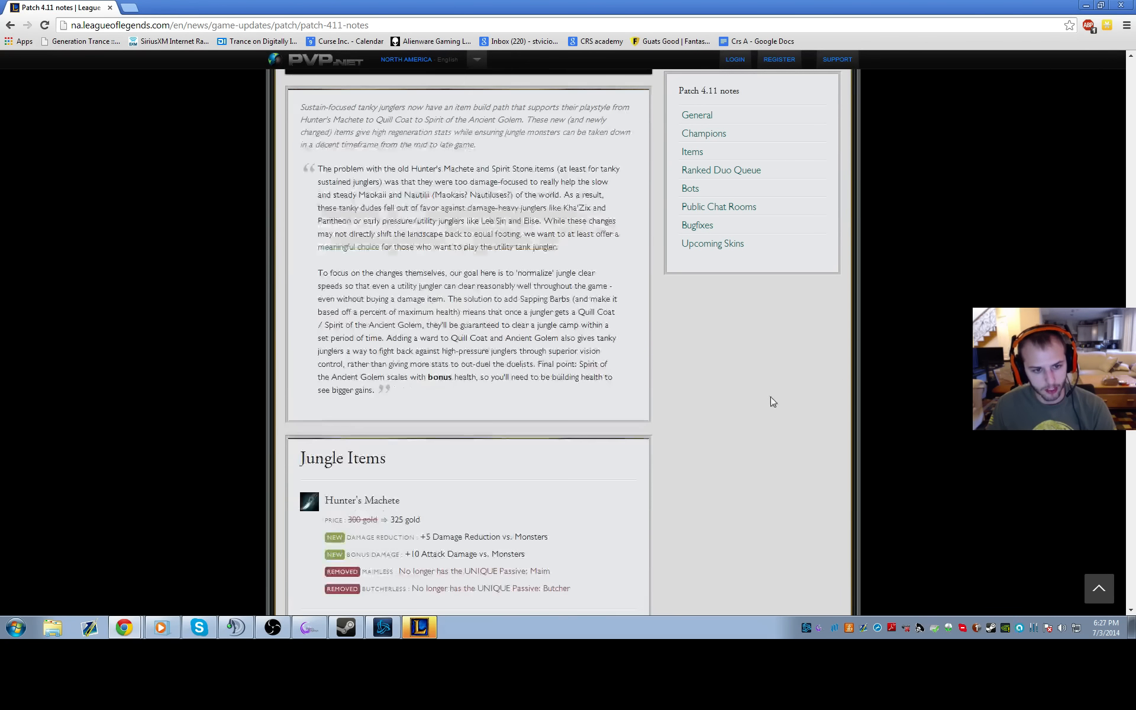
Step: Scroll to the Quill Coat and Spirit of the Ancient Golem changes, with Spirit Stone below
scroll(down, 3)
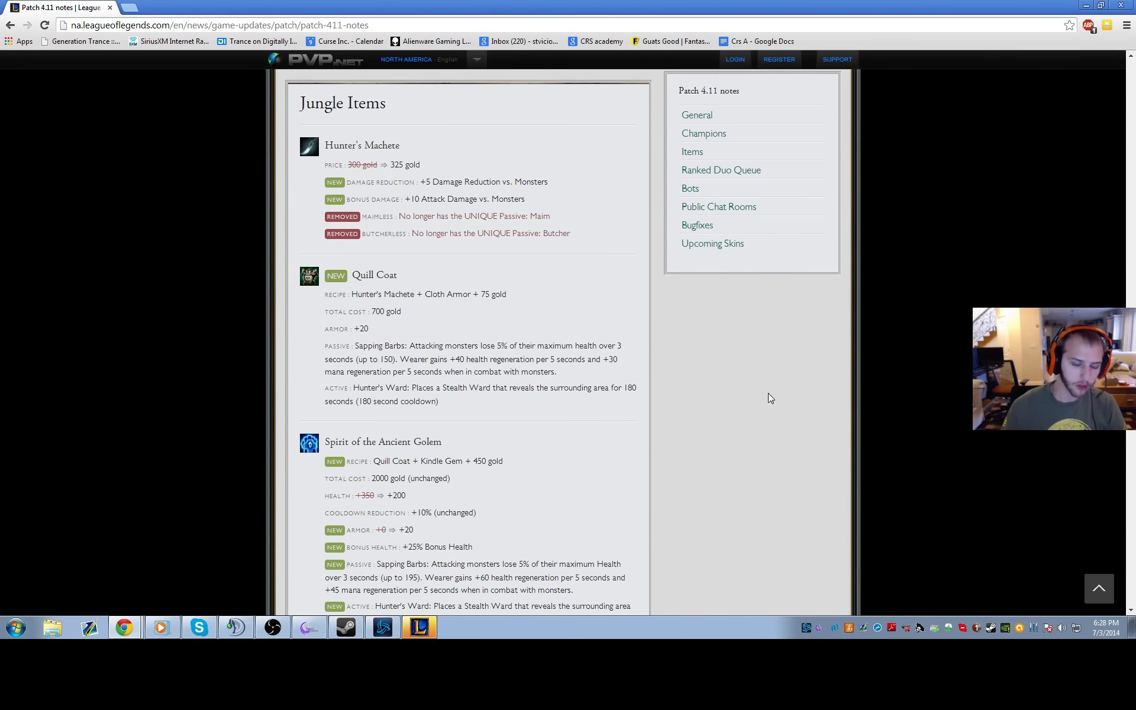
scroll(down, 3)
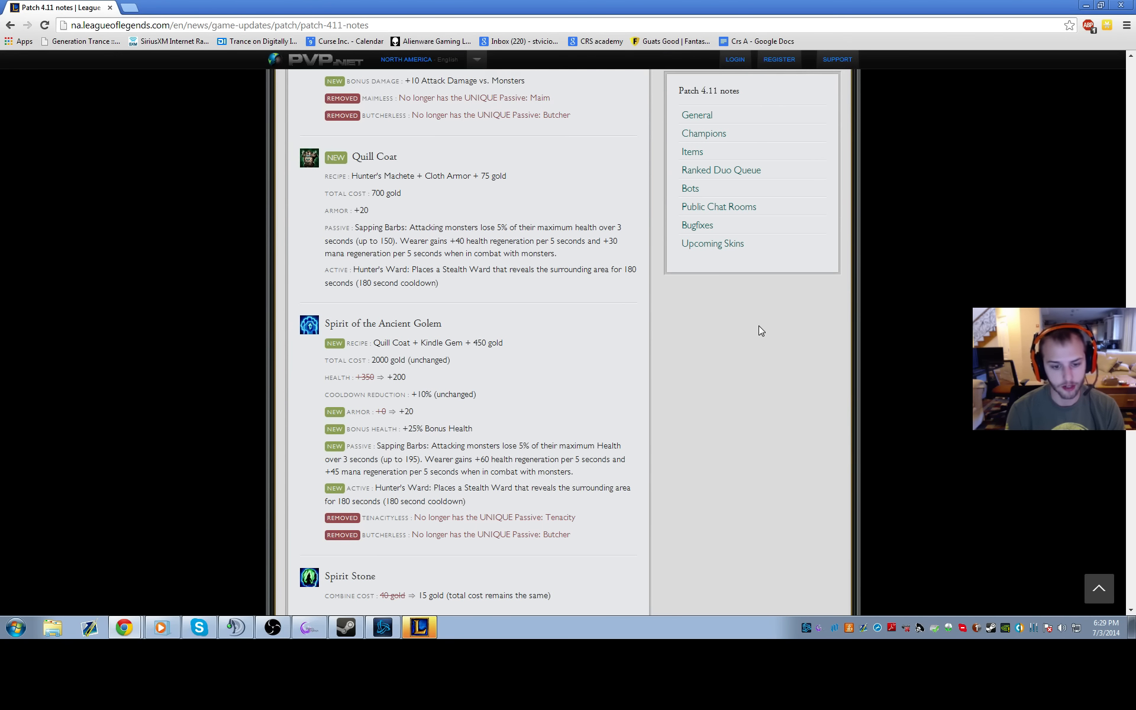
mouse_move(700, 323)
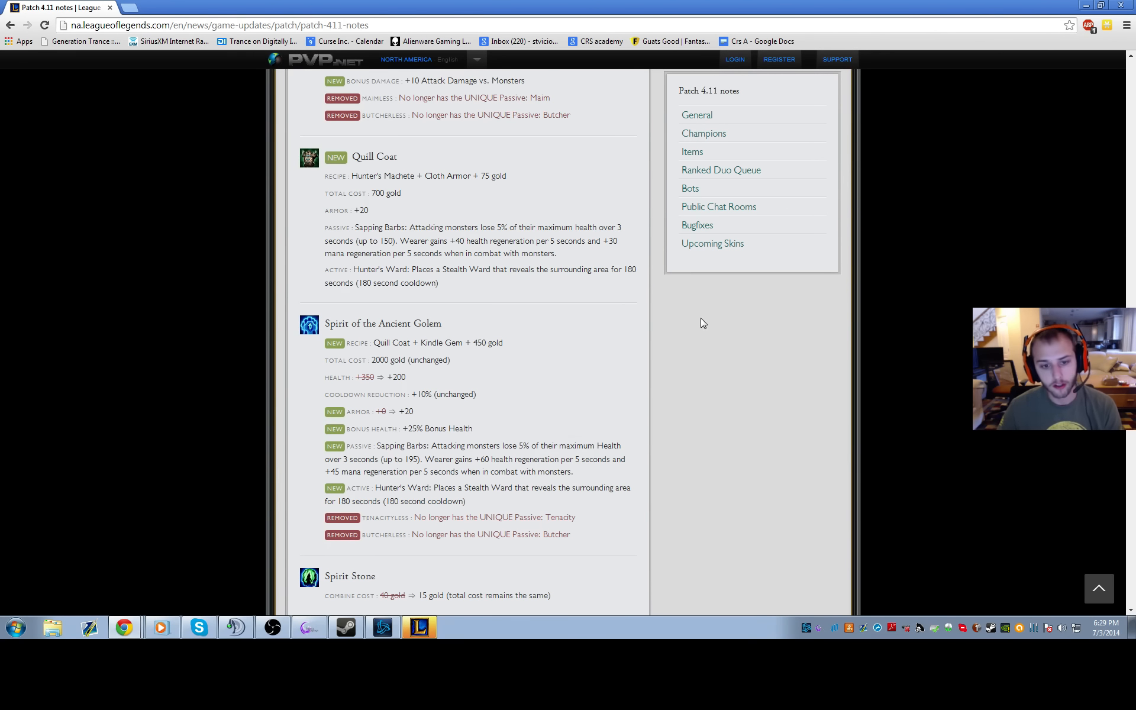
mouse_move(724, 352)
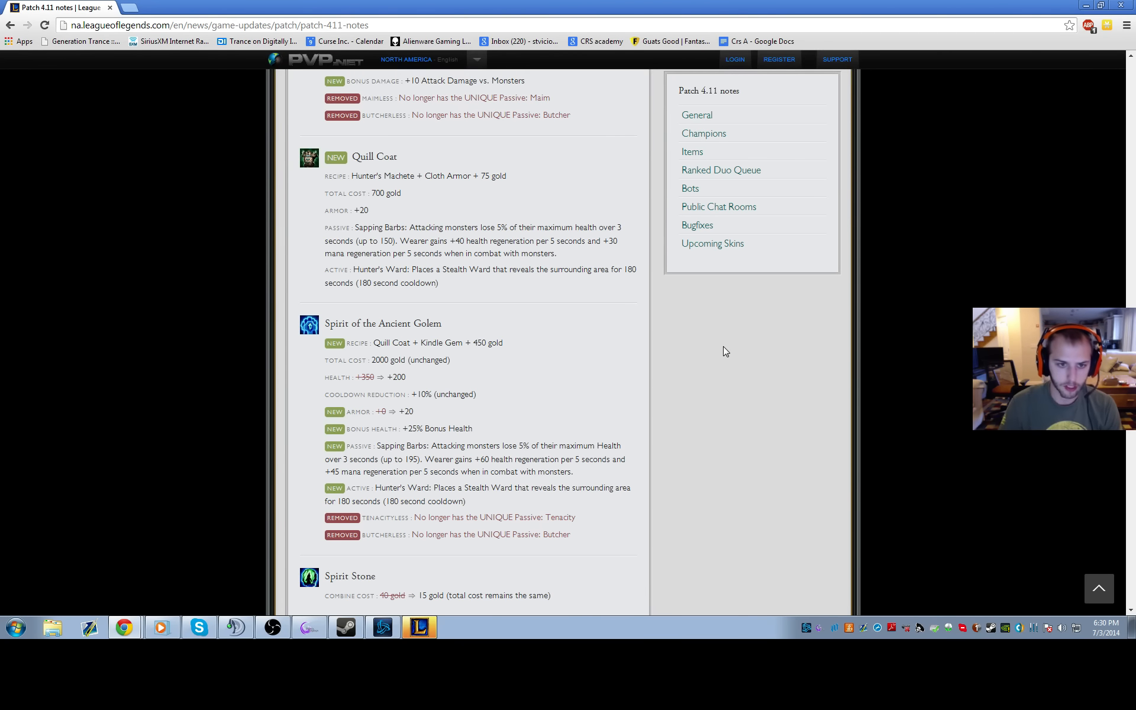
Step: Scroll past Spirit Stone, Madred's Razors, Wriggle's Lantern and Essence Reaver to Ranked Duo Queue and Bots
scroll(down, 3)
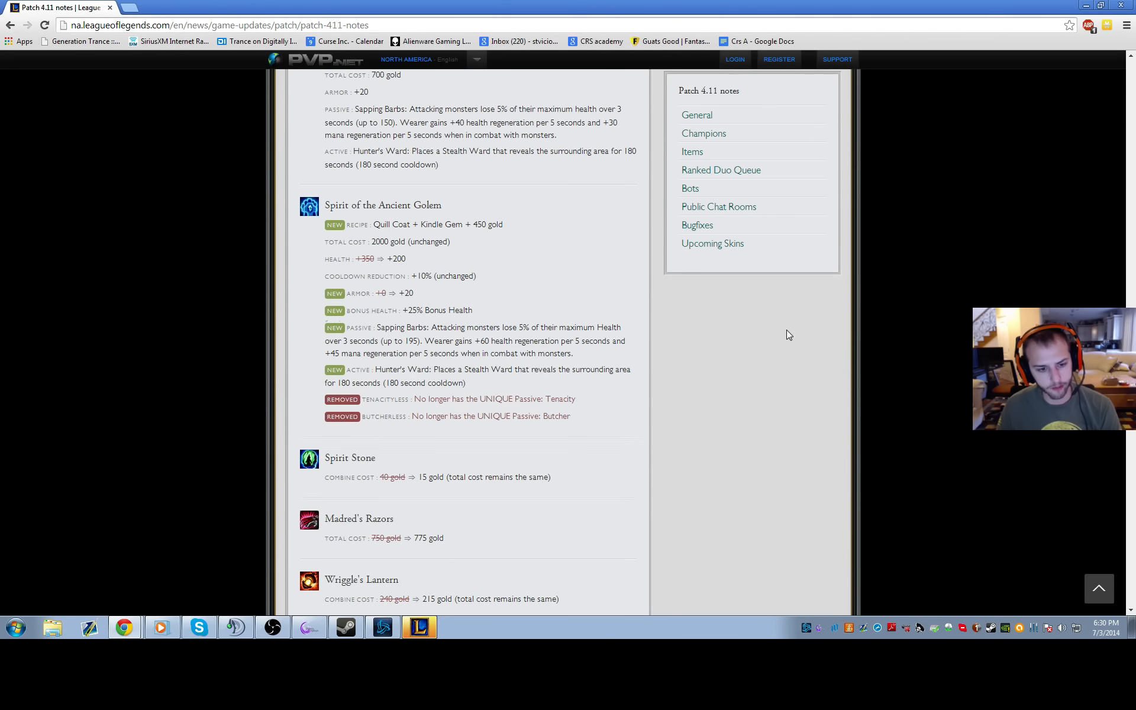
scroll(down, 3)
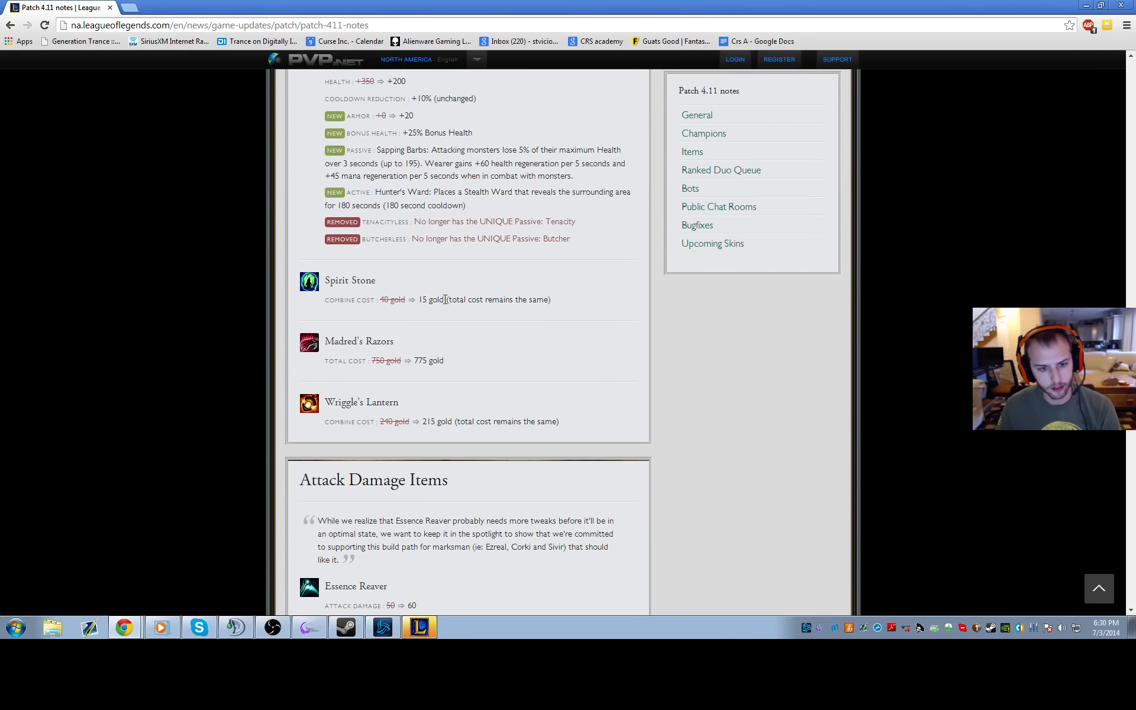
mouse_move(420, 416)
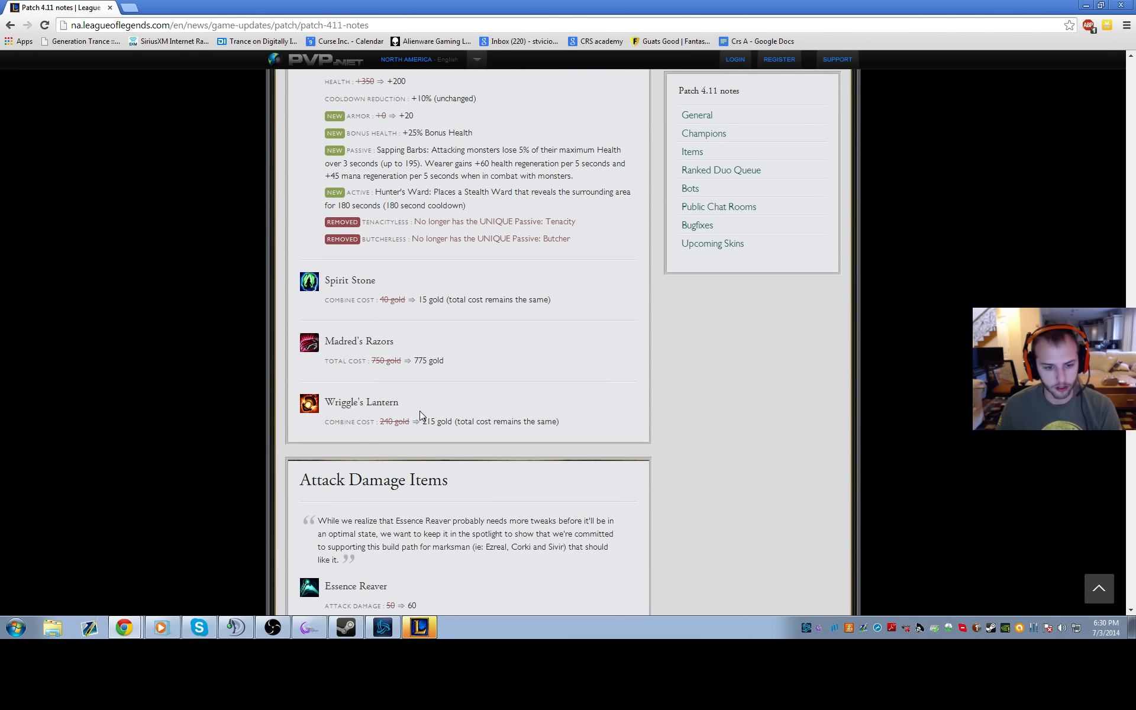
scroll(down, 3)
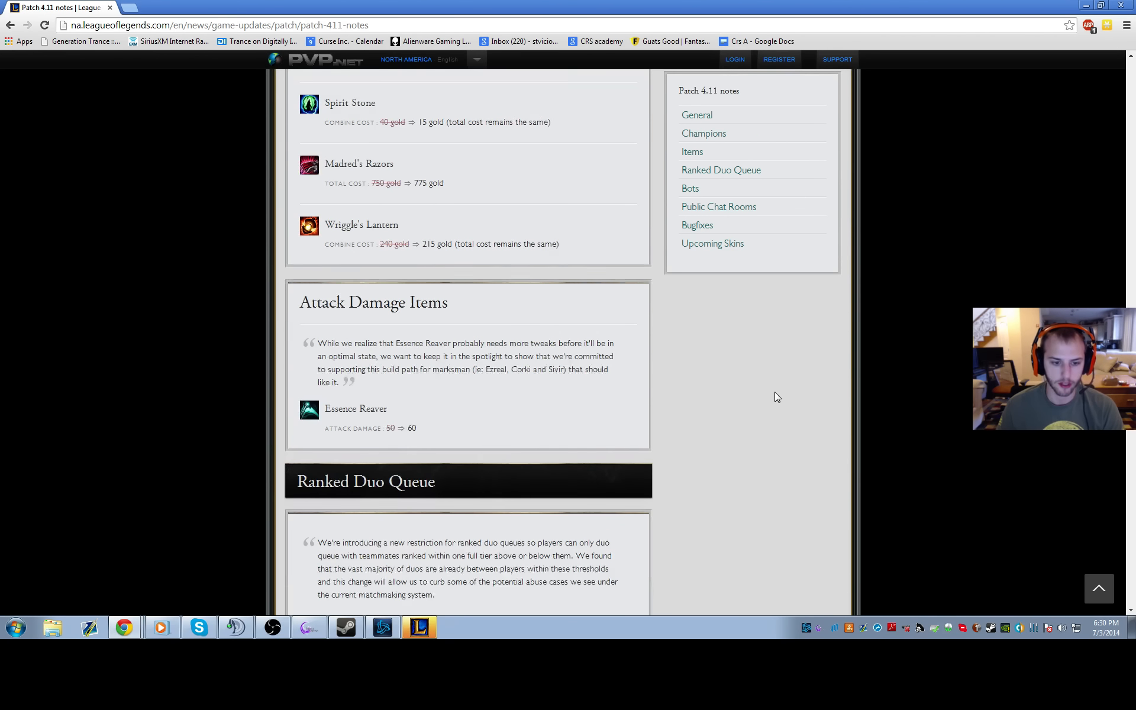
scroll(down, 3)
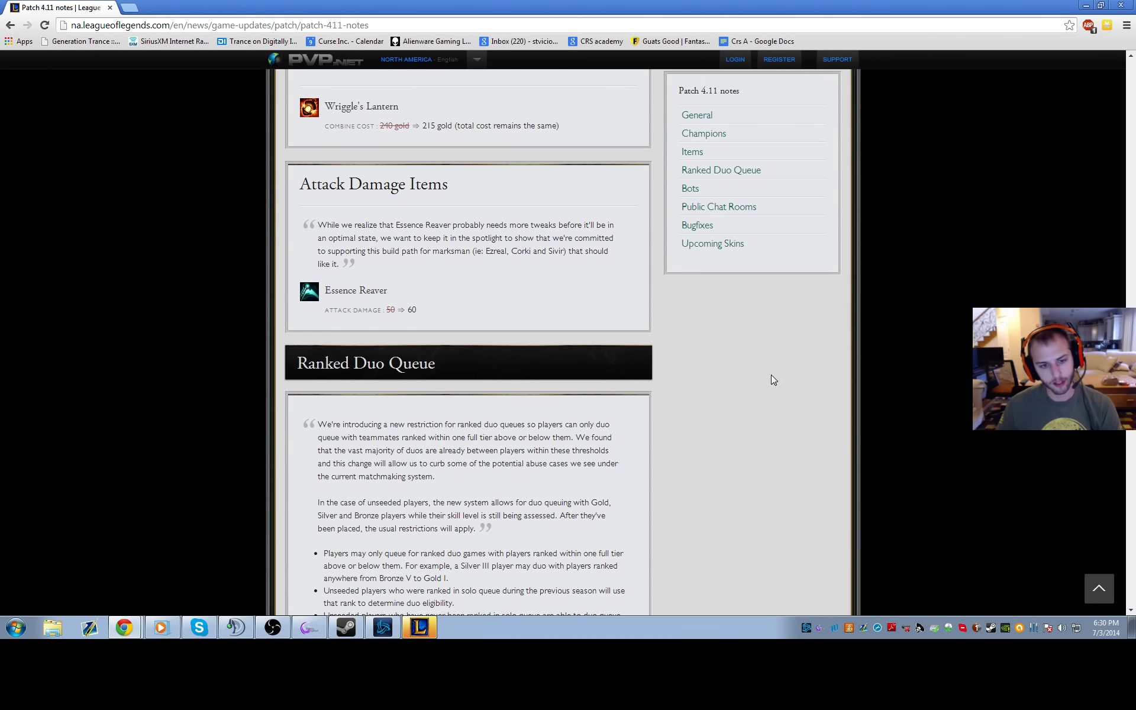
mouse_move(767, 380)
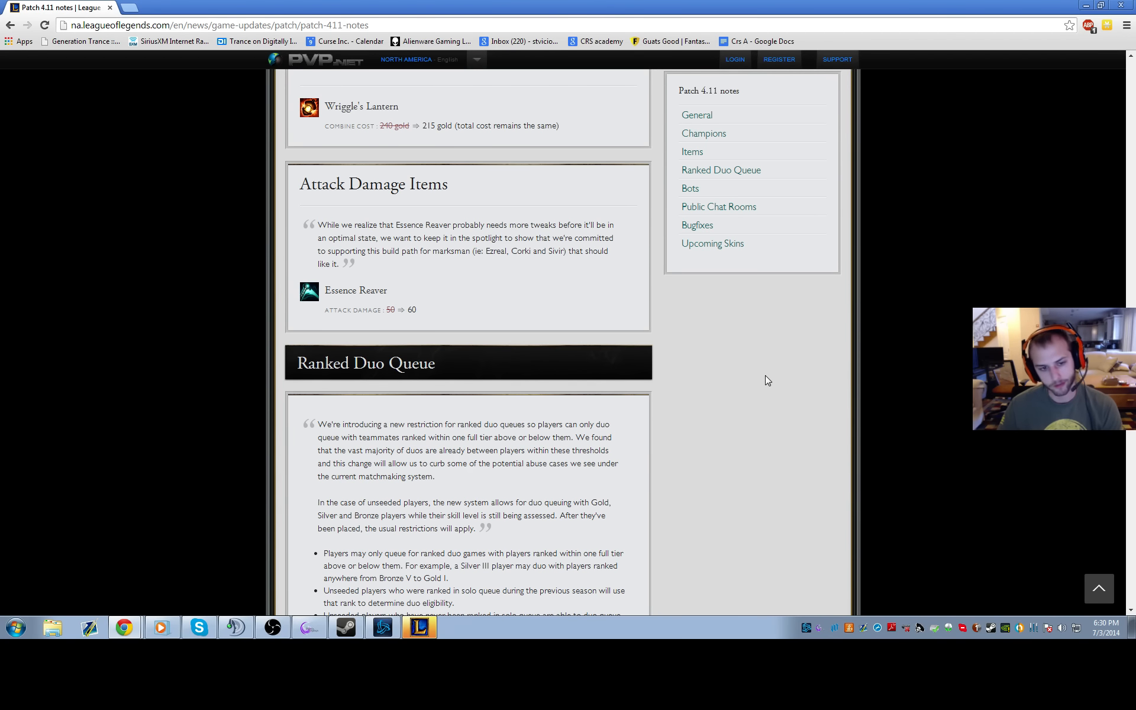
scroll(down, 3)
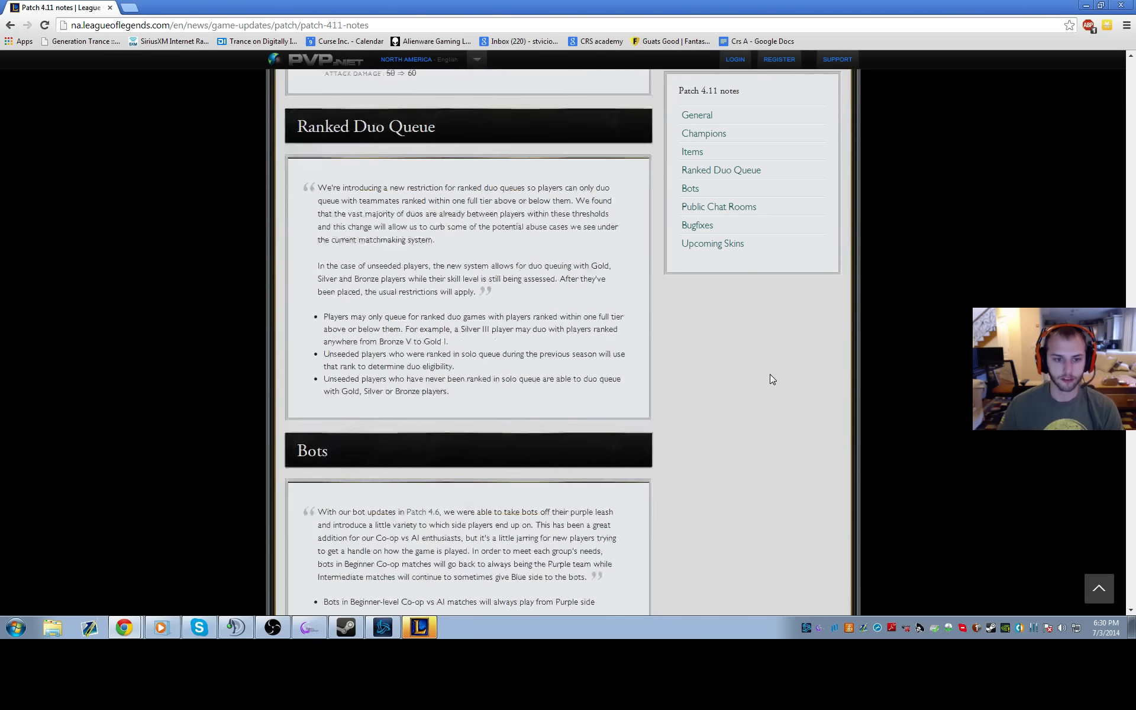
Step: Skim down to Bugfixes and Upcoming Skins, then scroll back up to Hunter's Machete and Quill Coat
scroll(down, 3)
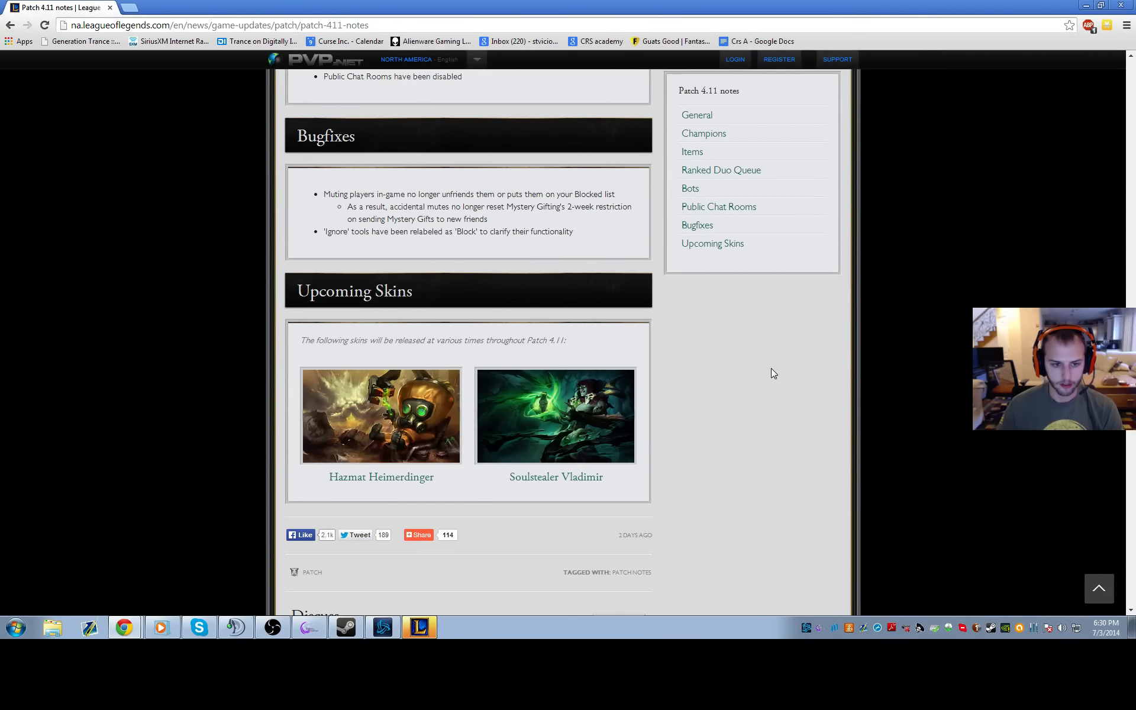
scroll(up, 3)
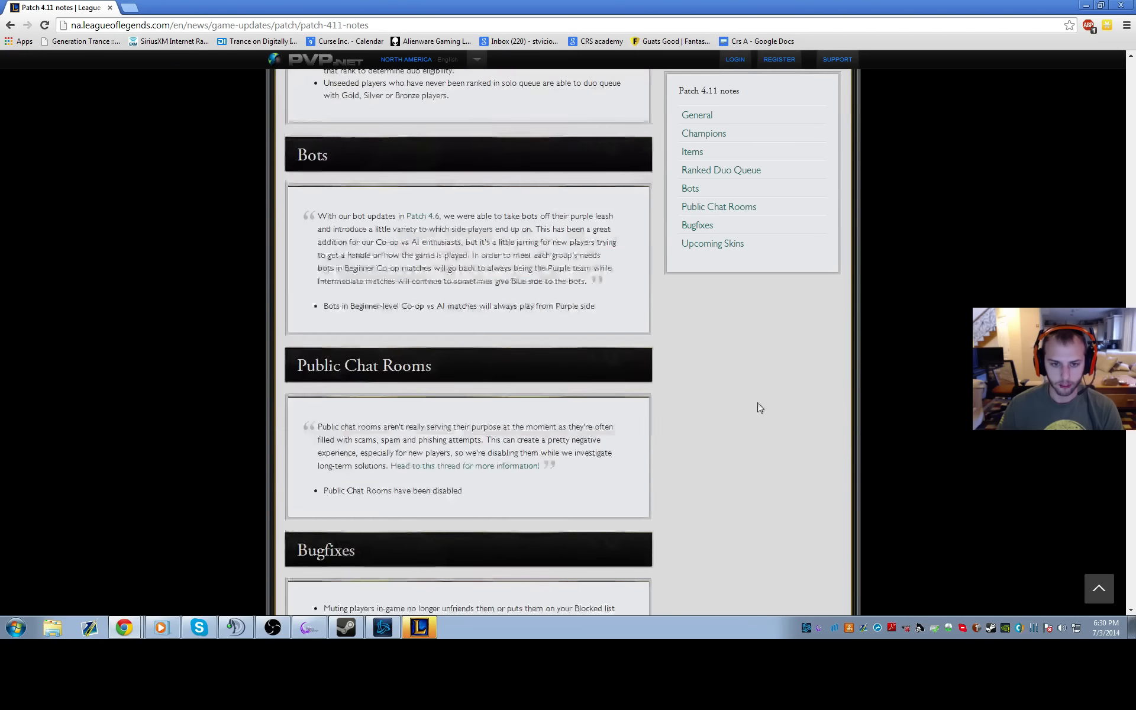
scroll(up, 3)
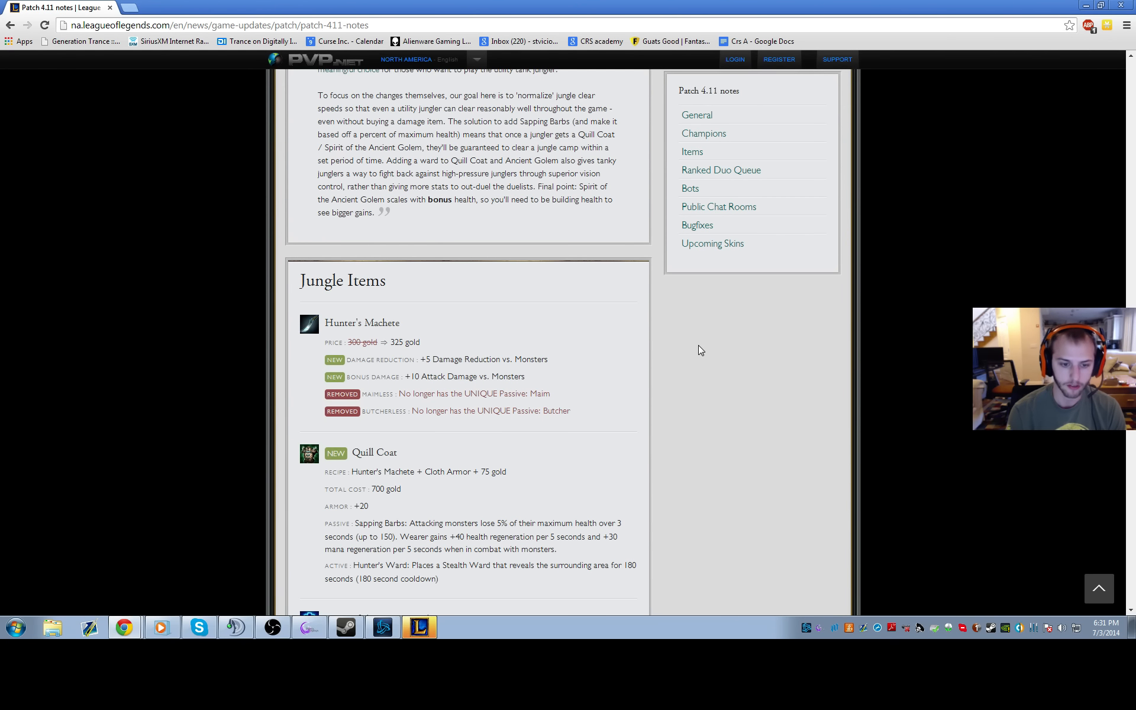
mouse_move(320, 579)
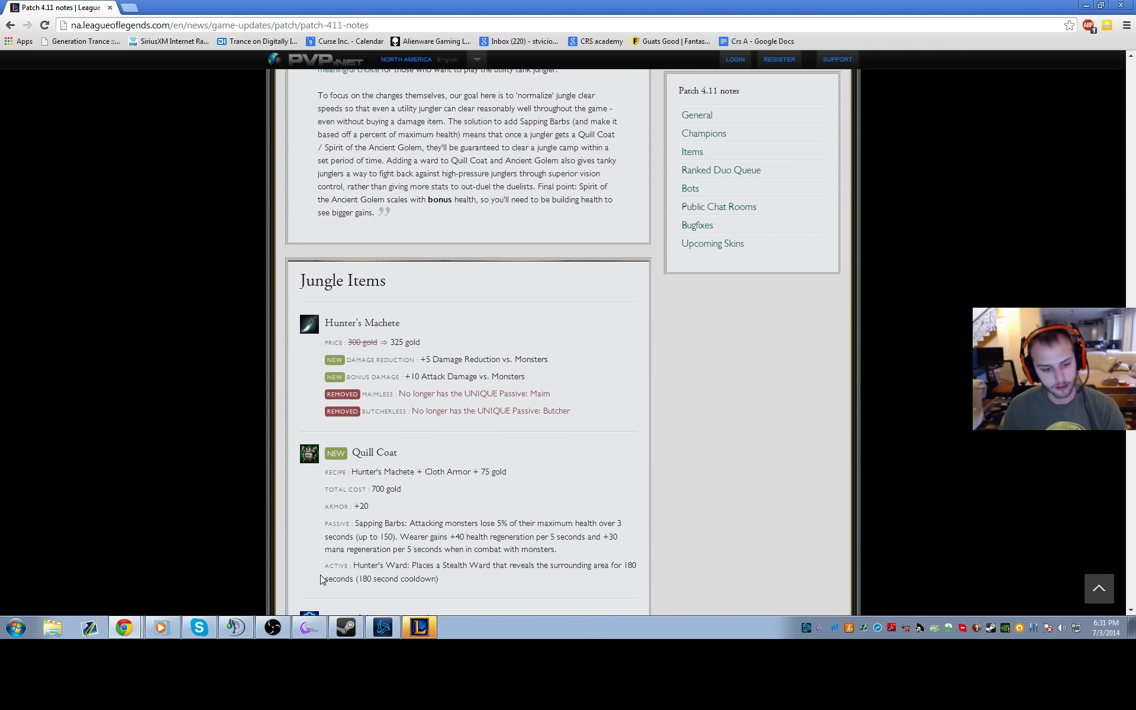
mouse_move(165, 433)
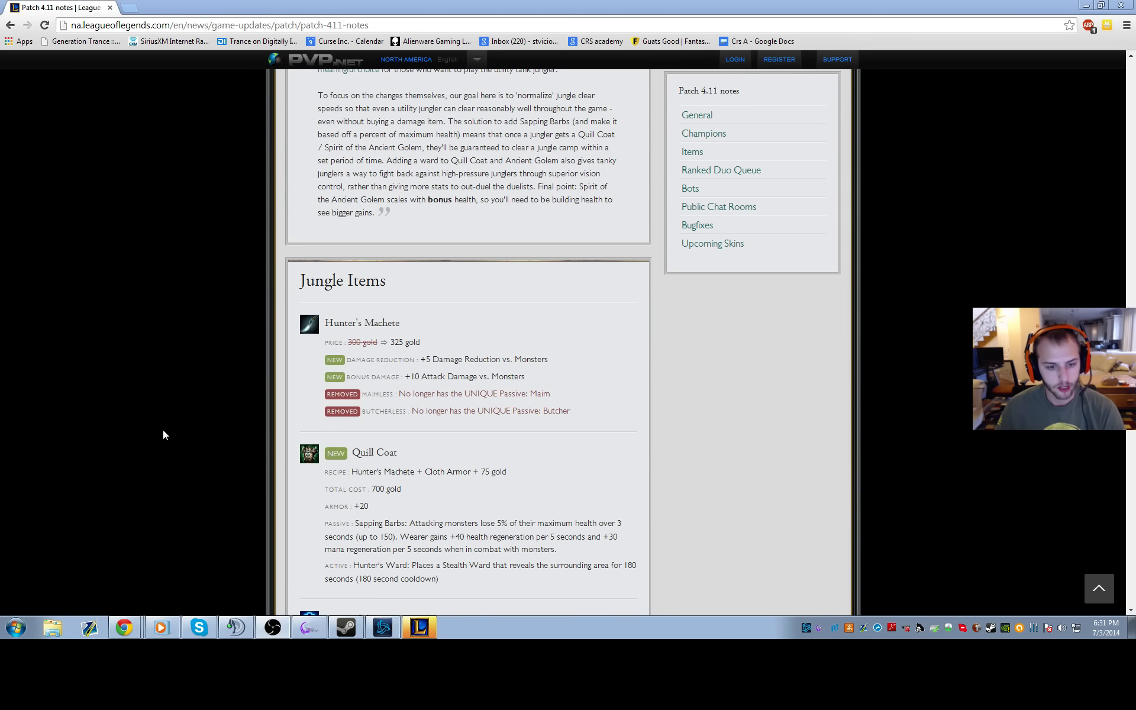
mouse_move(171, 433)
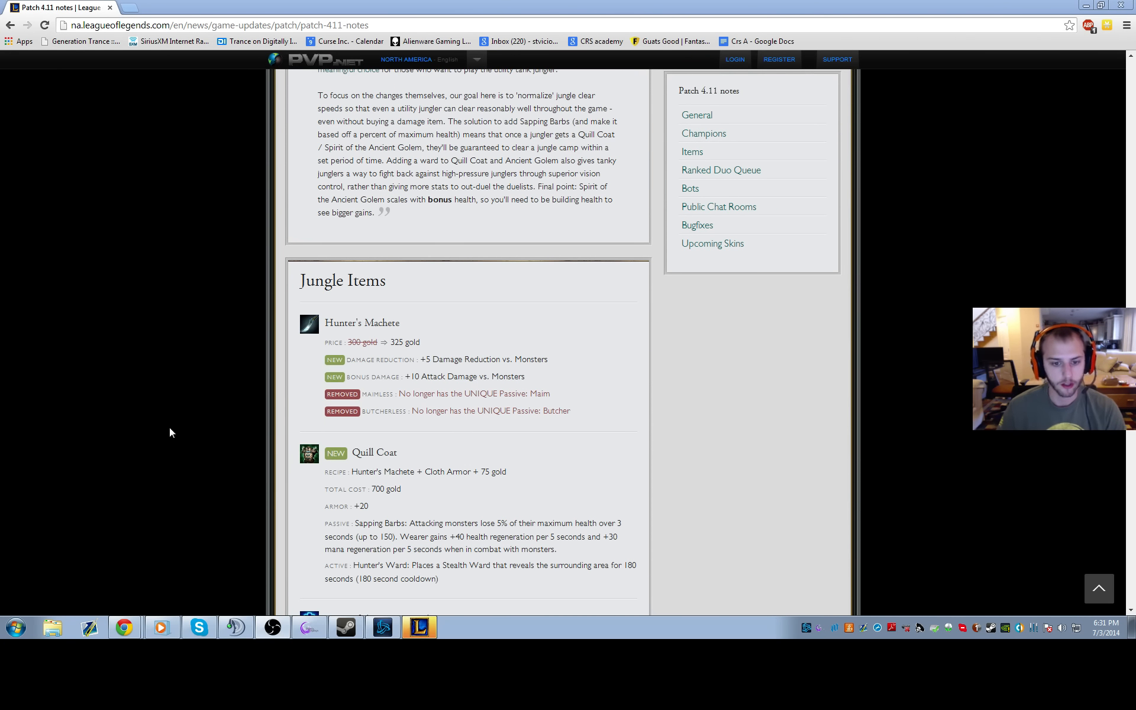